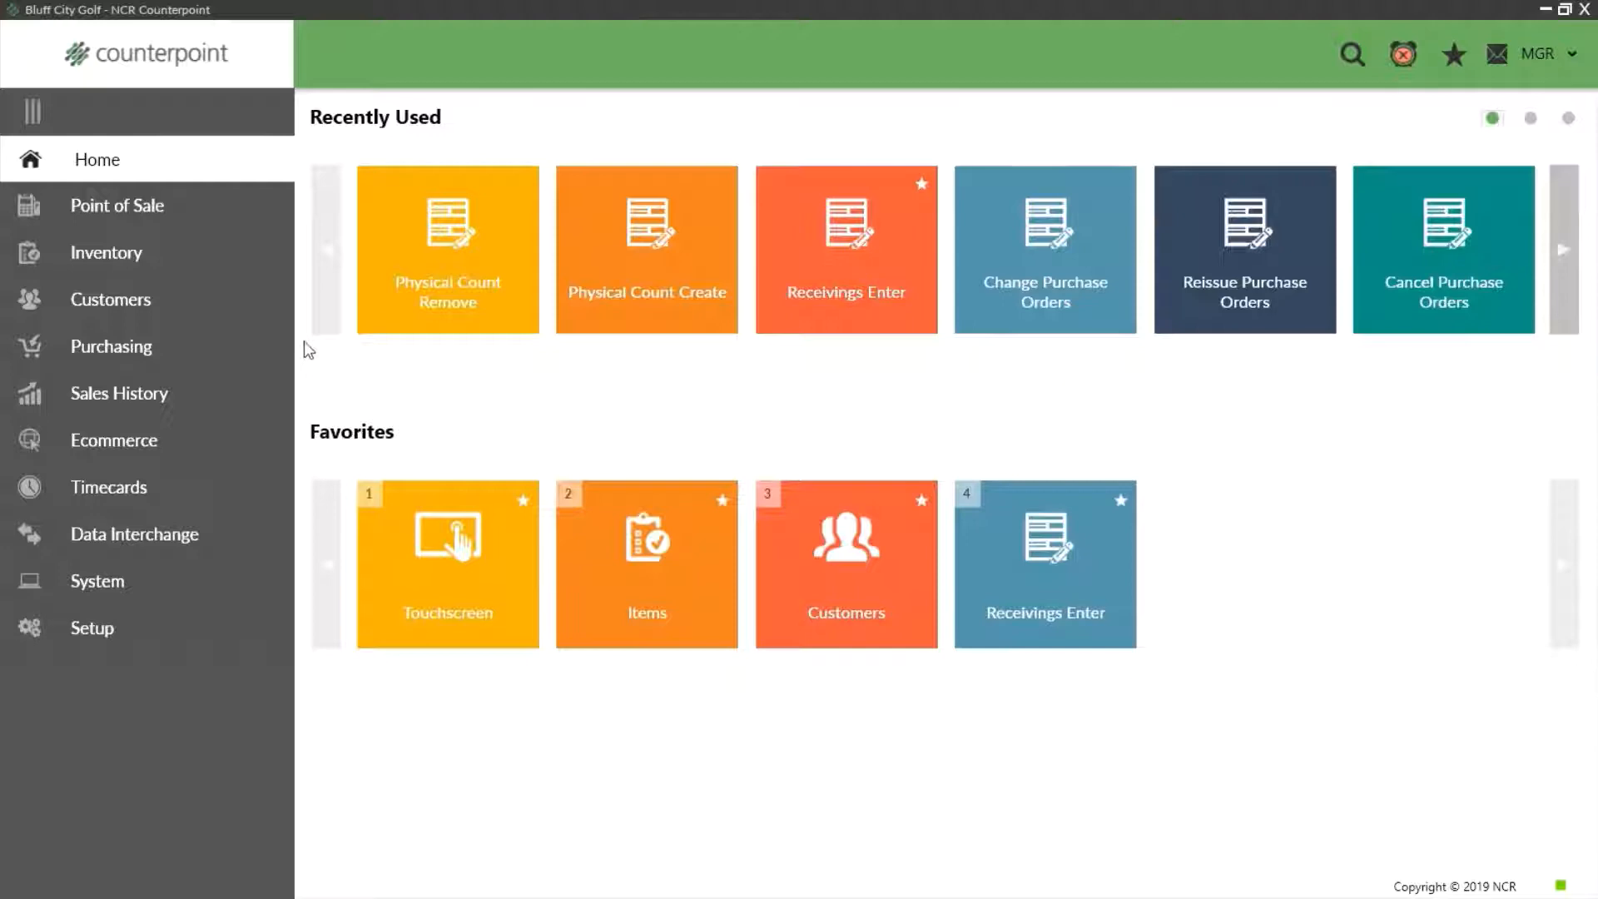
Navigate from the home screen to Inventory > Physical Count
{"action": "left_click", "coordinate": [105, 253]}
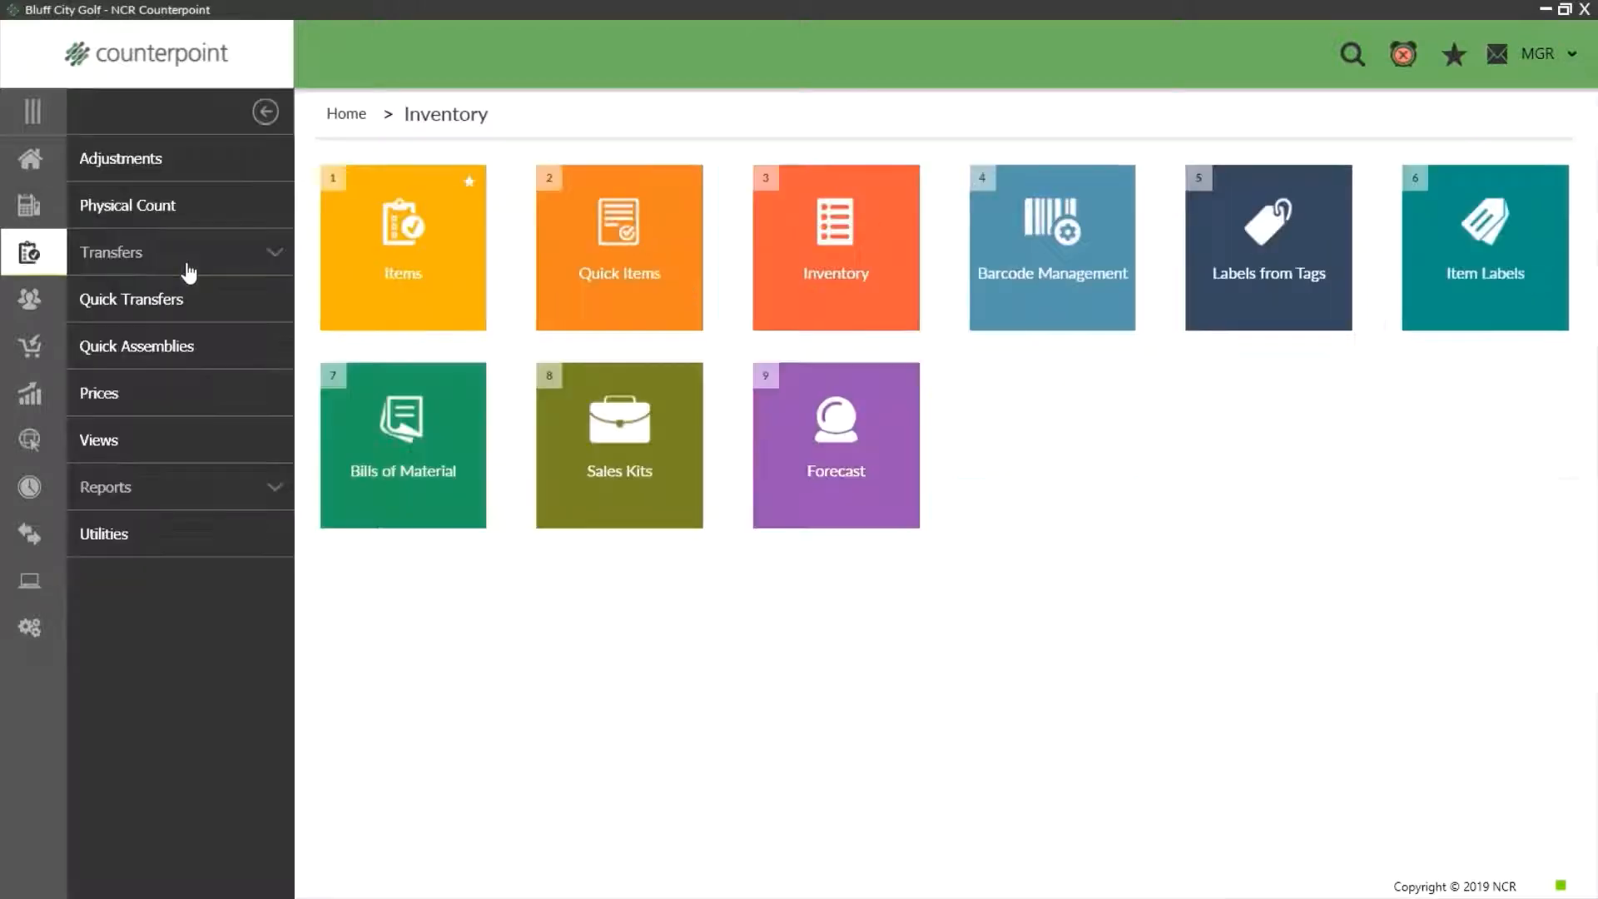
{"action": "left_click", "coordinate": [128, 205]}
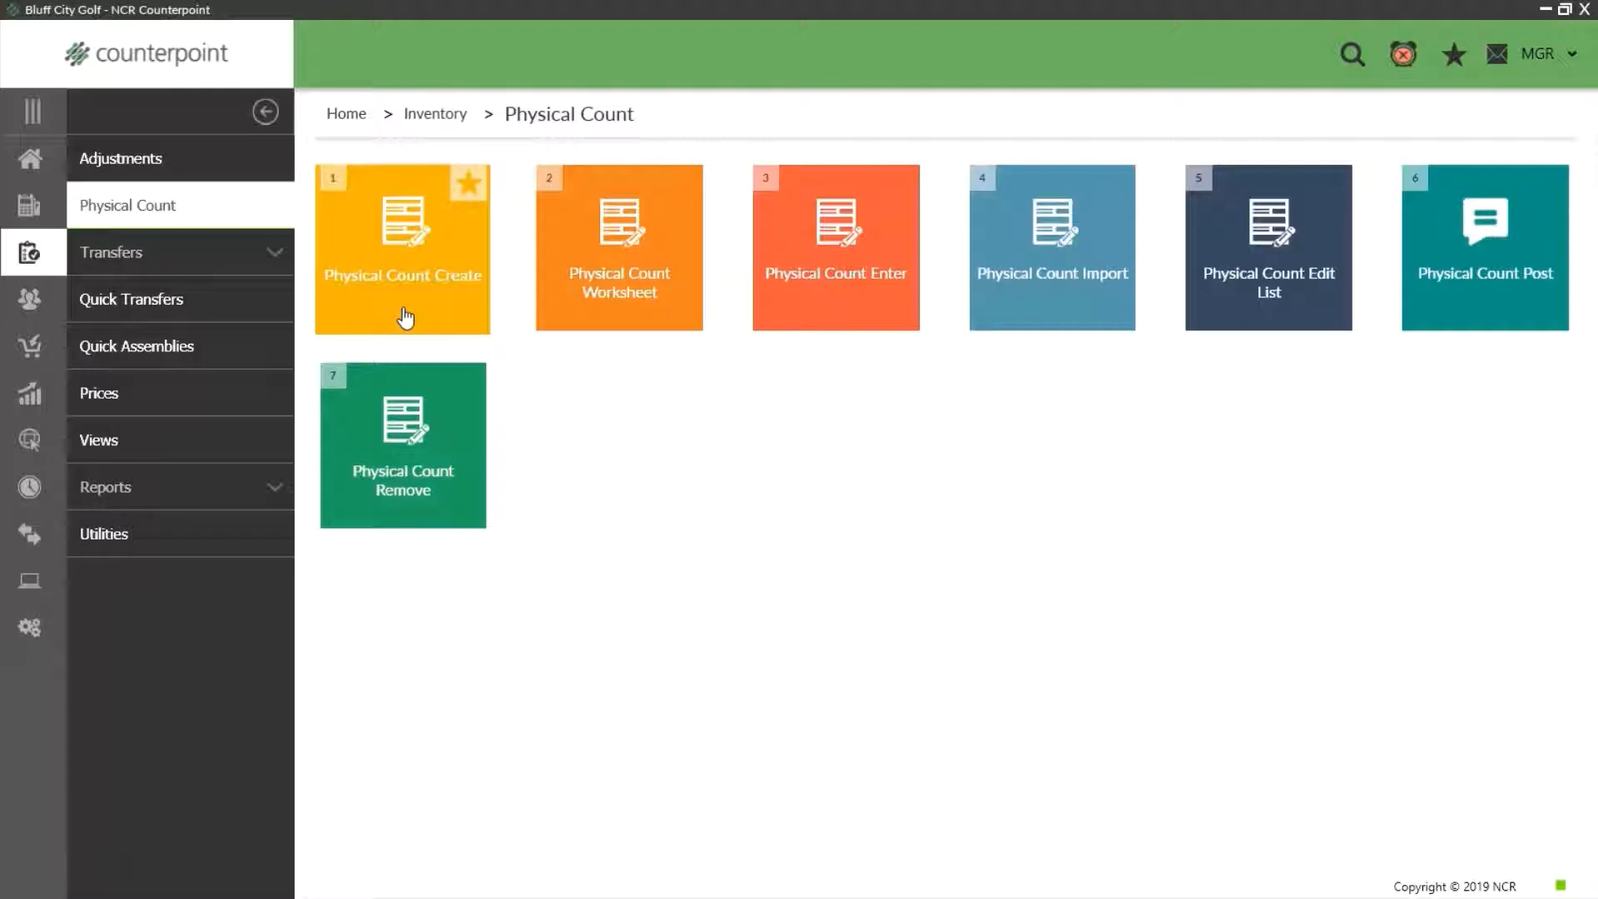
Open the Physical Count Create dialog for the MAIN location
{"action": "left_click", "coordinate": [402, 248]}
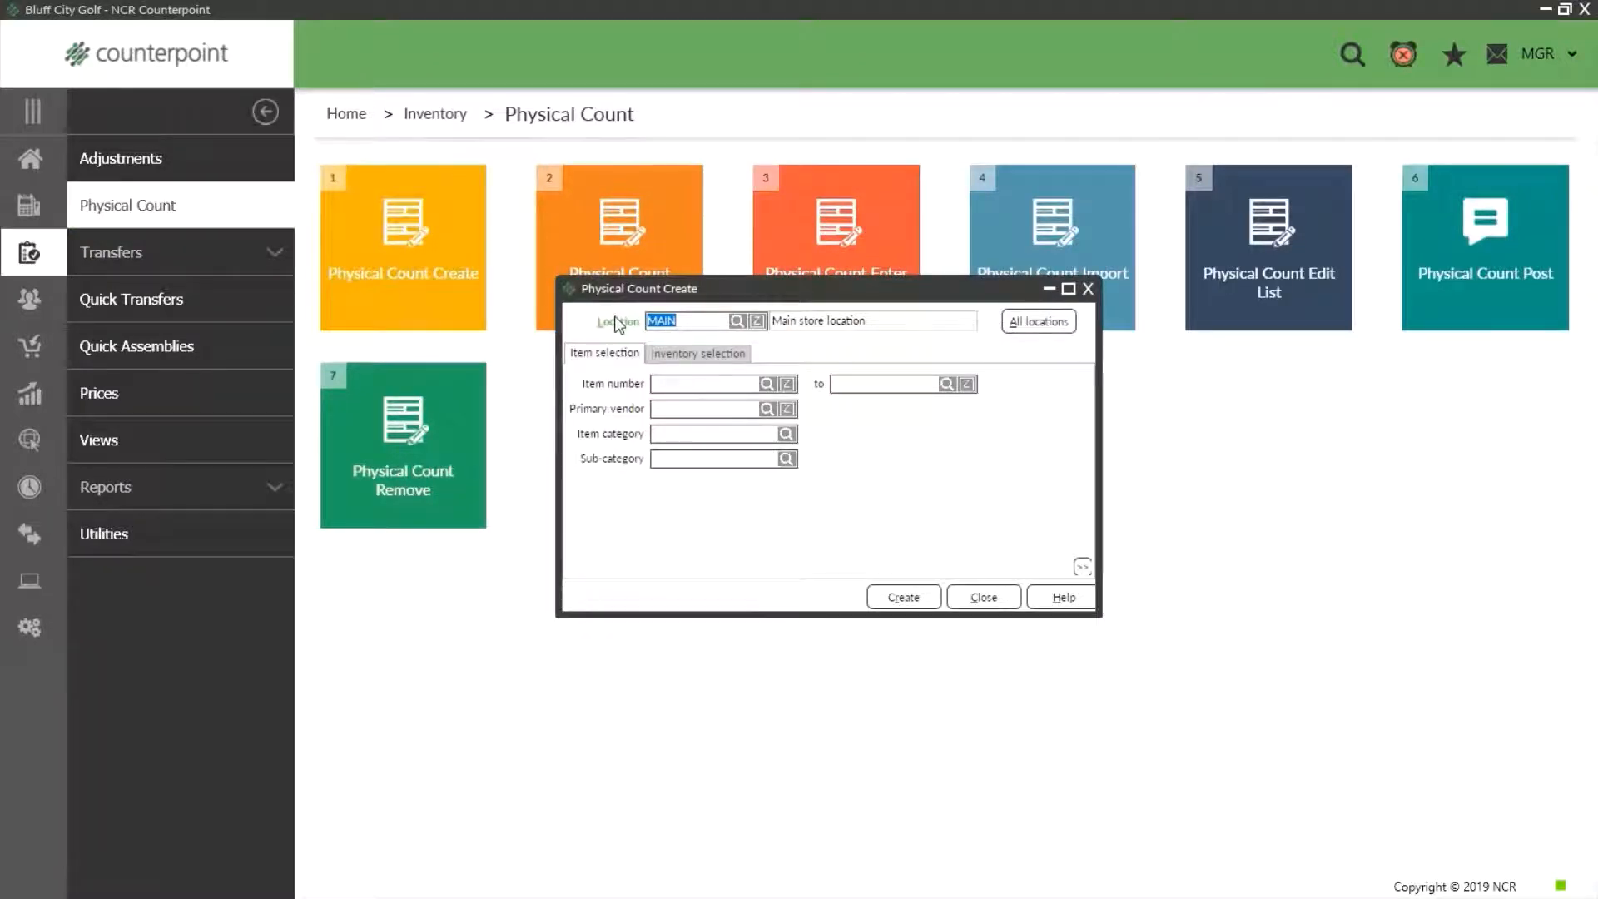
{"action": "mouse_move", "coordinate": [810, 351]}
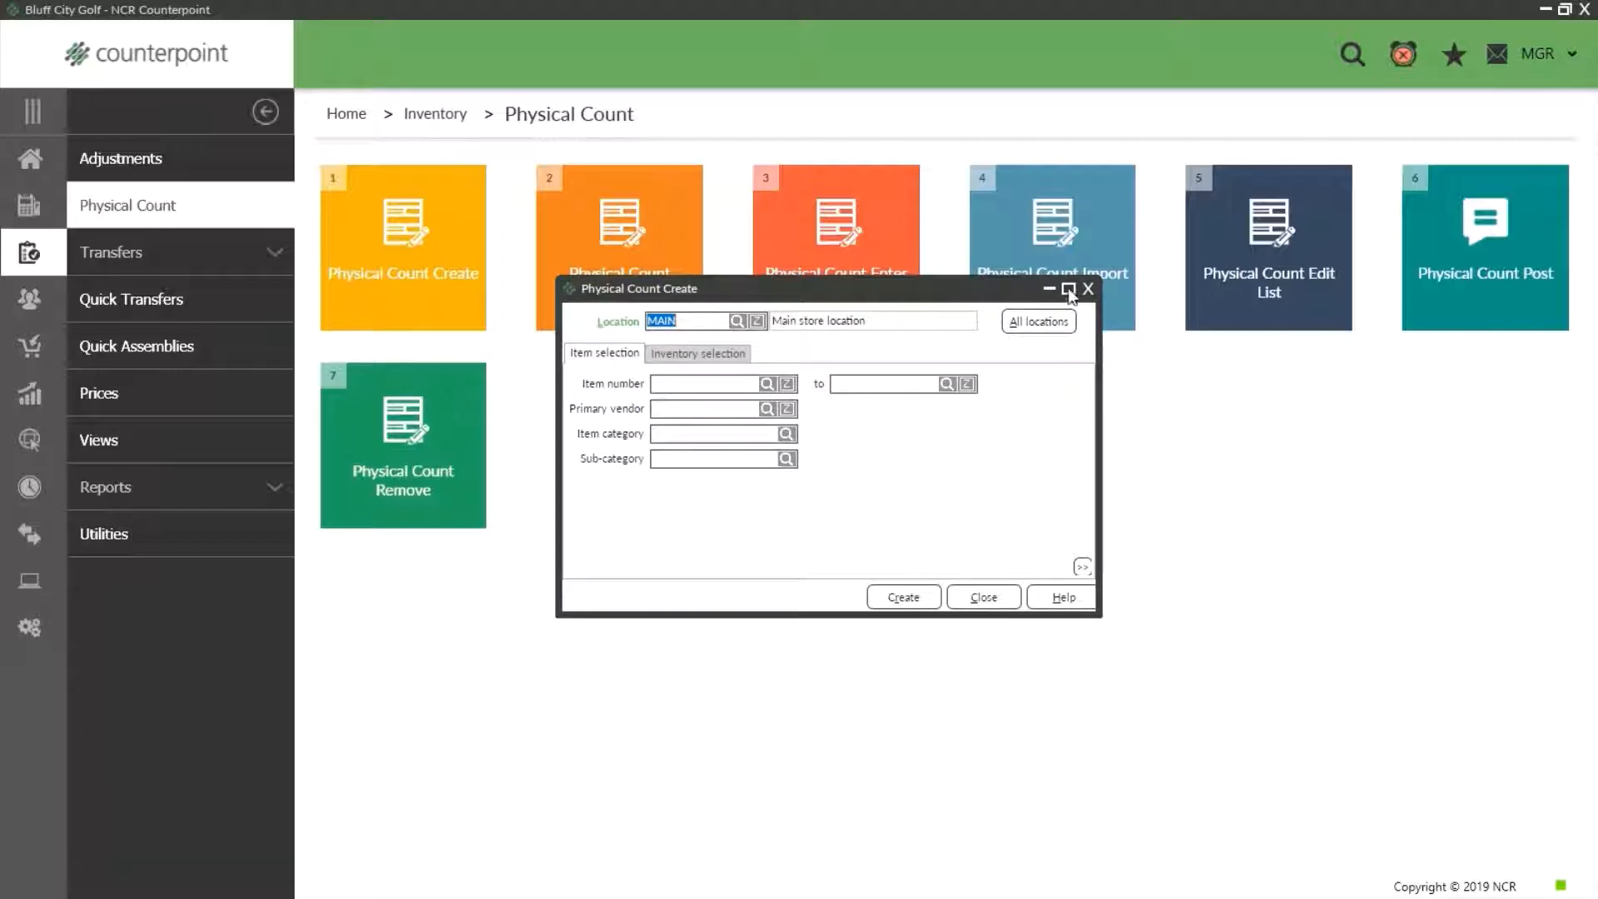
{"action": "mouse_move", "coordinate": [850, 509]}
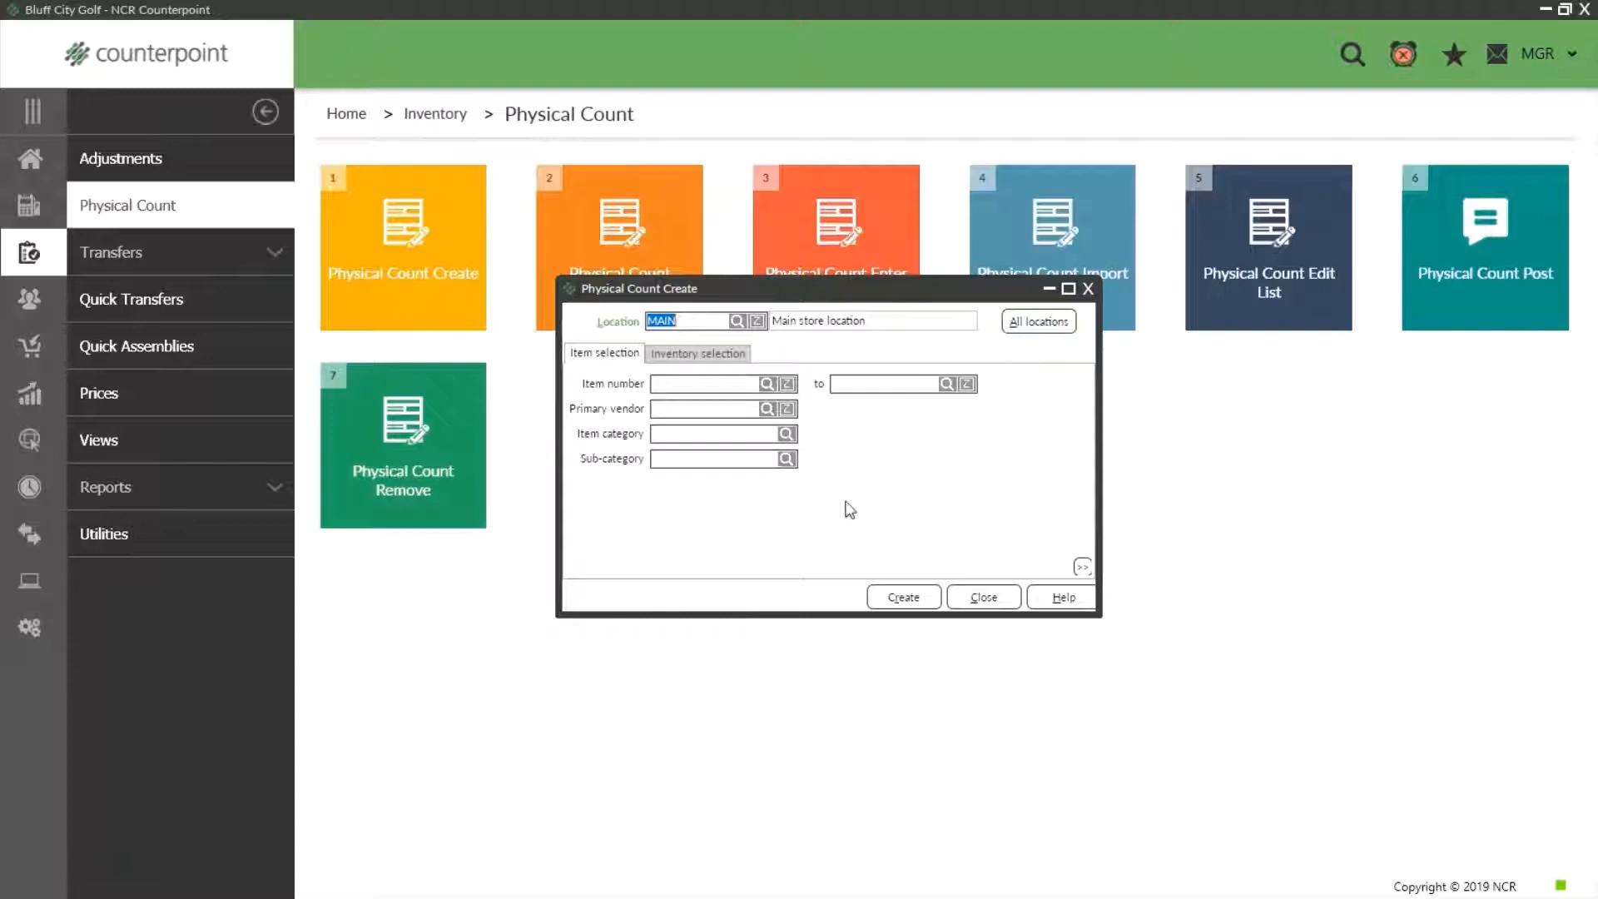
{"action": "mouse_move", "coordinate": [813, 521]}
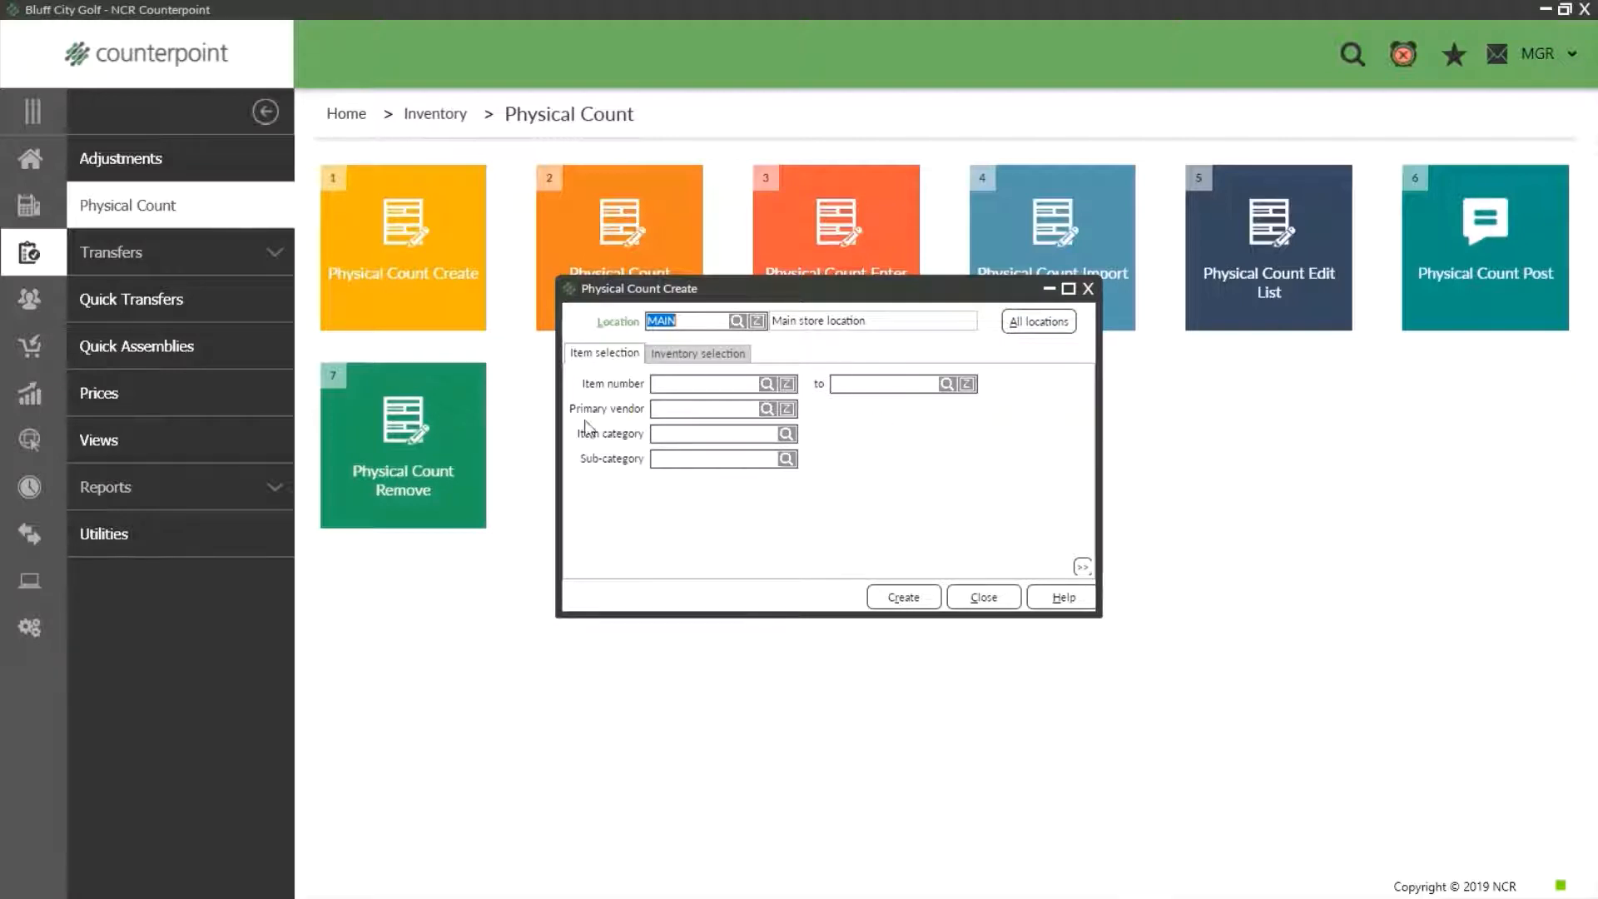
{"action": "mouse_move", "coordinate": [858, 499]}
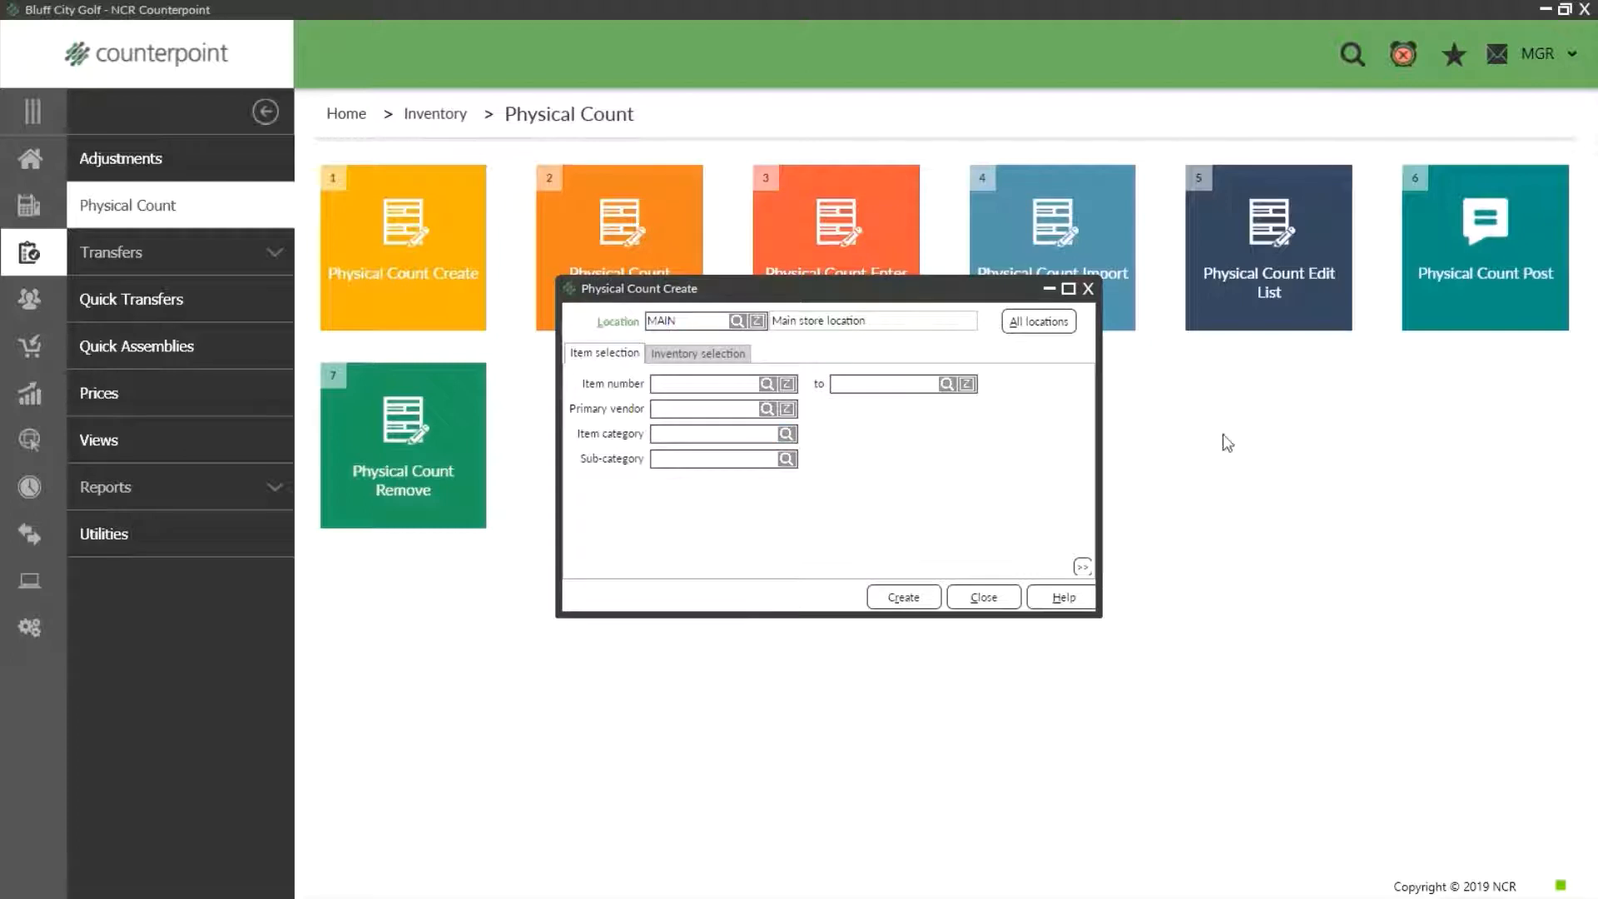
Create count event 700391 for item category APPAREL, confirm it, and close the window
{"action": "type", "text": "APPAREL"}
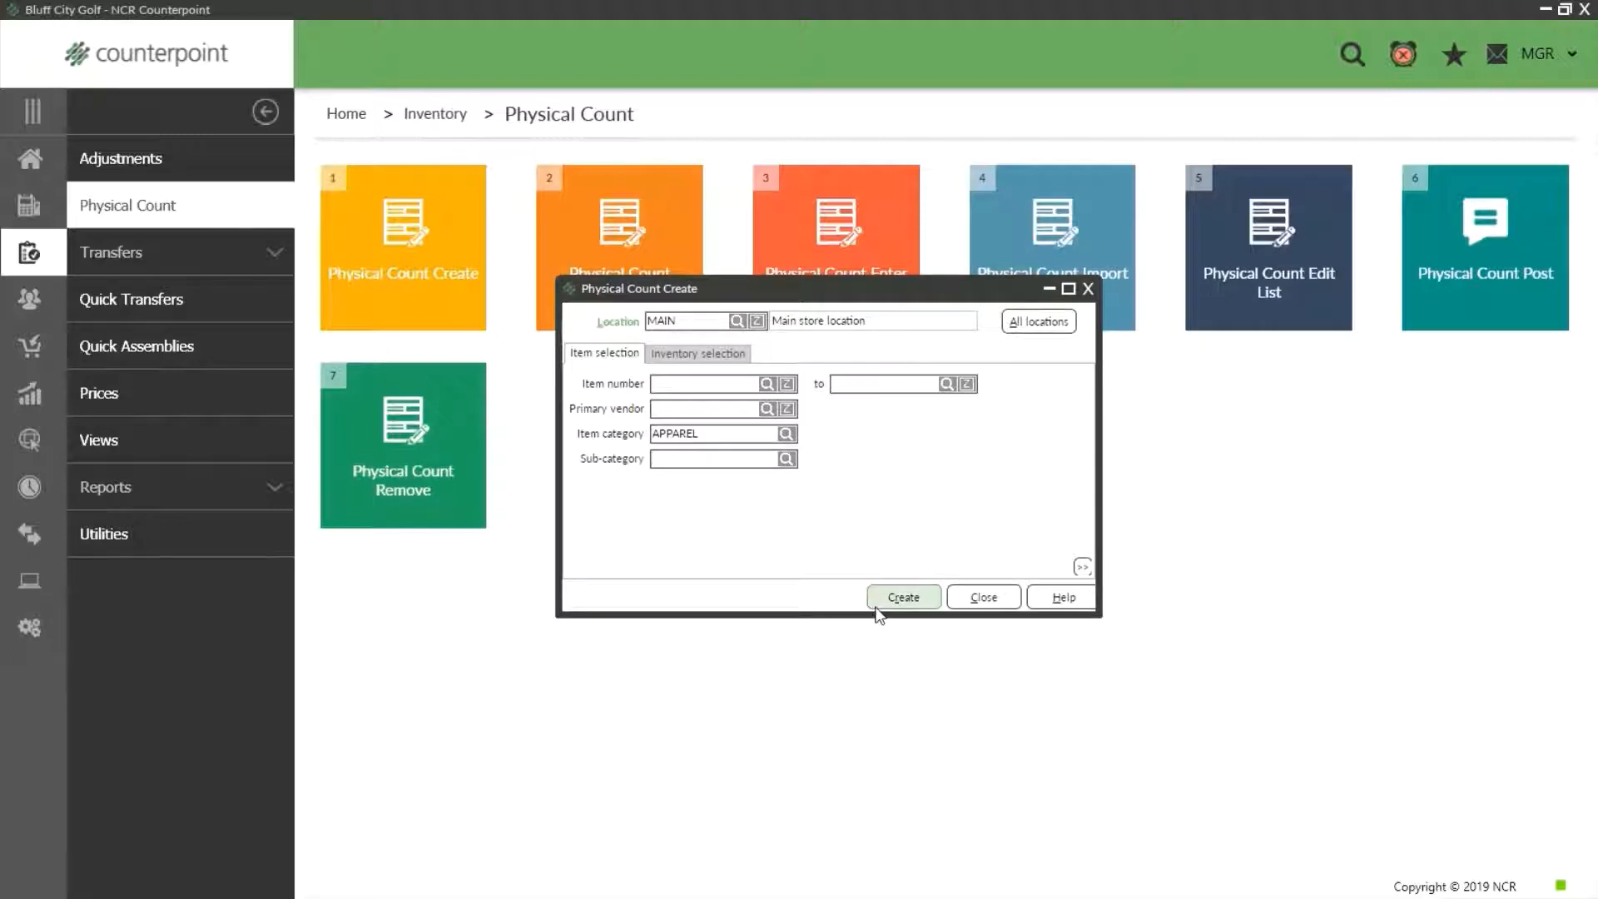
{"action": "left_click", "coordinate": [901, 598]}
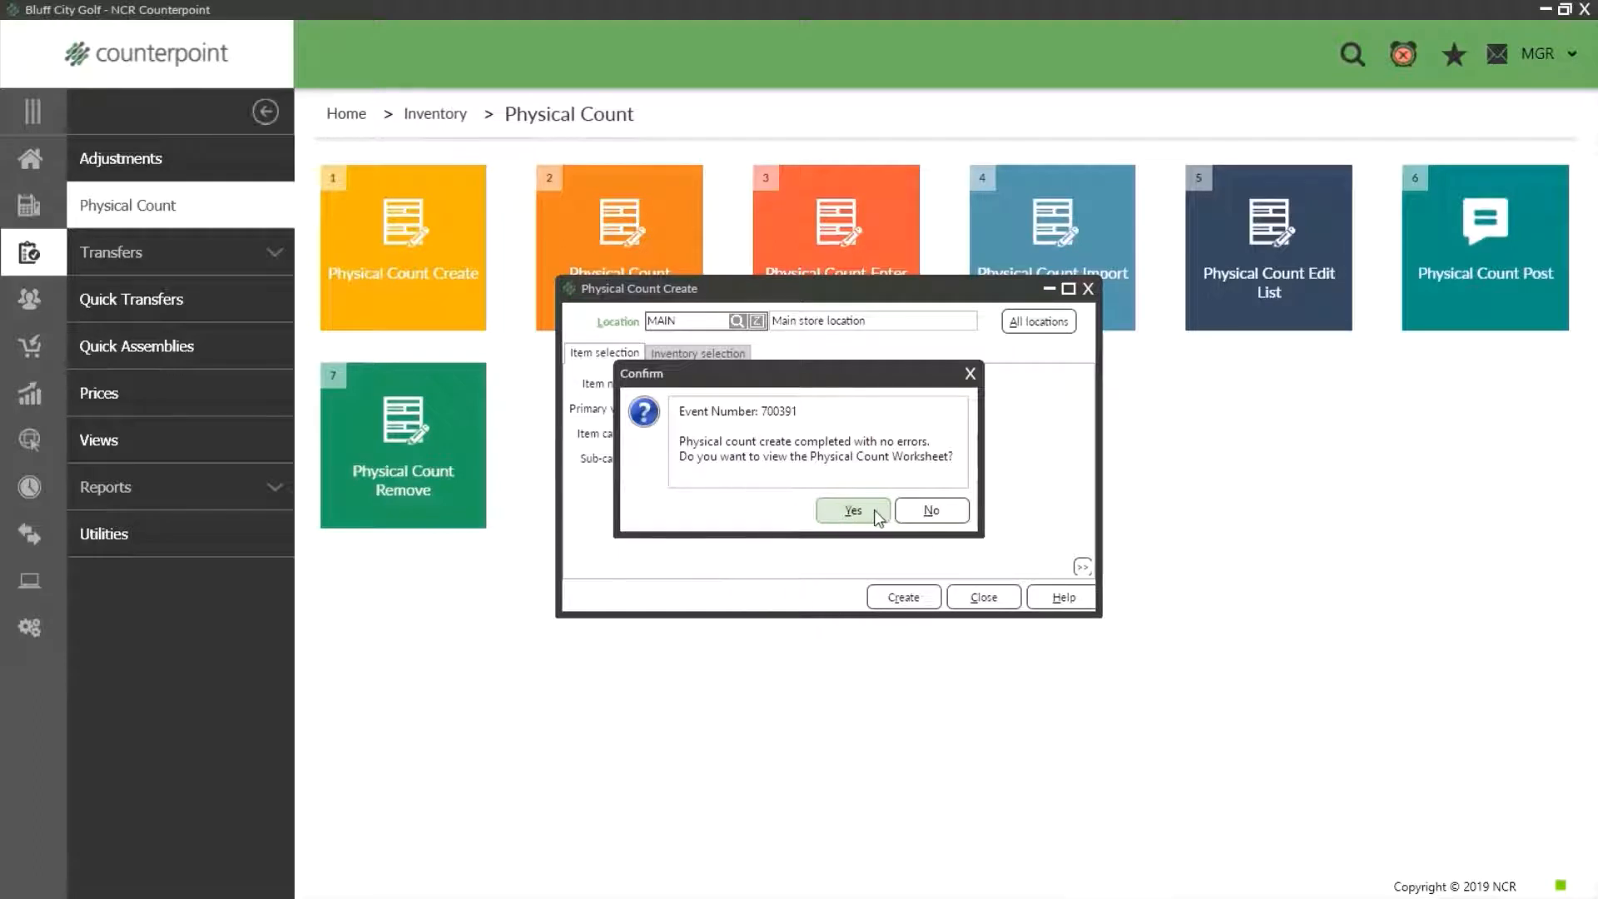
{"action": "left_click", "coordinate": [852, 510]}
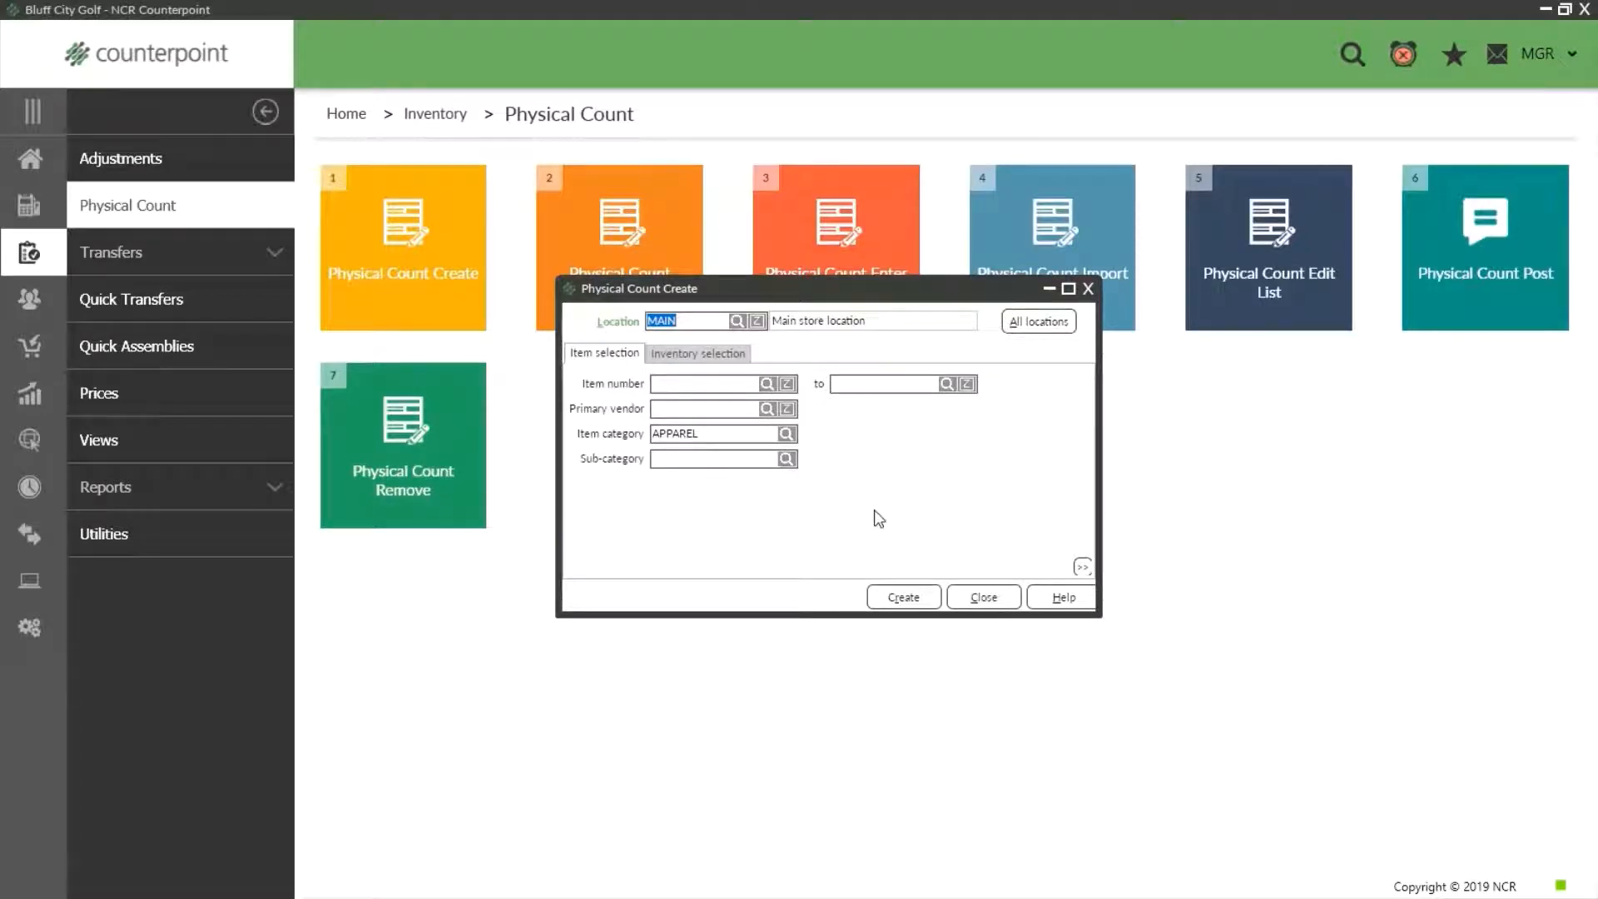
{"action": "left_click", "coordinate": [901, 598]}
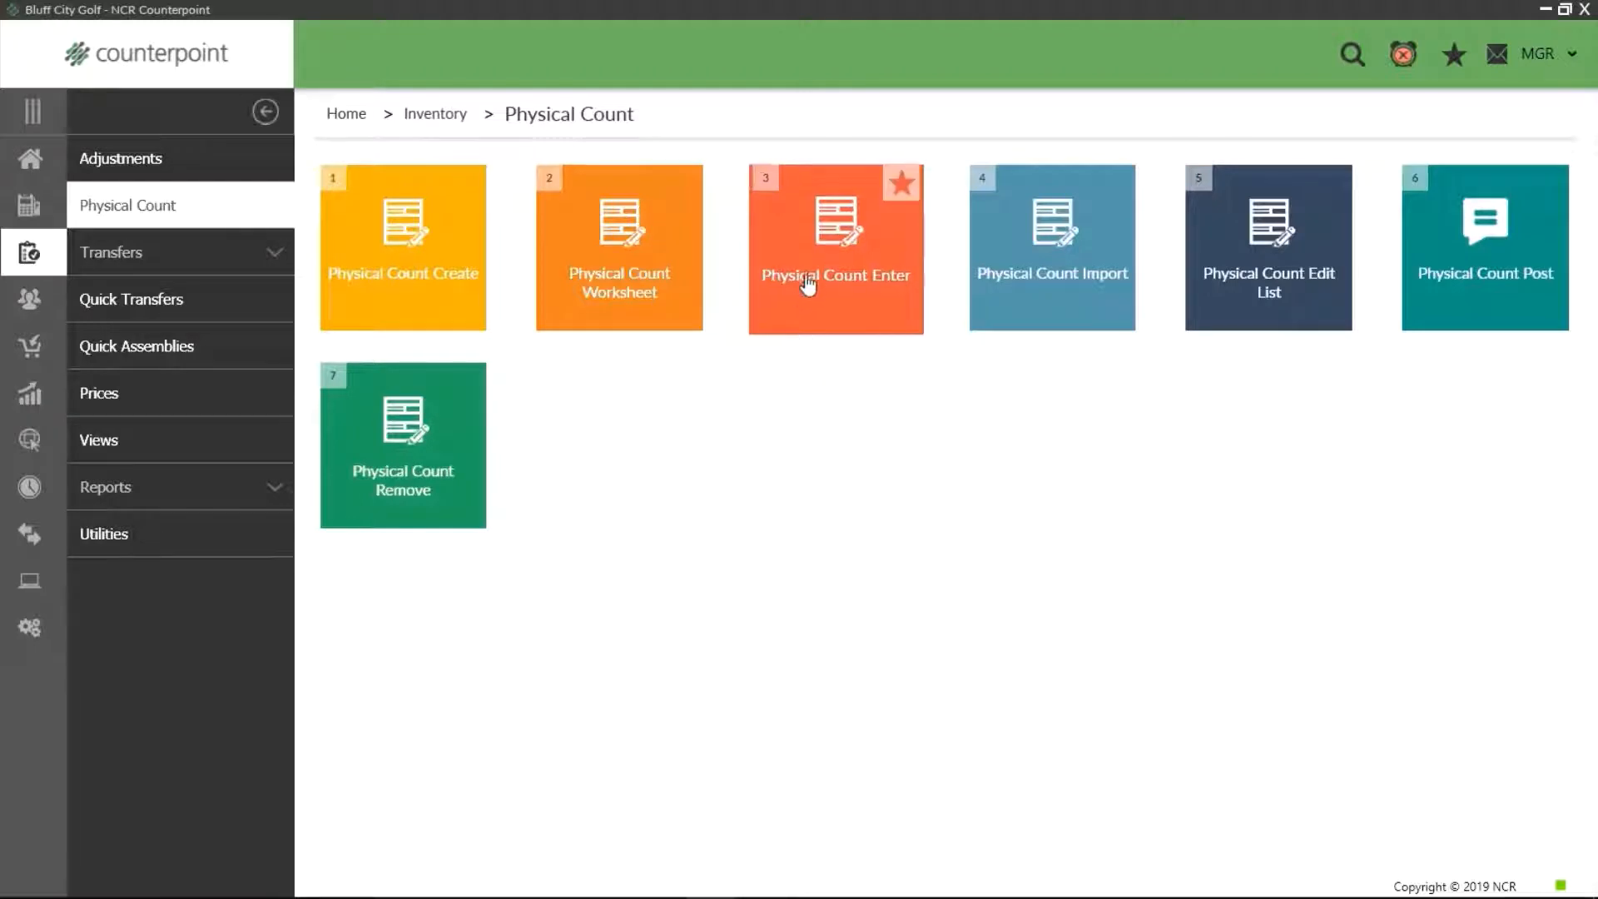
Open Physical Count Enter, load ADM-JACKET, and switch to table view
{"action": "left_click", "coordinate": [835, 248]}
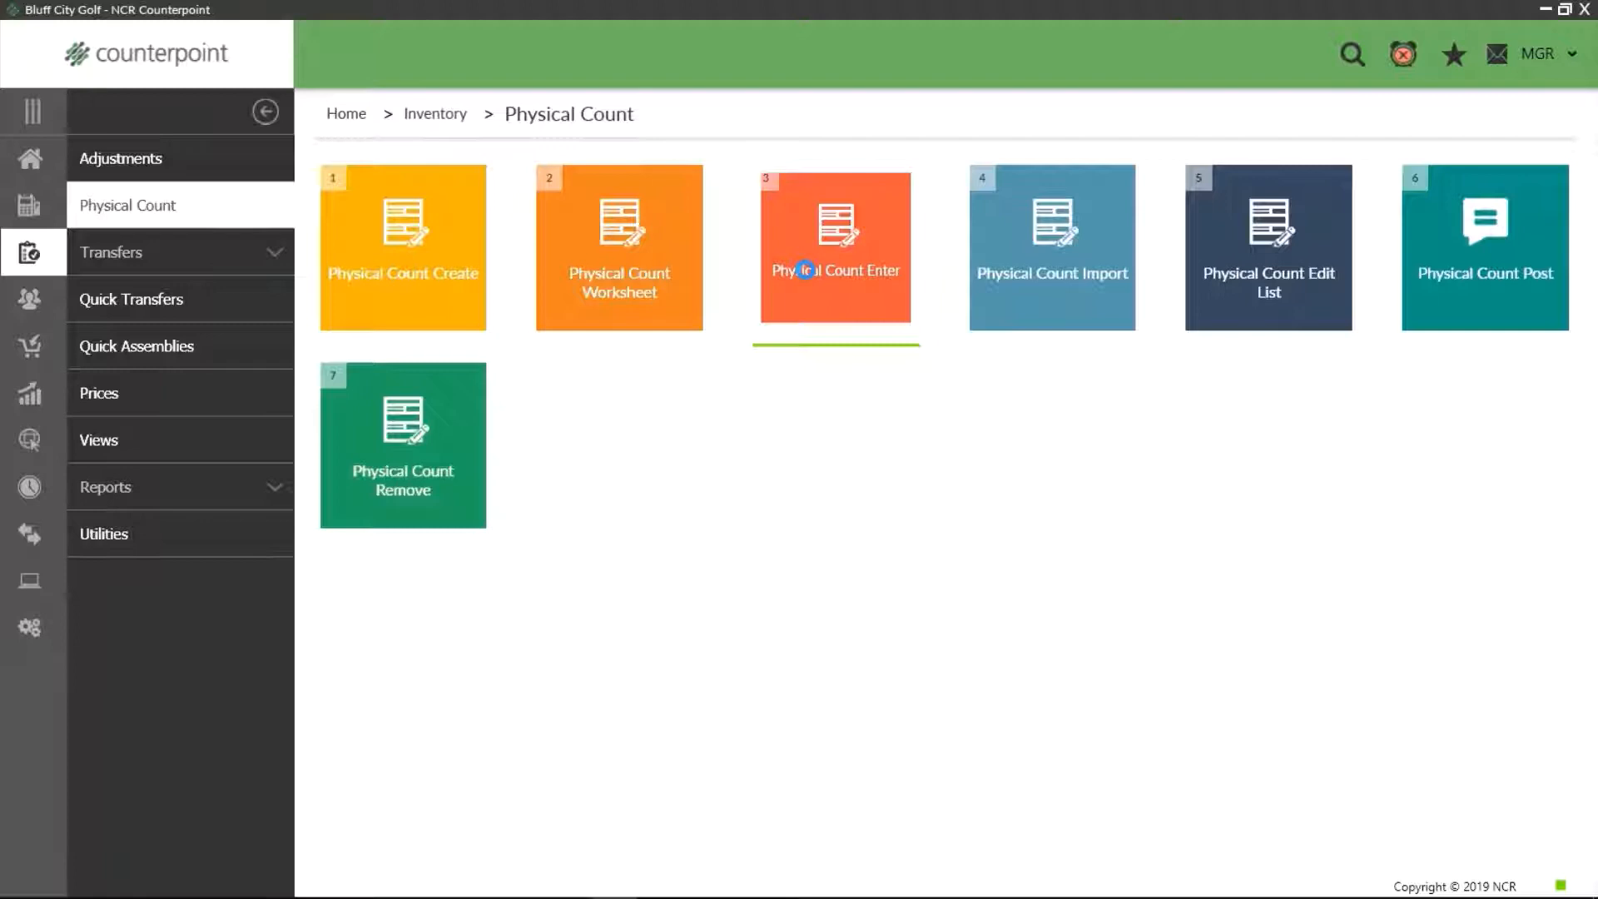
{"action": "left_click", "coordinate": [835, 246]}
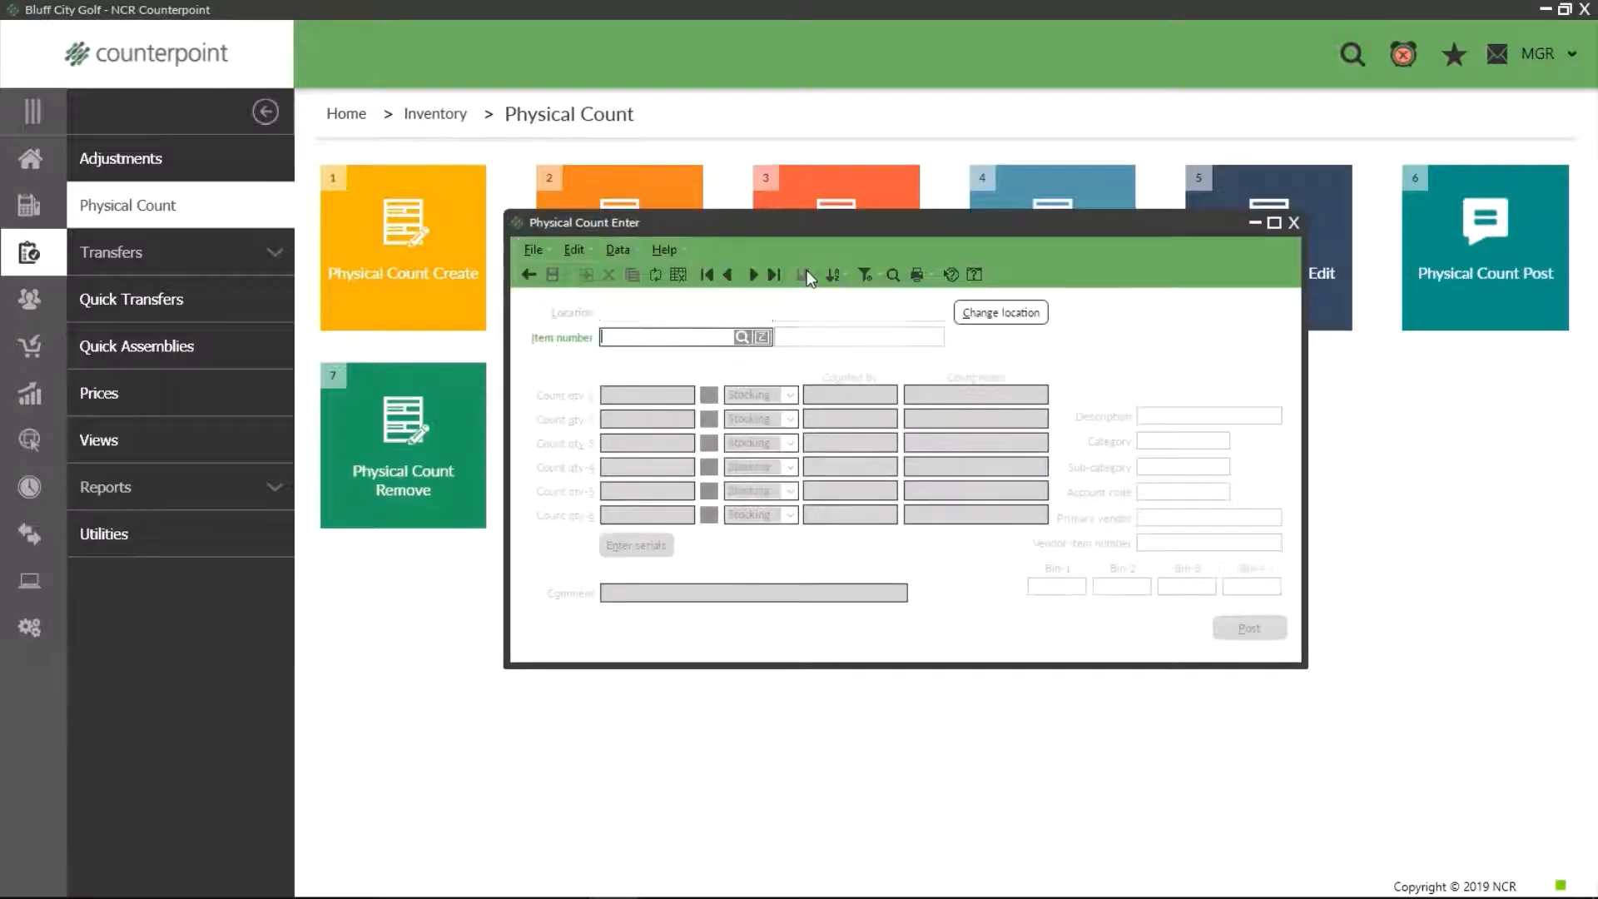
{"action": "left_click", "coordinate": [999, 312]}
{"action": "type", "text": "ADM-JACKET"}
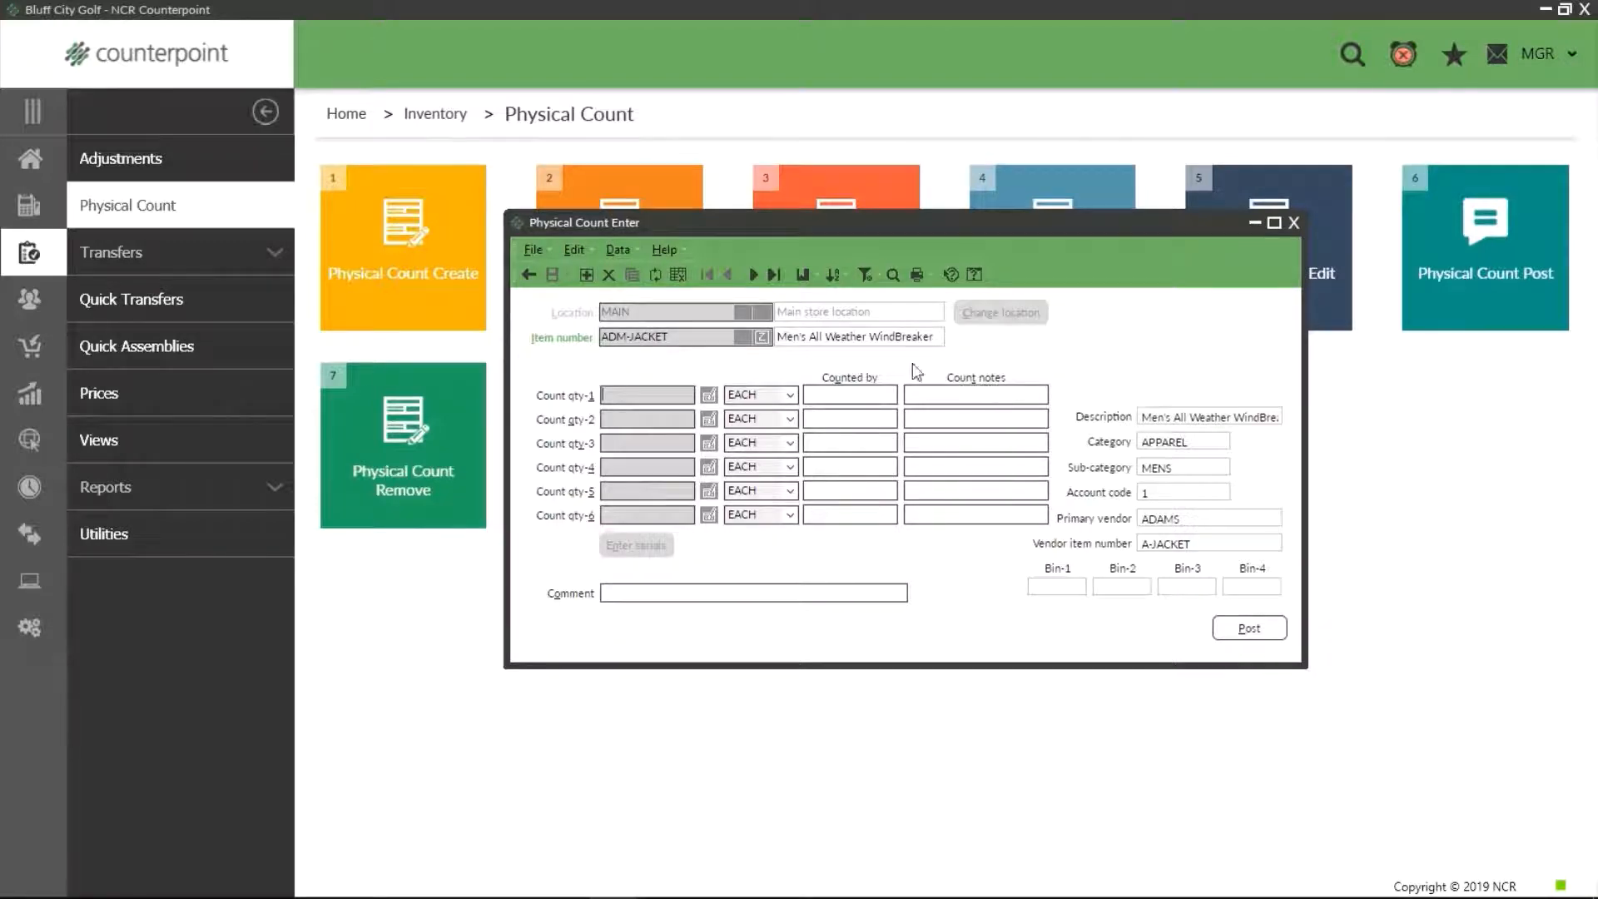
{"action": "mouse_move", "coordinate": [667, 299]}
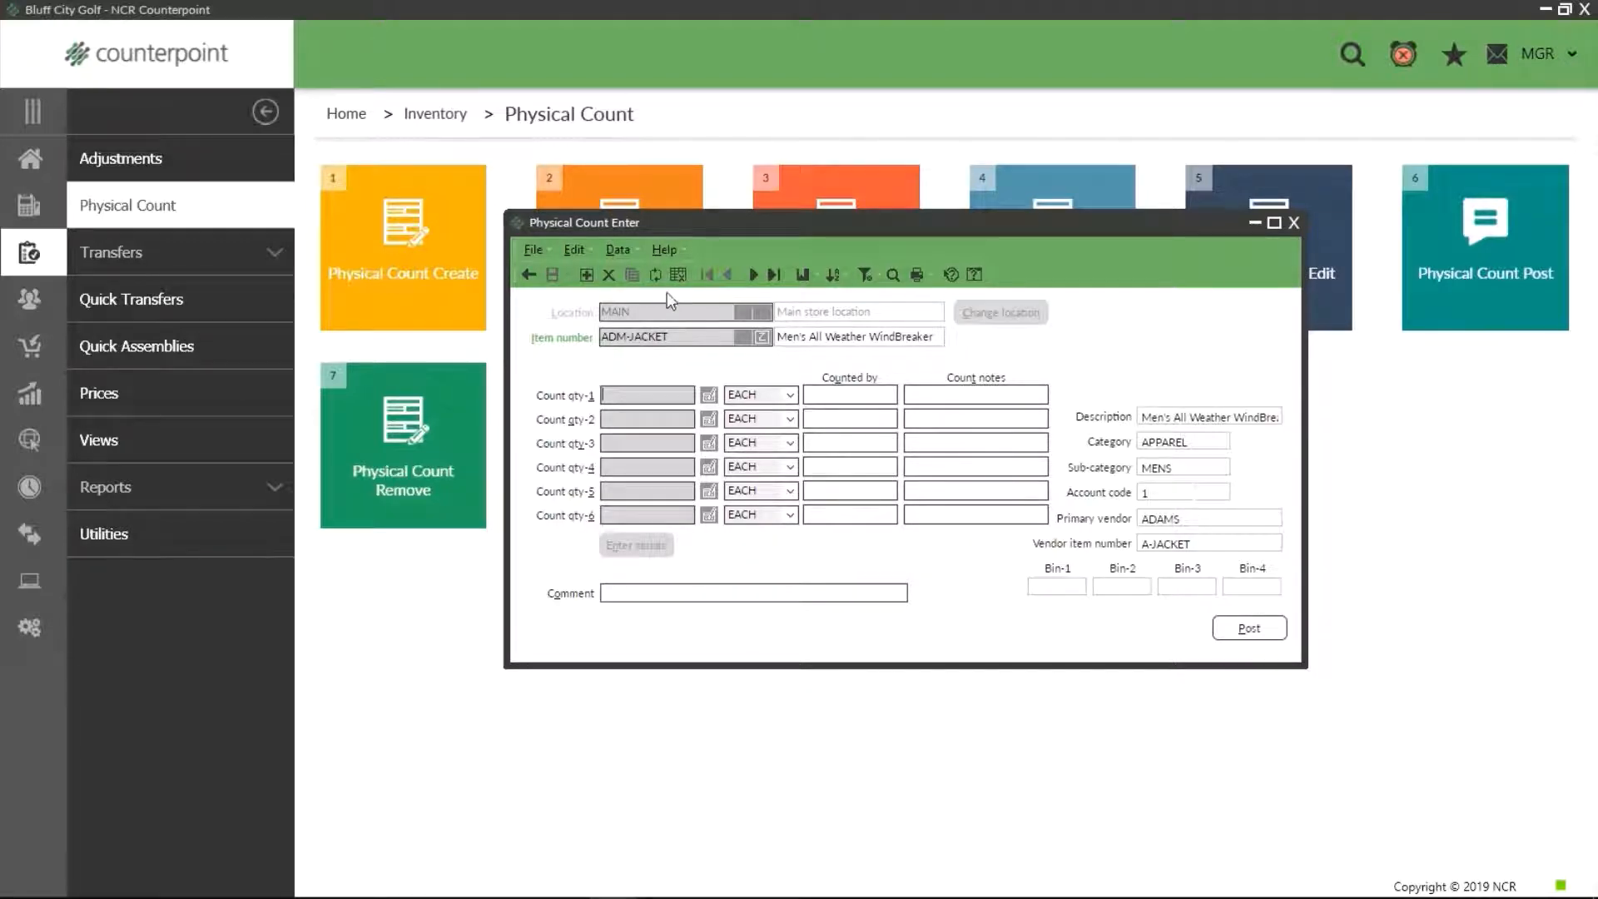
{"action": "mouse_move", "coordinate": [678, 276]}
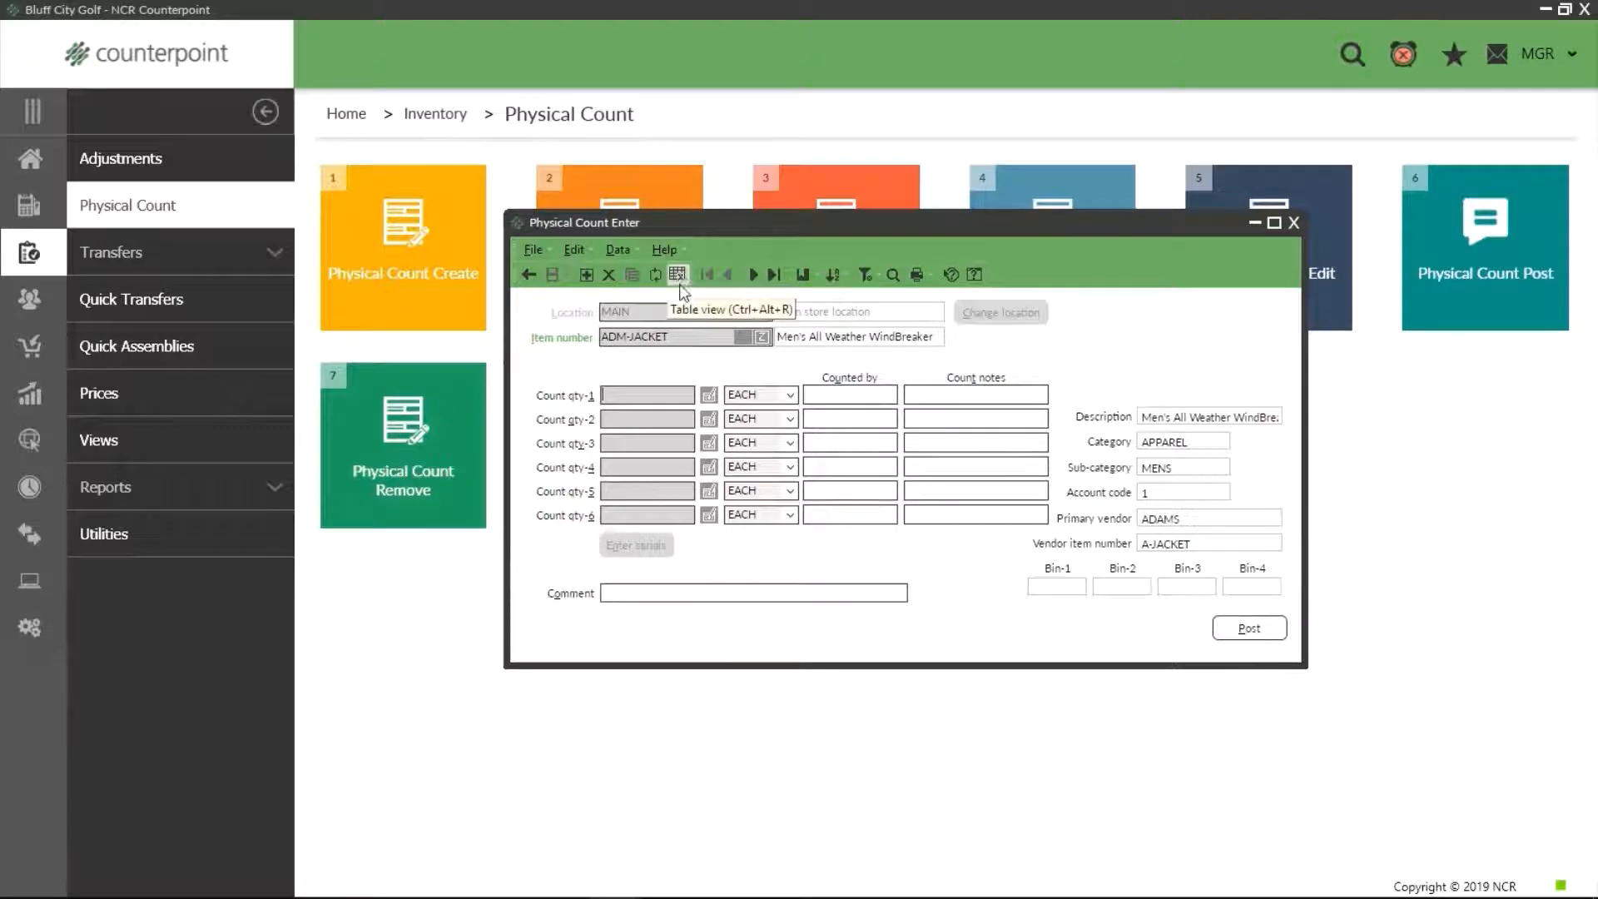
{"action": "left_click", "coordinate": [1293, 222]}
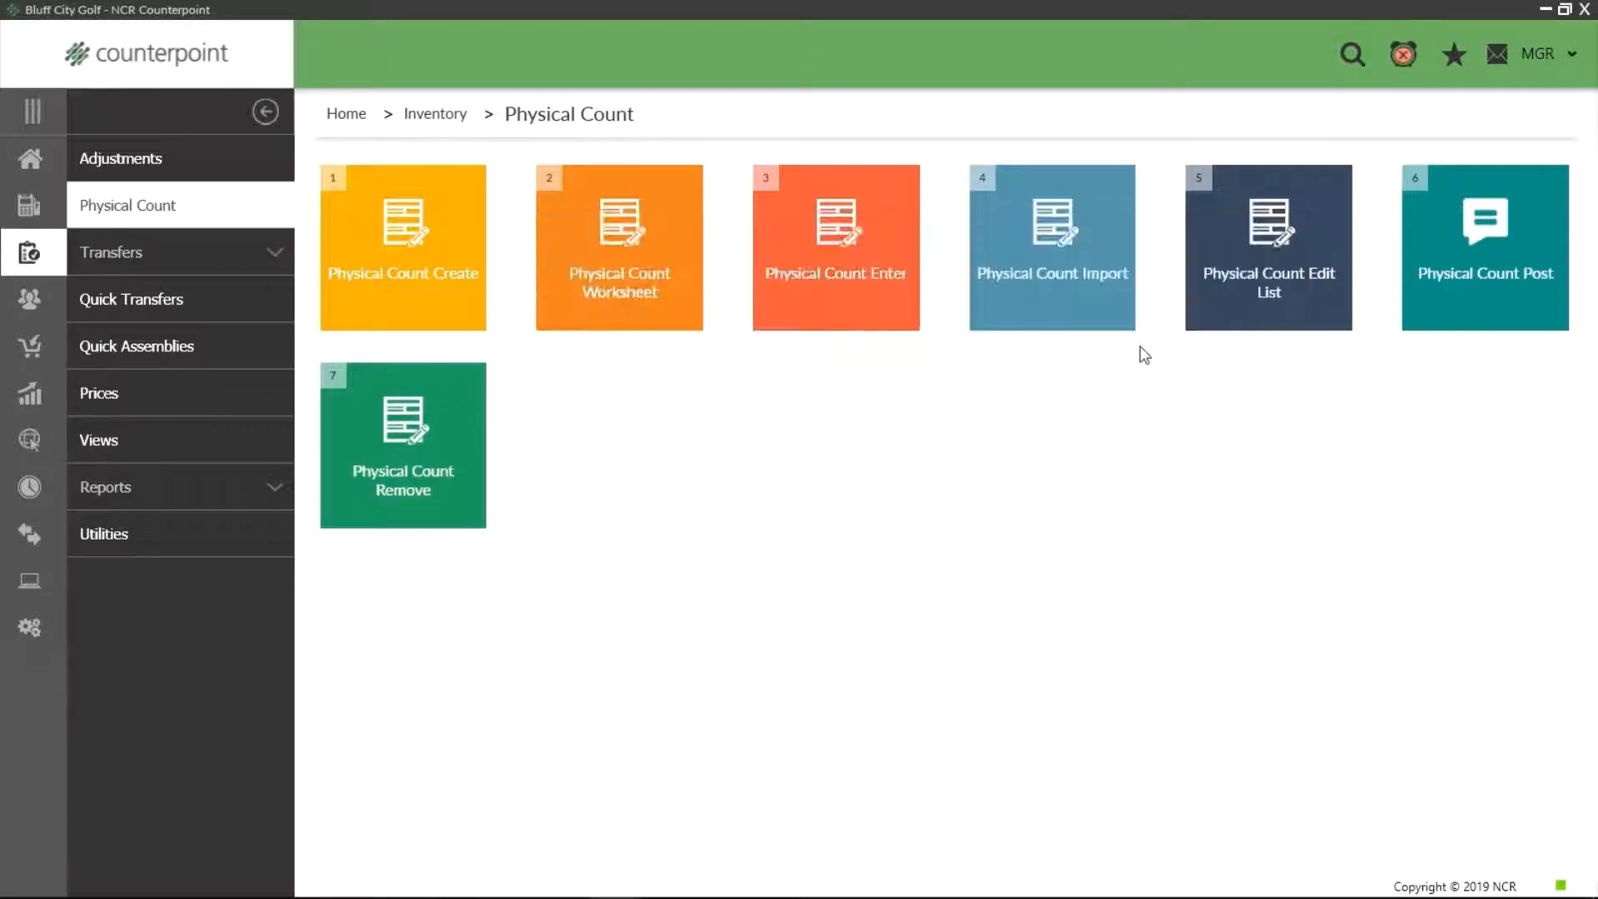
Enter 2 in APL-HAT's Count qty-1 cell, then move down to the CAL-COAT row
{"action": "left_click", "coordinate": [835, 248]}
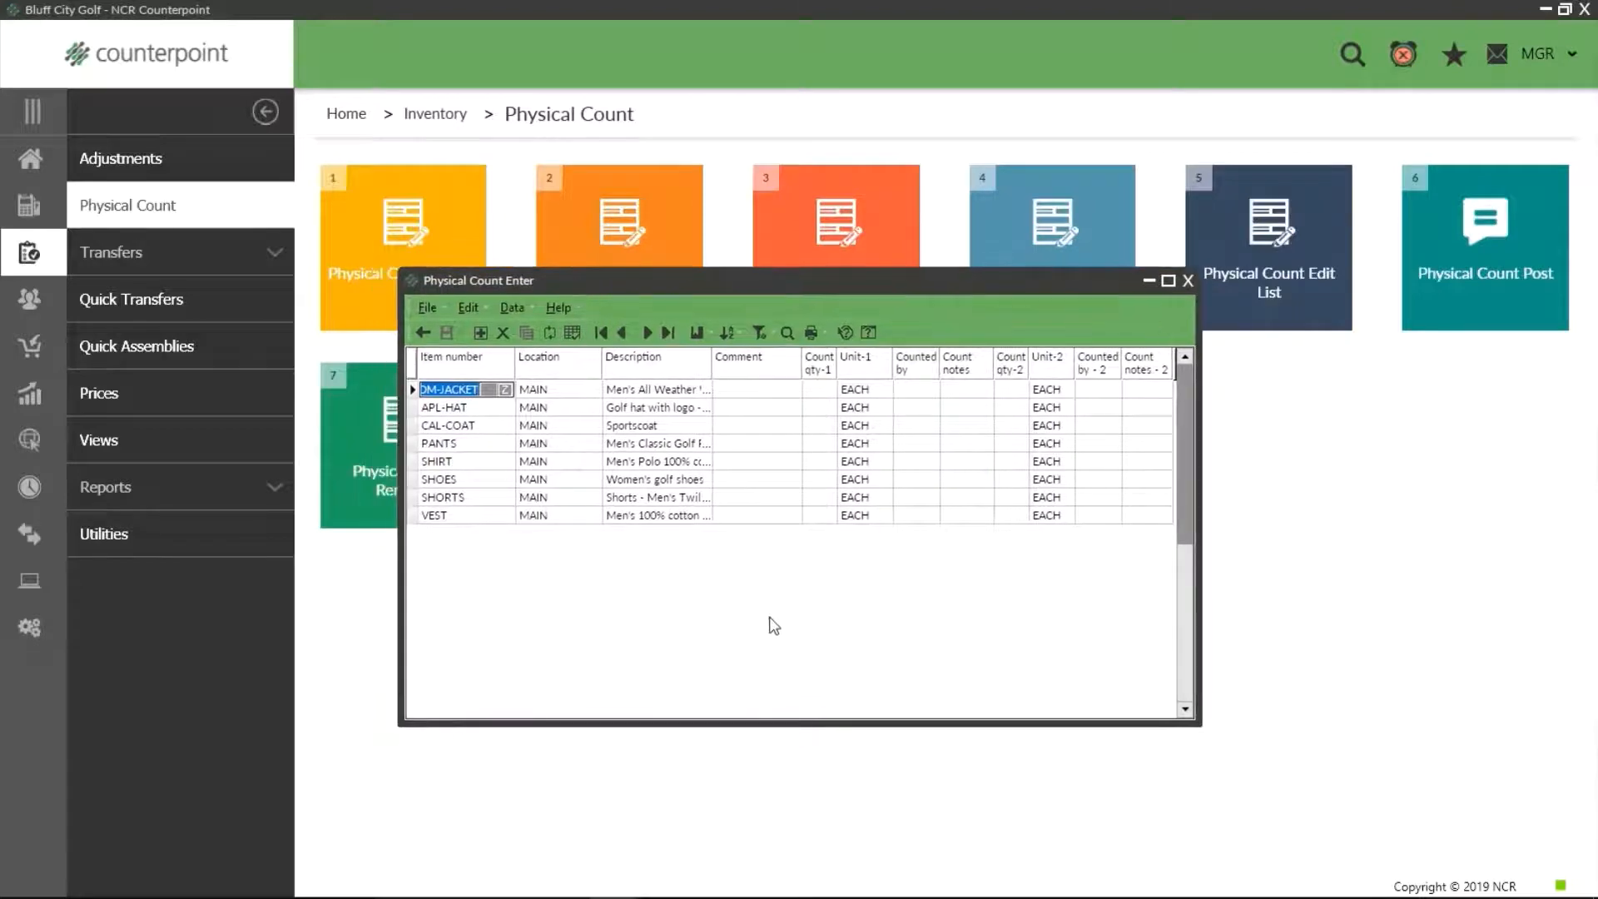
{"action": "left_click", "coordinate": [818, 407]}
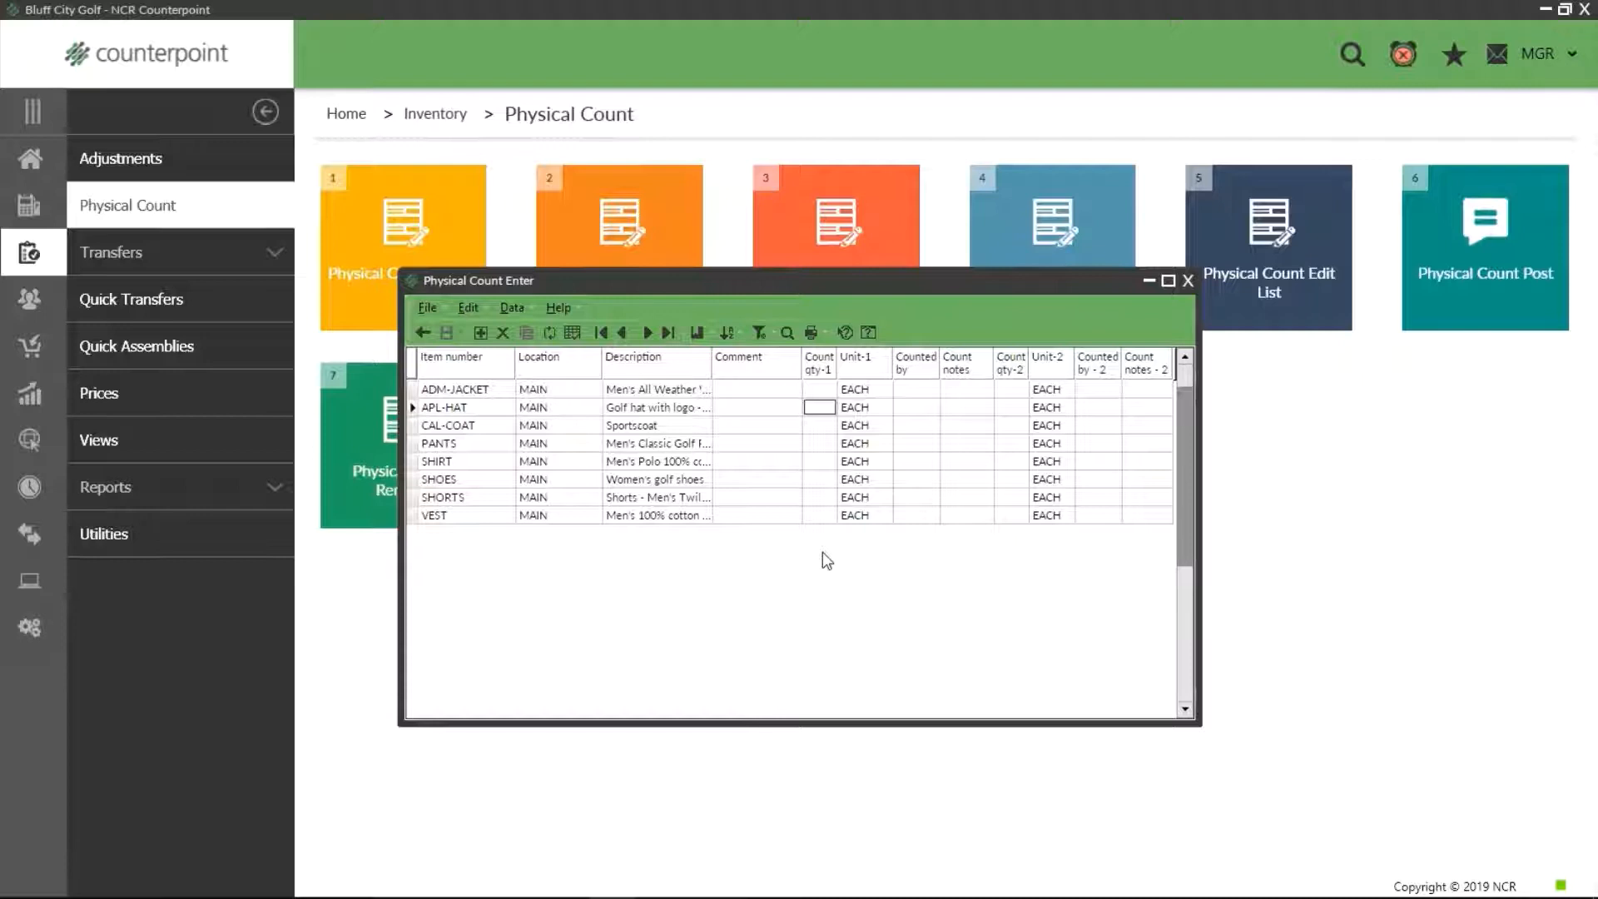
{"action": "type", "text": "2"}
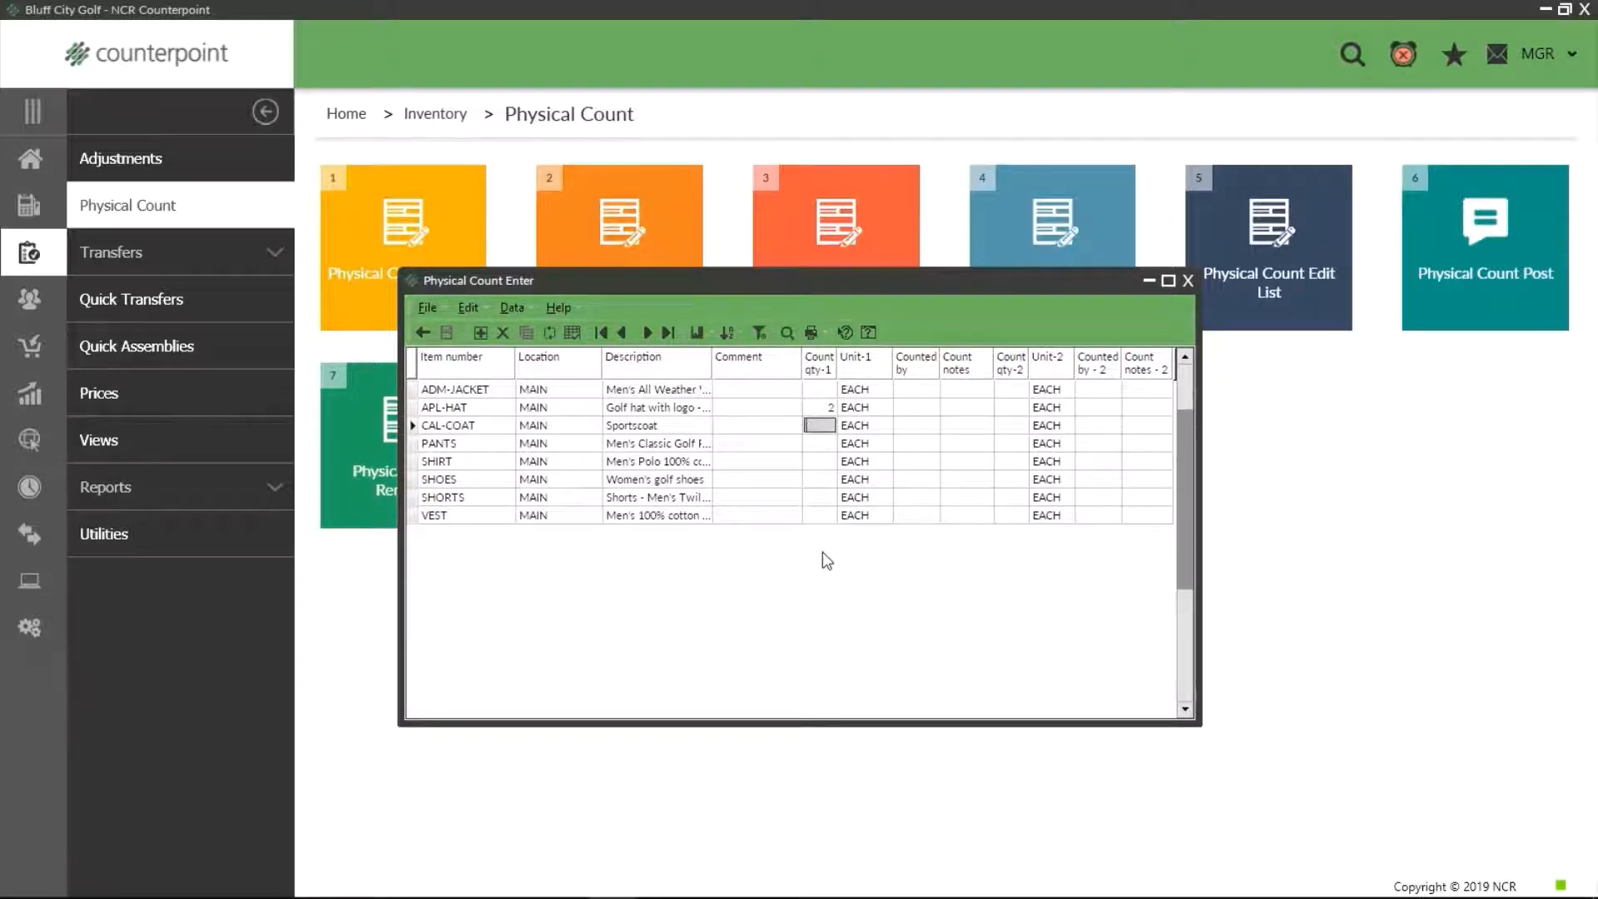
{"action": "left_click", "coordinate": [821, 442]}
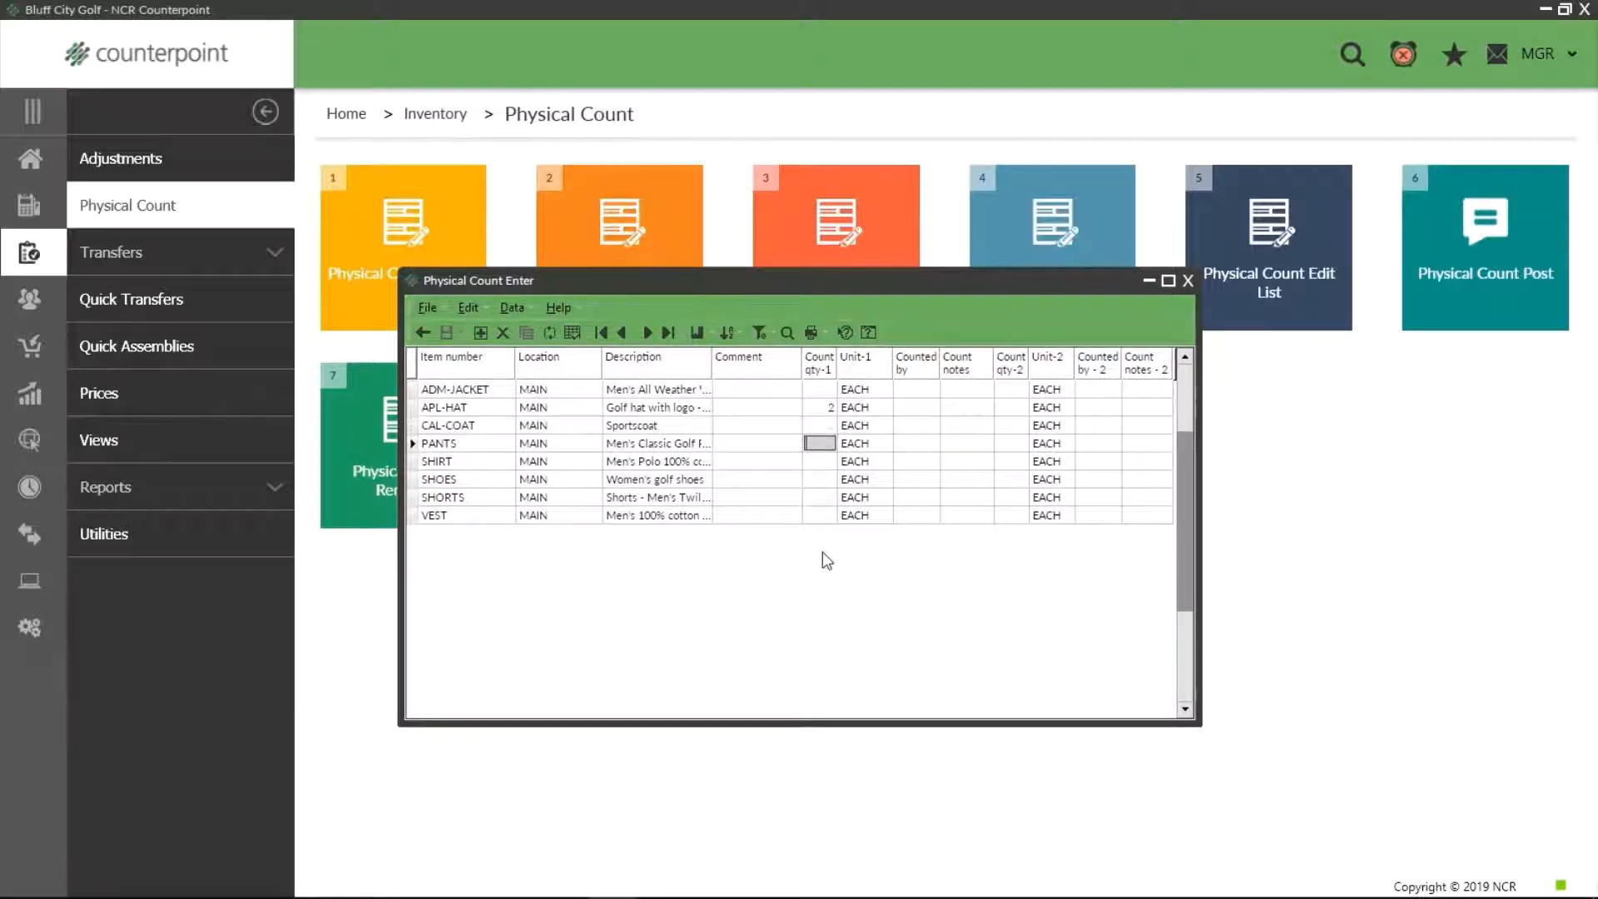
{"action": "left_click", "coordinate": [821, 480]}
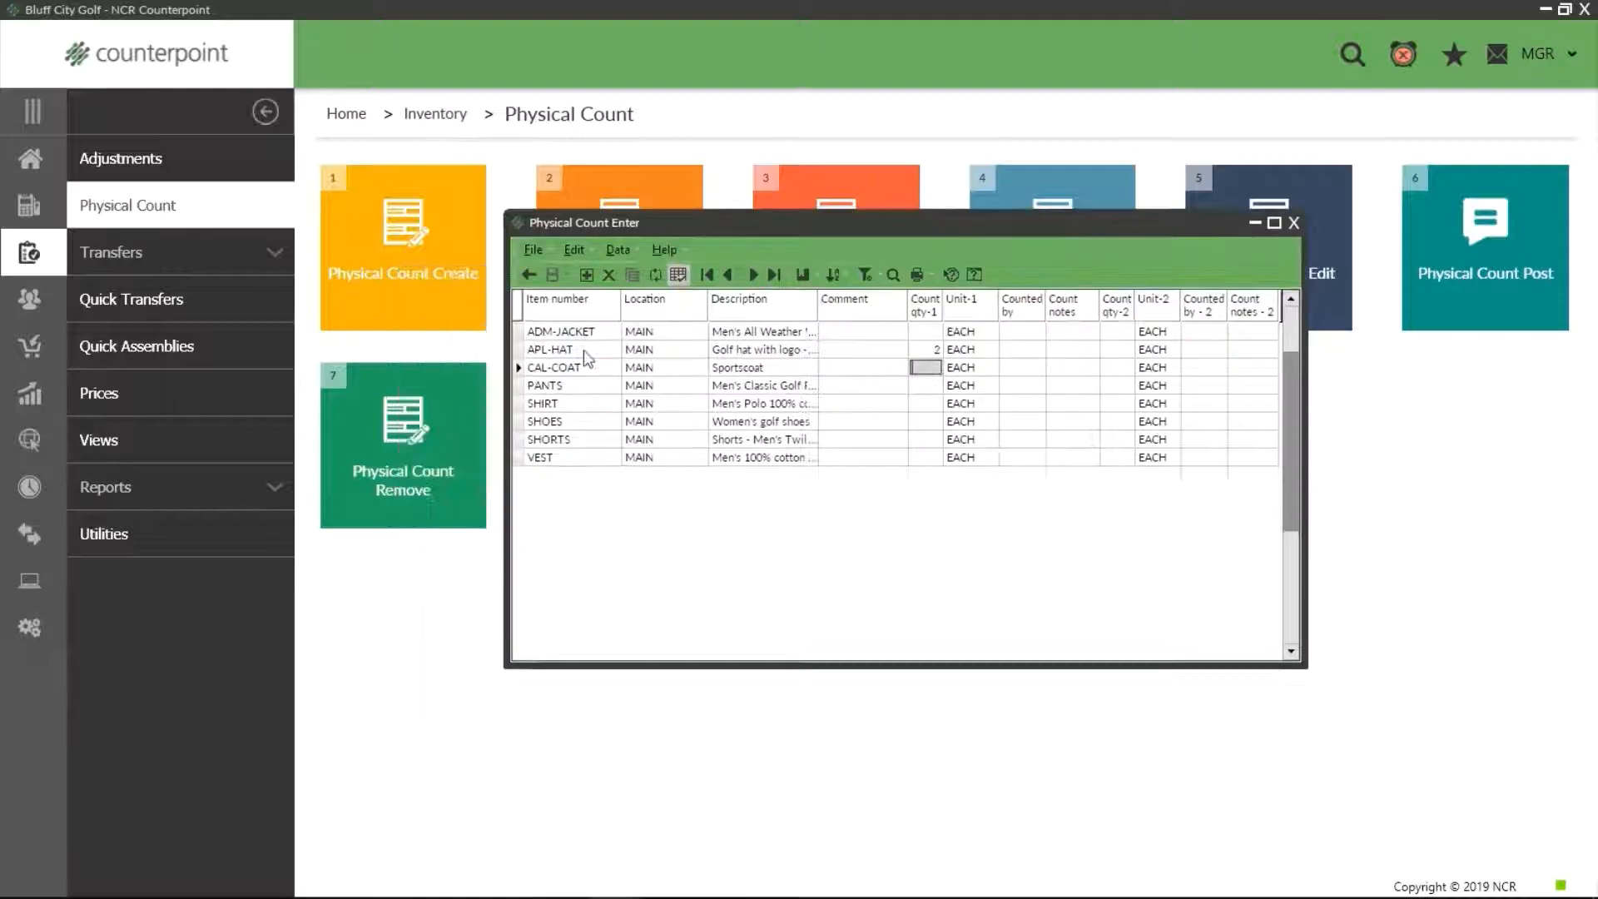
Count CAL-COAT in the color/size grid as 2 Navy size 32 and 3 Navy size 34
{"action": "left_click", "coordinate": [677, 274]}
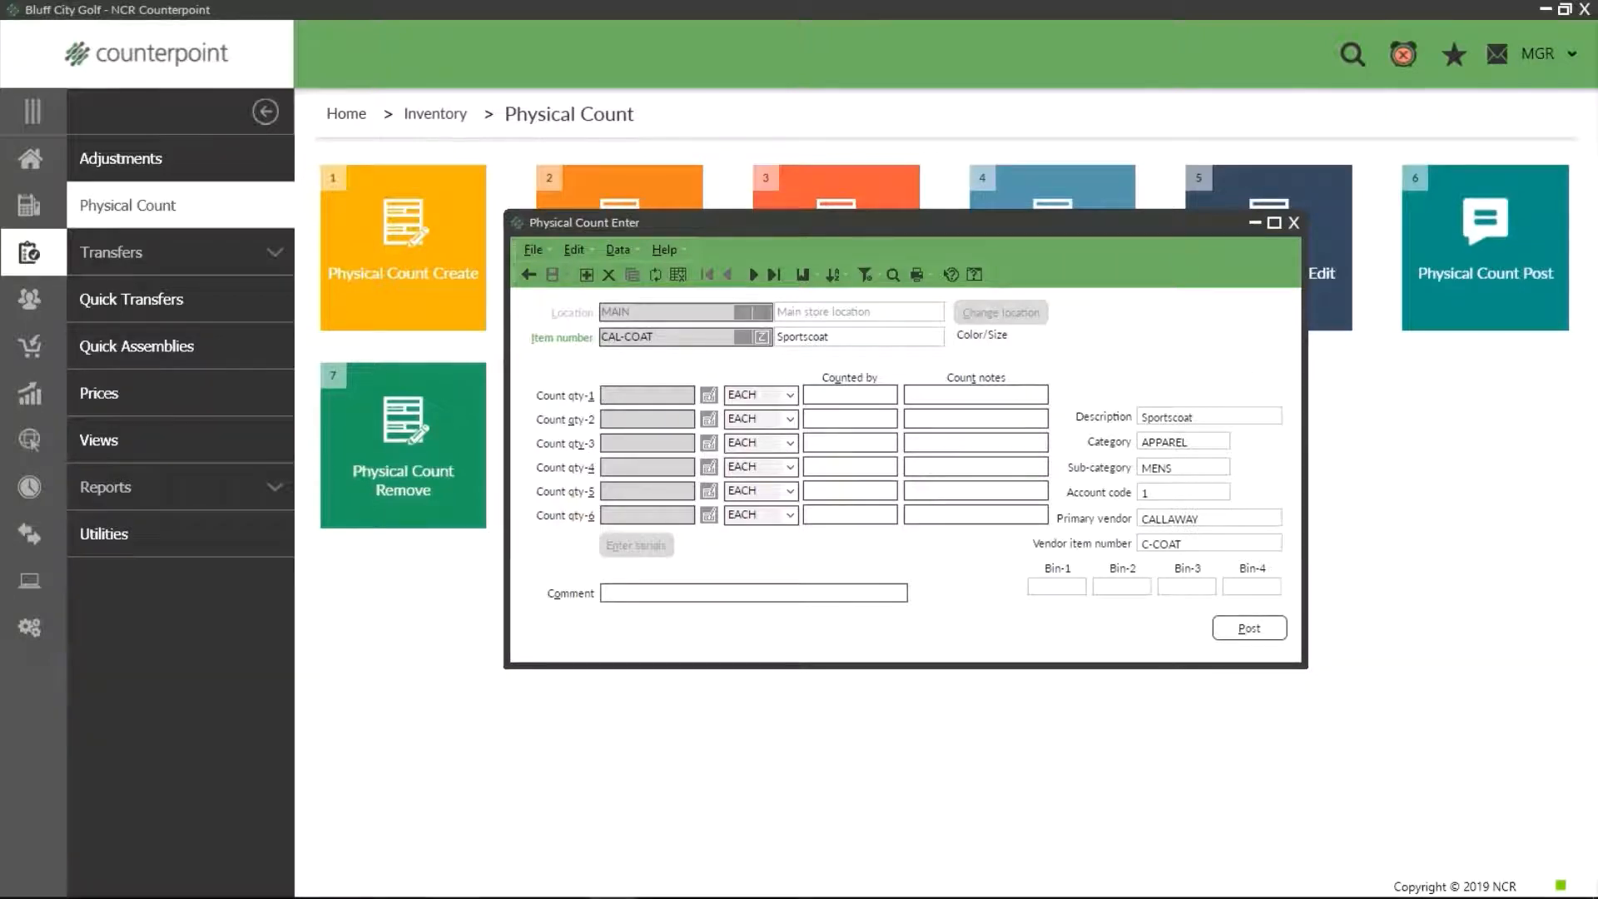
{"action": "left_click", "coordinate": [709, 395]}
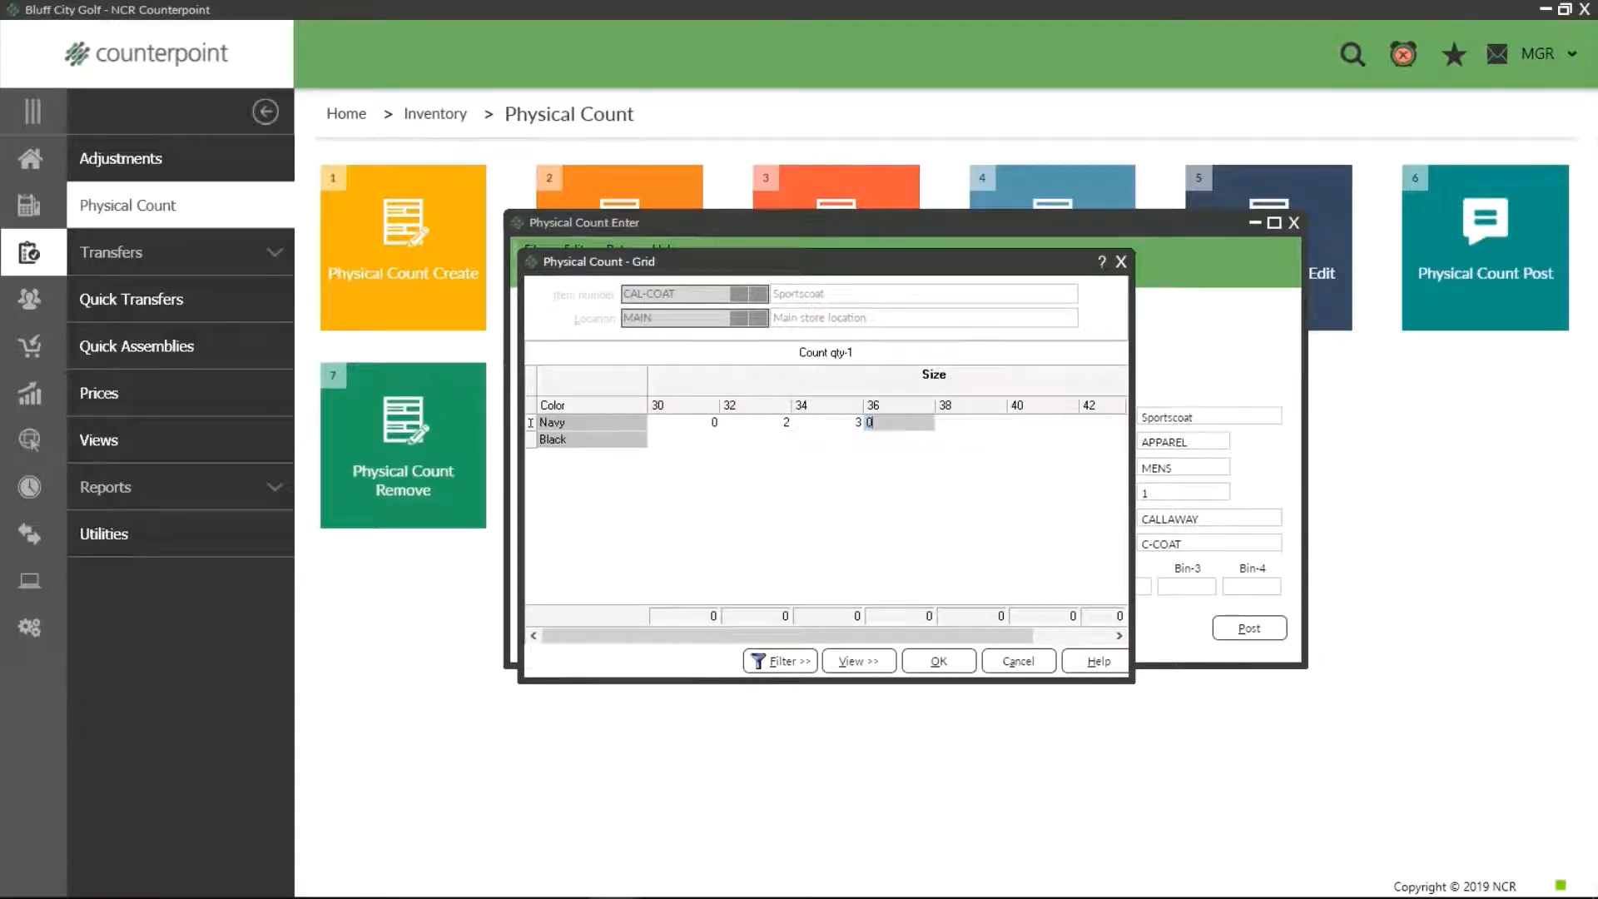
{"action": "left_click", "coordinate": [936, 660]}
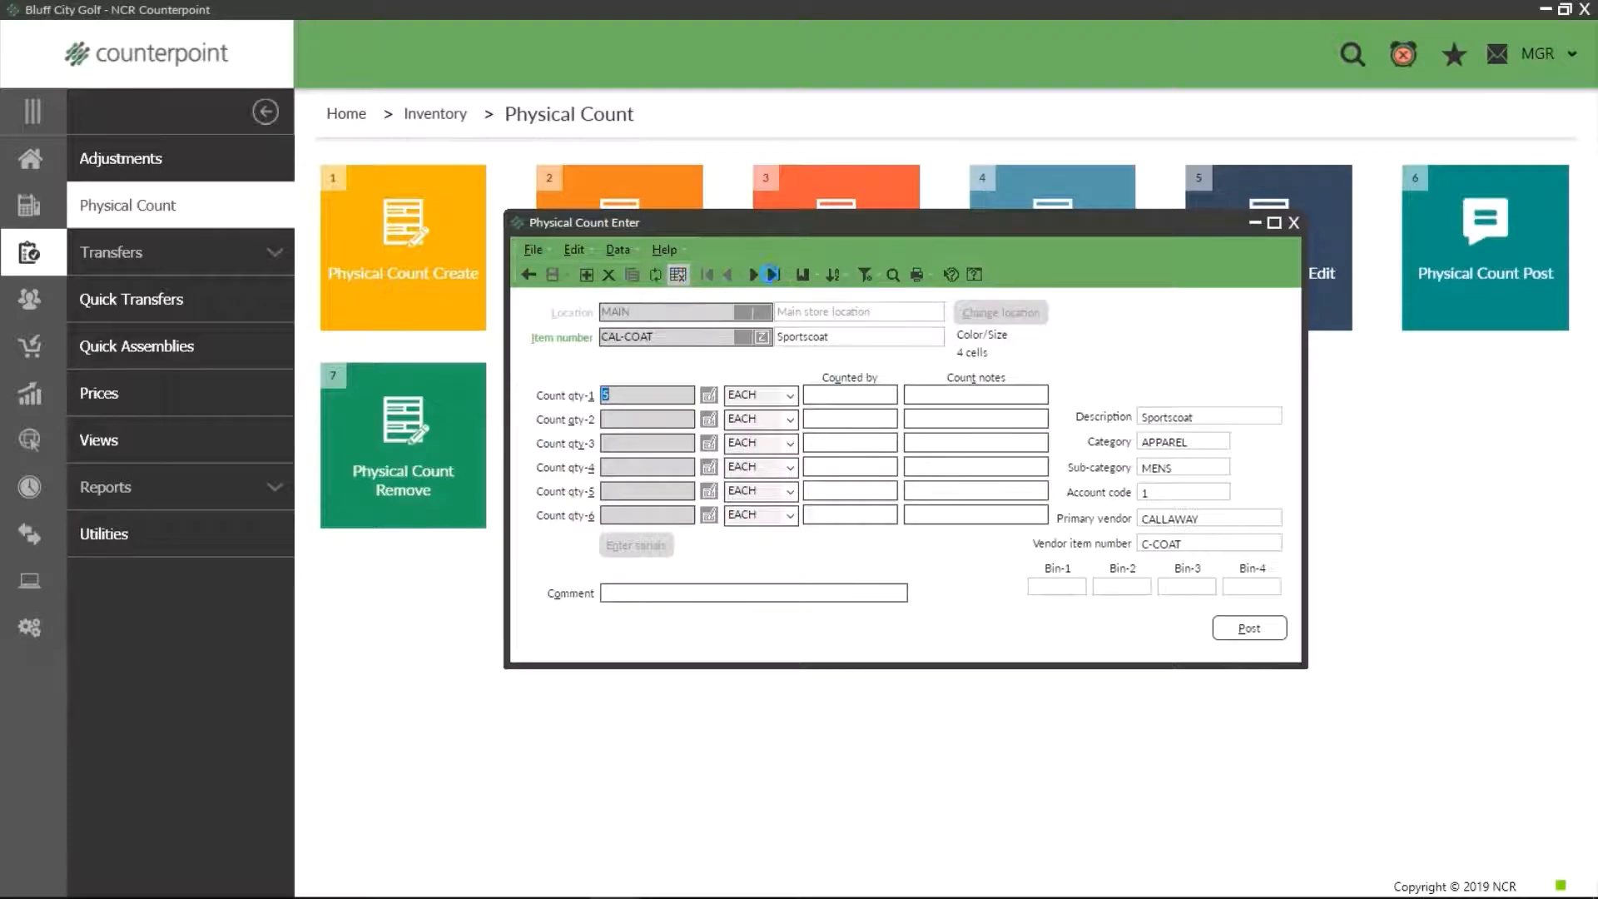
{"action": "left_click", "coordinate": [676, 274]}
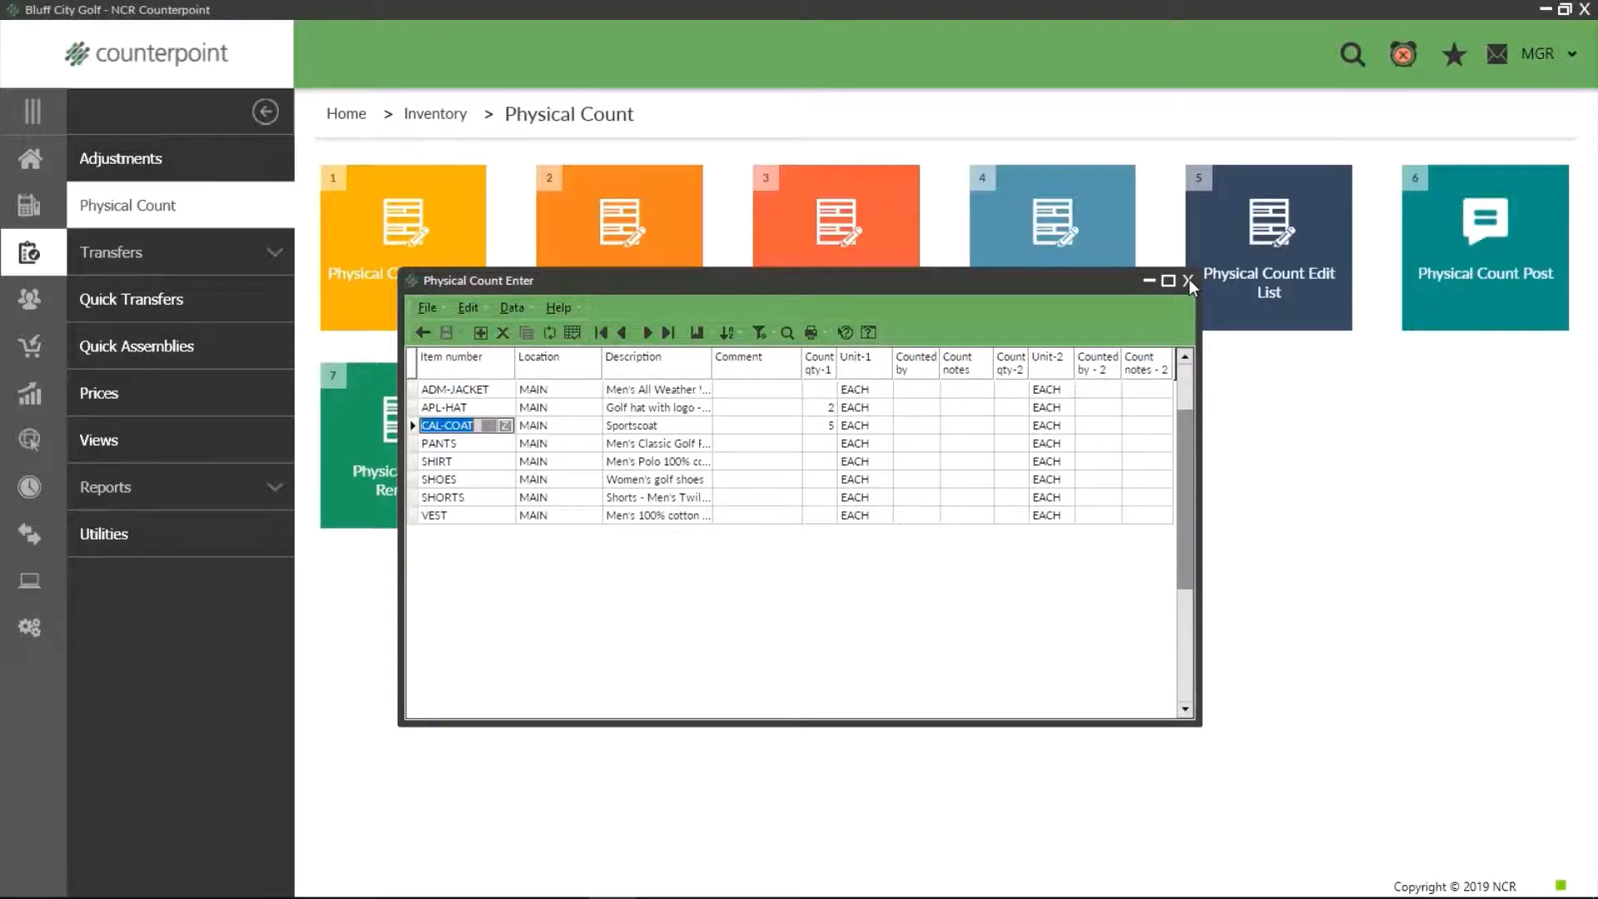
Close the Physical Count Enter window
{"action": "left_click", "coordinate": [1188, 280]}
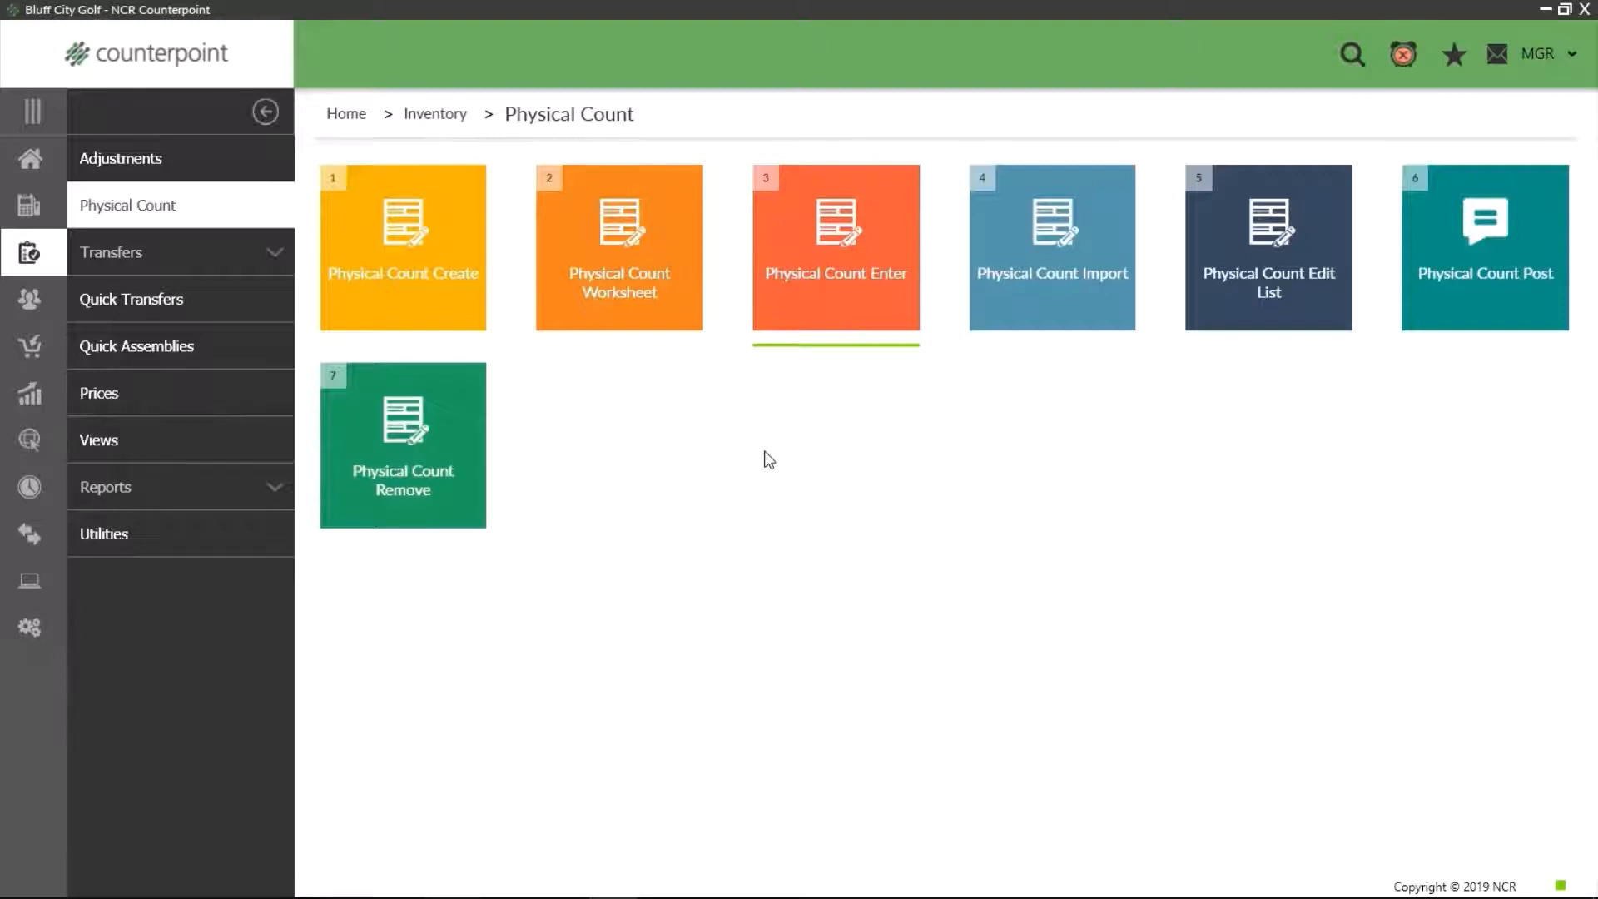
{"action": "mouse_move", "coordinate": [1151, 456]}
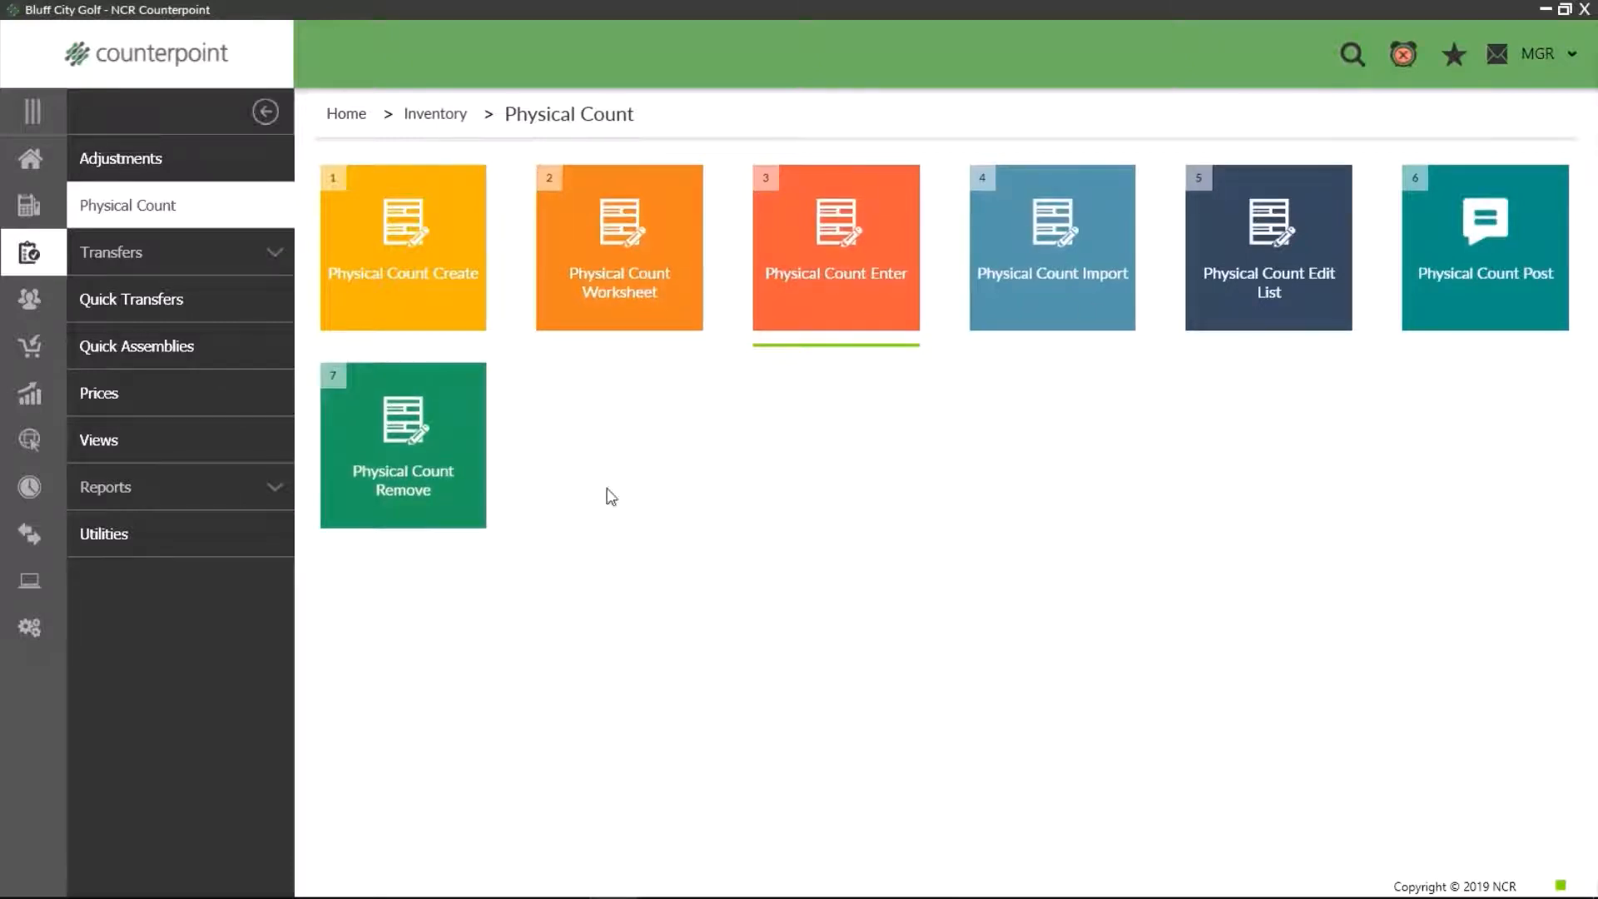
{"action": "mouse_move", "coordinate": [823, 543]}
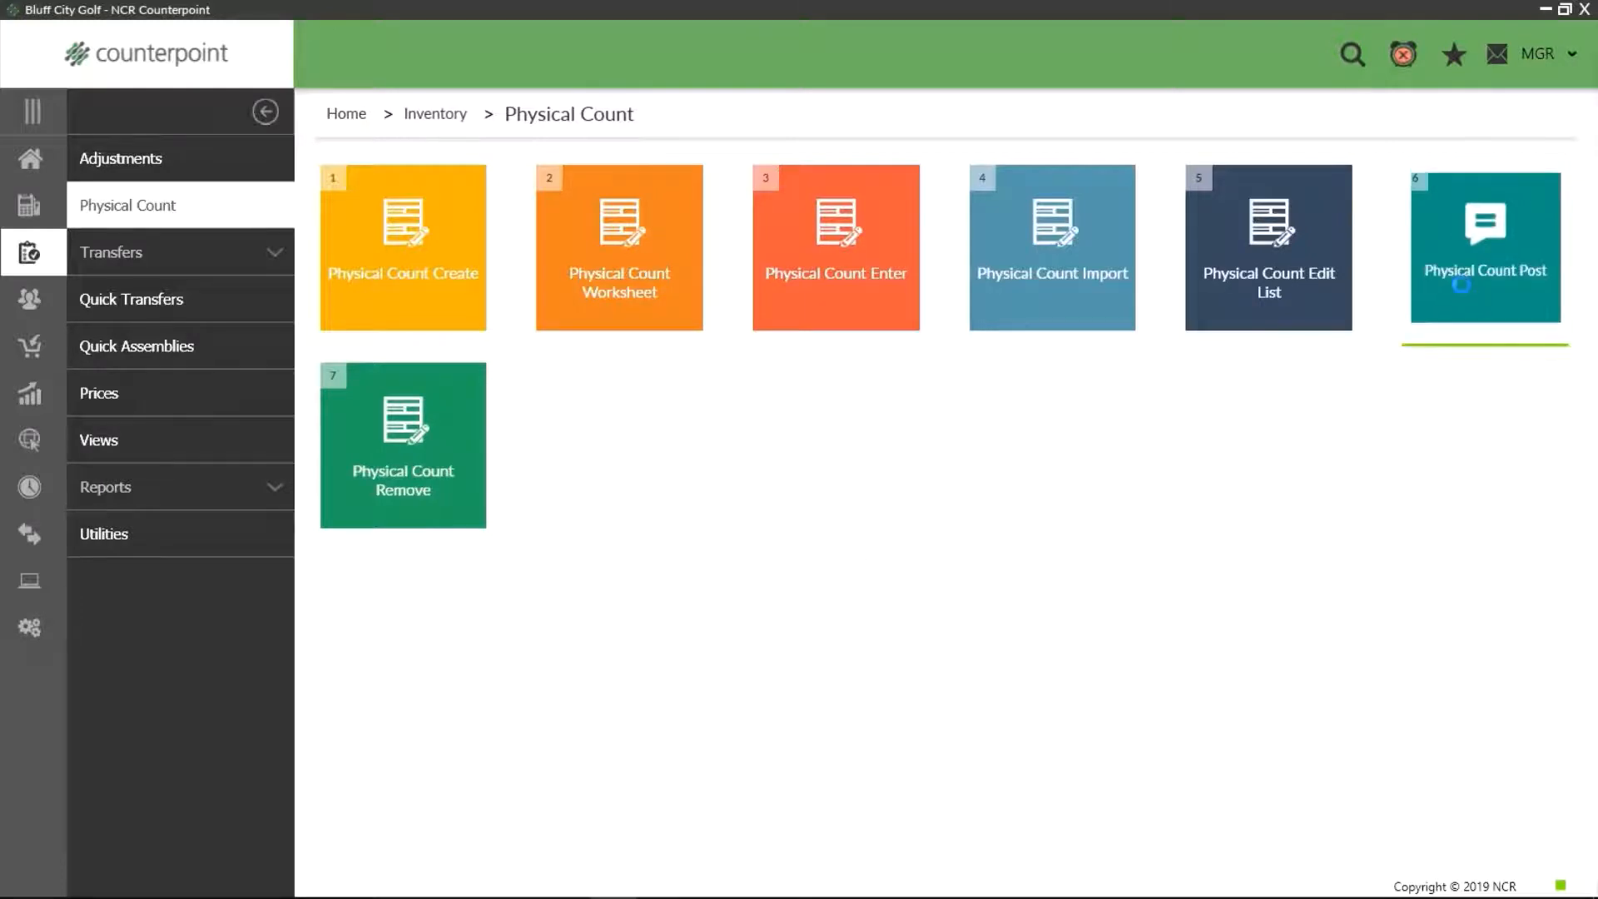
{"action": "left_click", "coordinate": [1483, 248]}
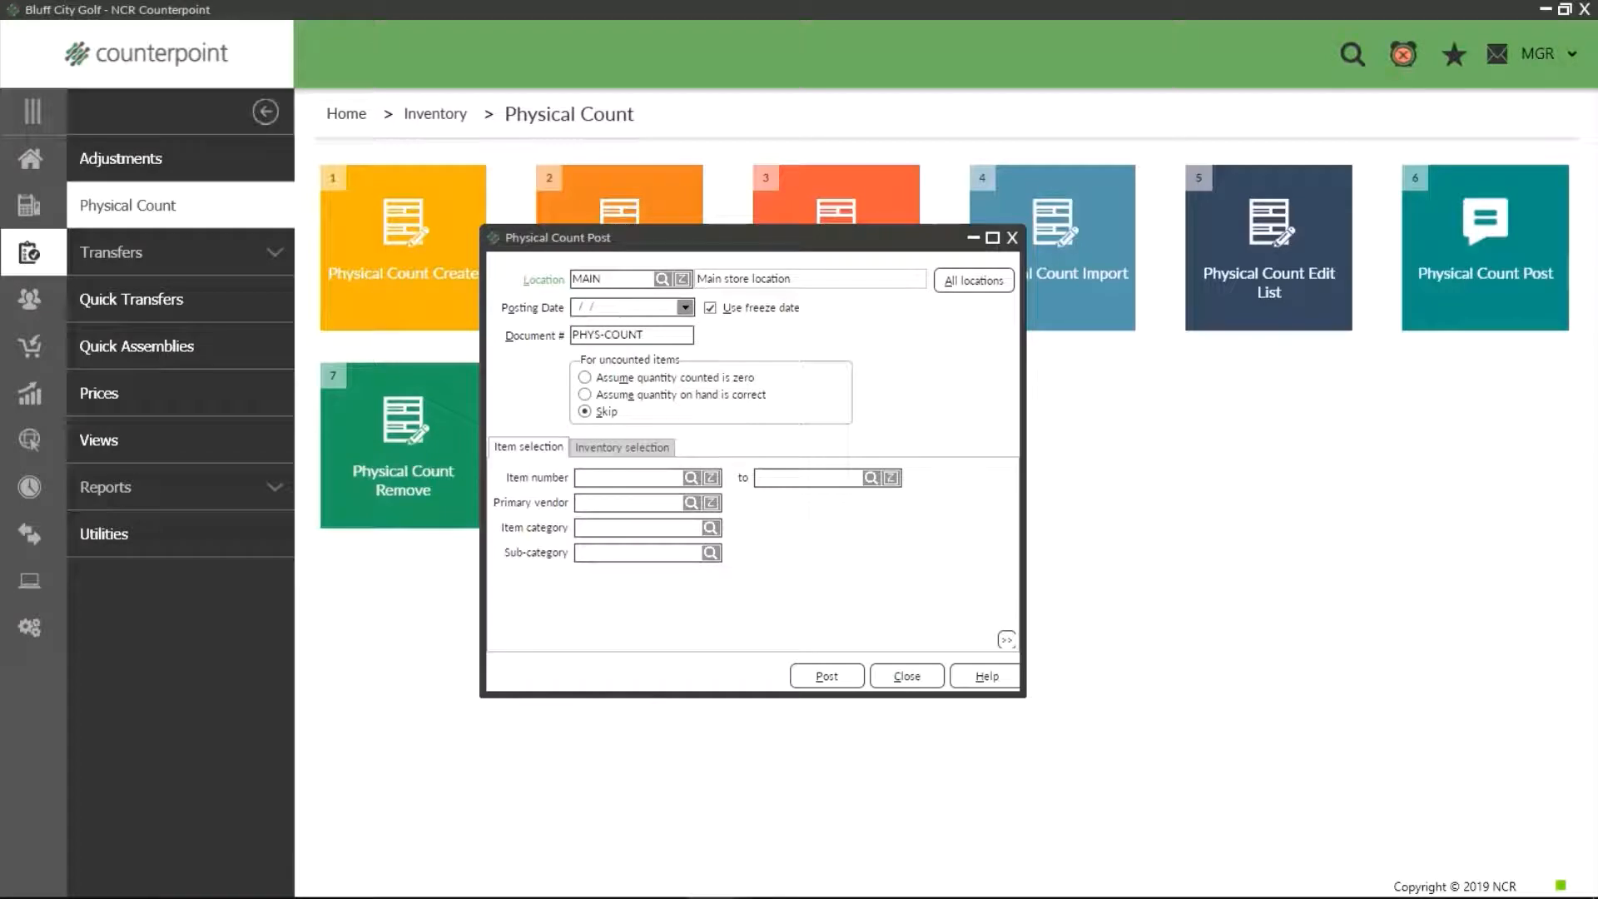
{"action": "mouse_move", "coordinate": [922, 418]}
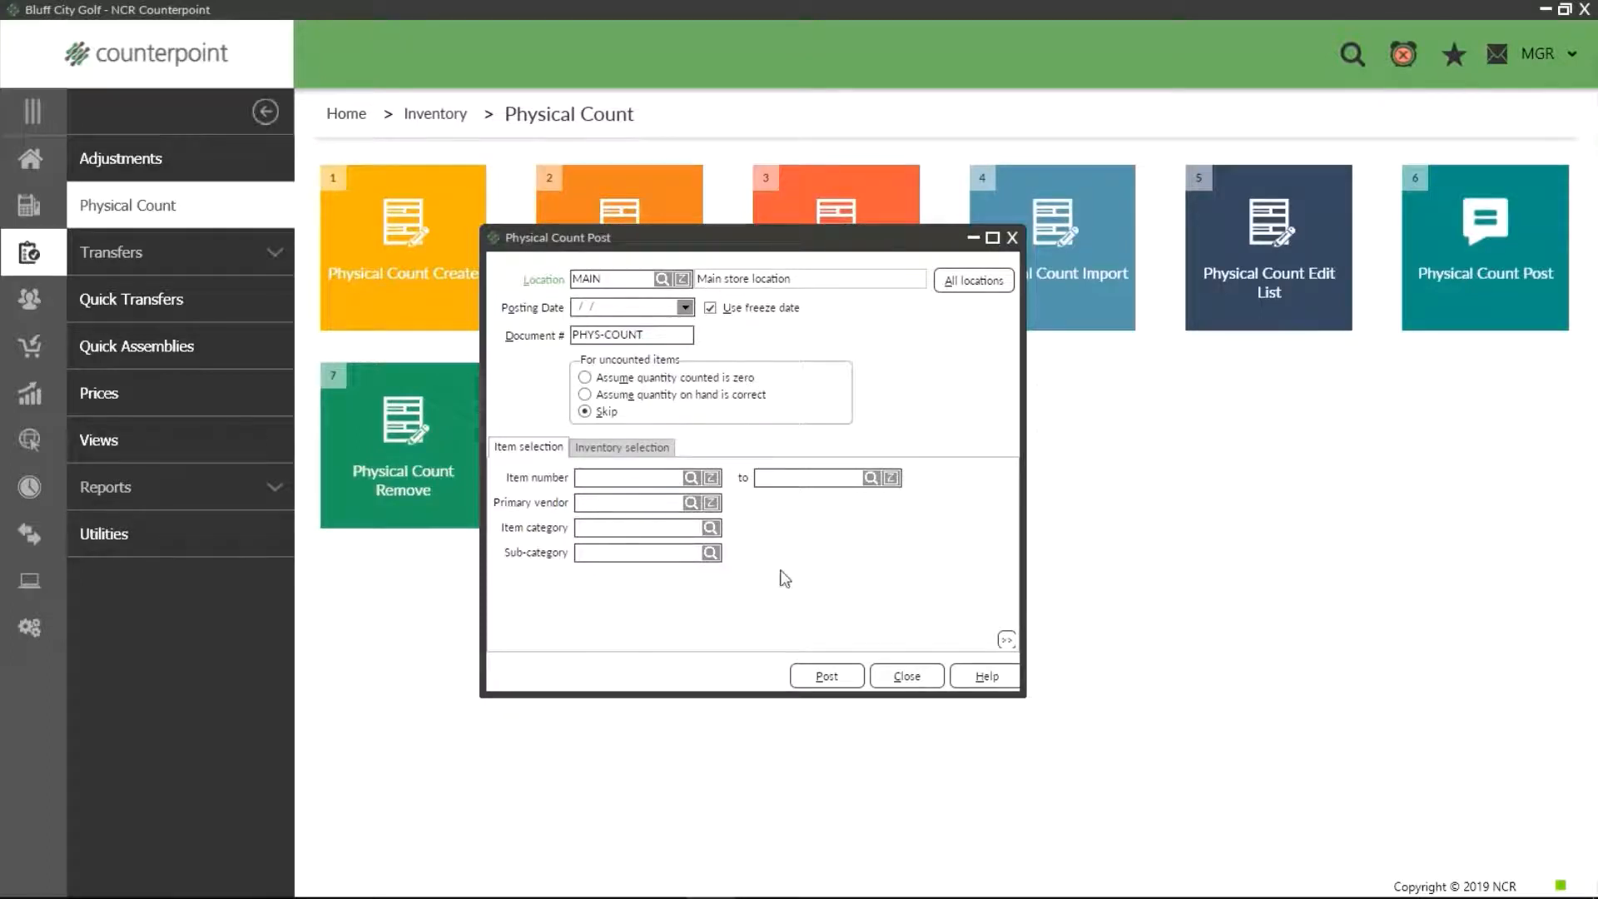
{"action": "mouse_move", "coordinate": [808, 596]}
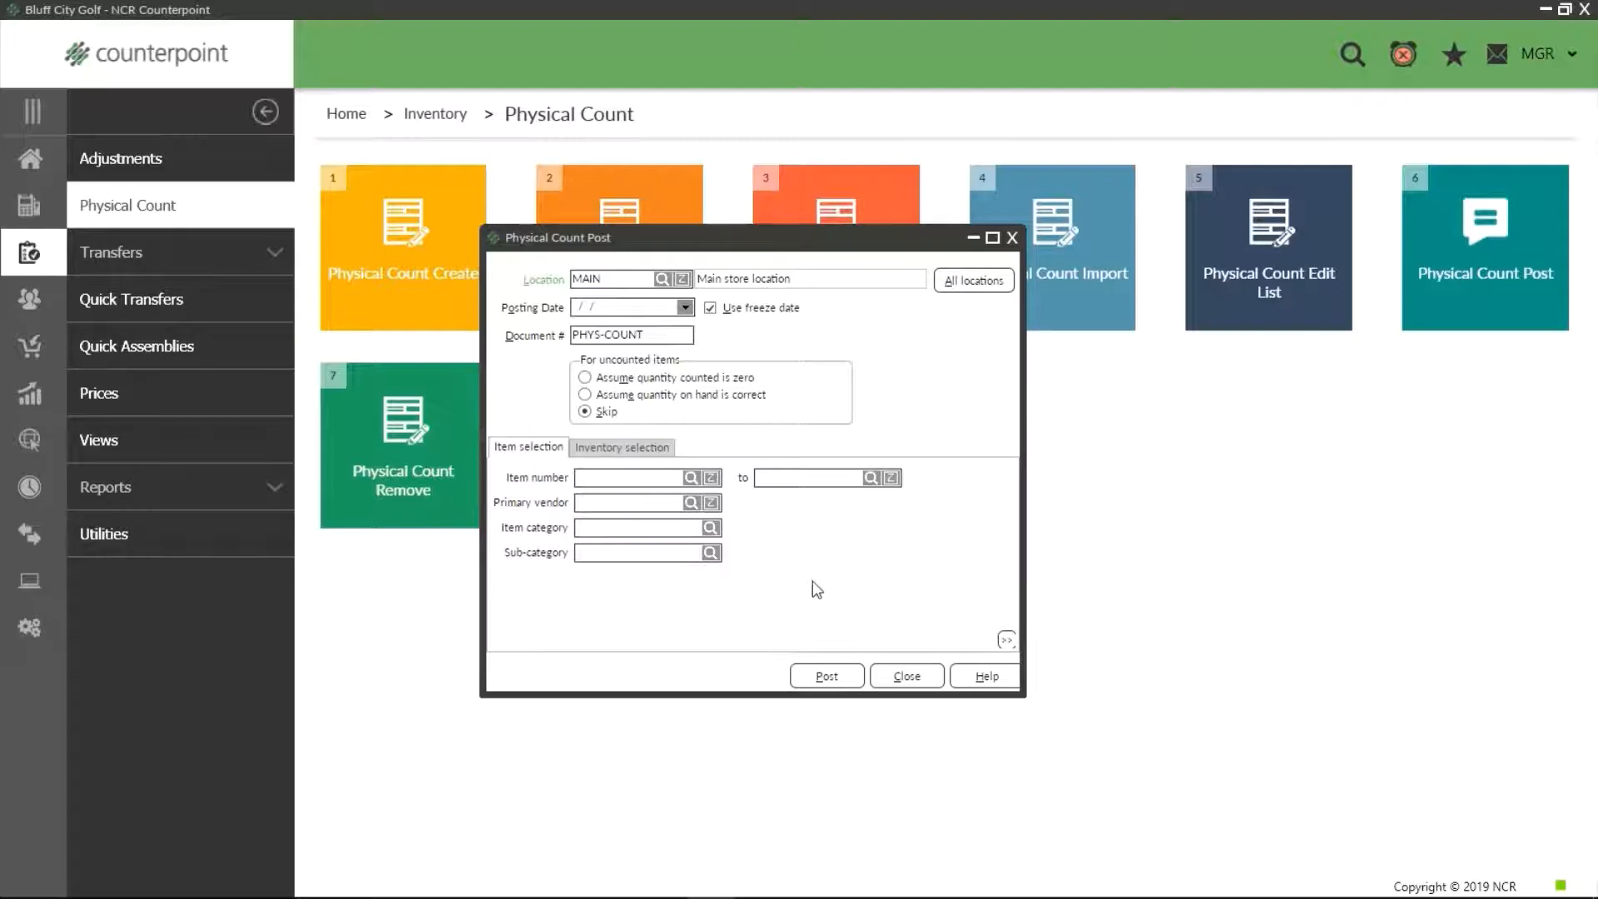
{"action": "mouse_move", "coordinate": [823, 578]}
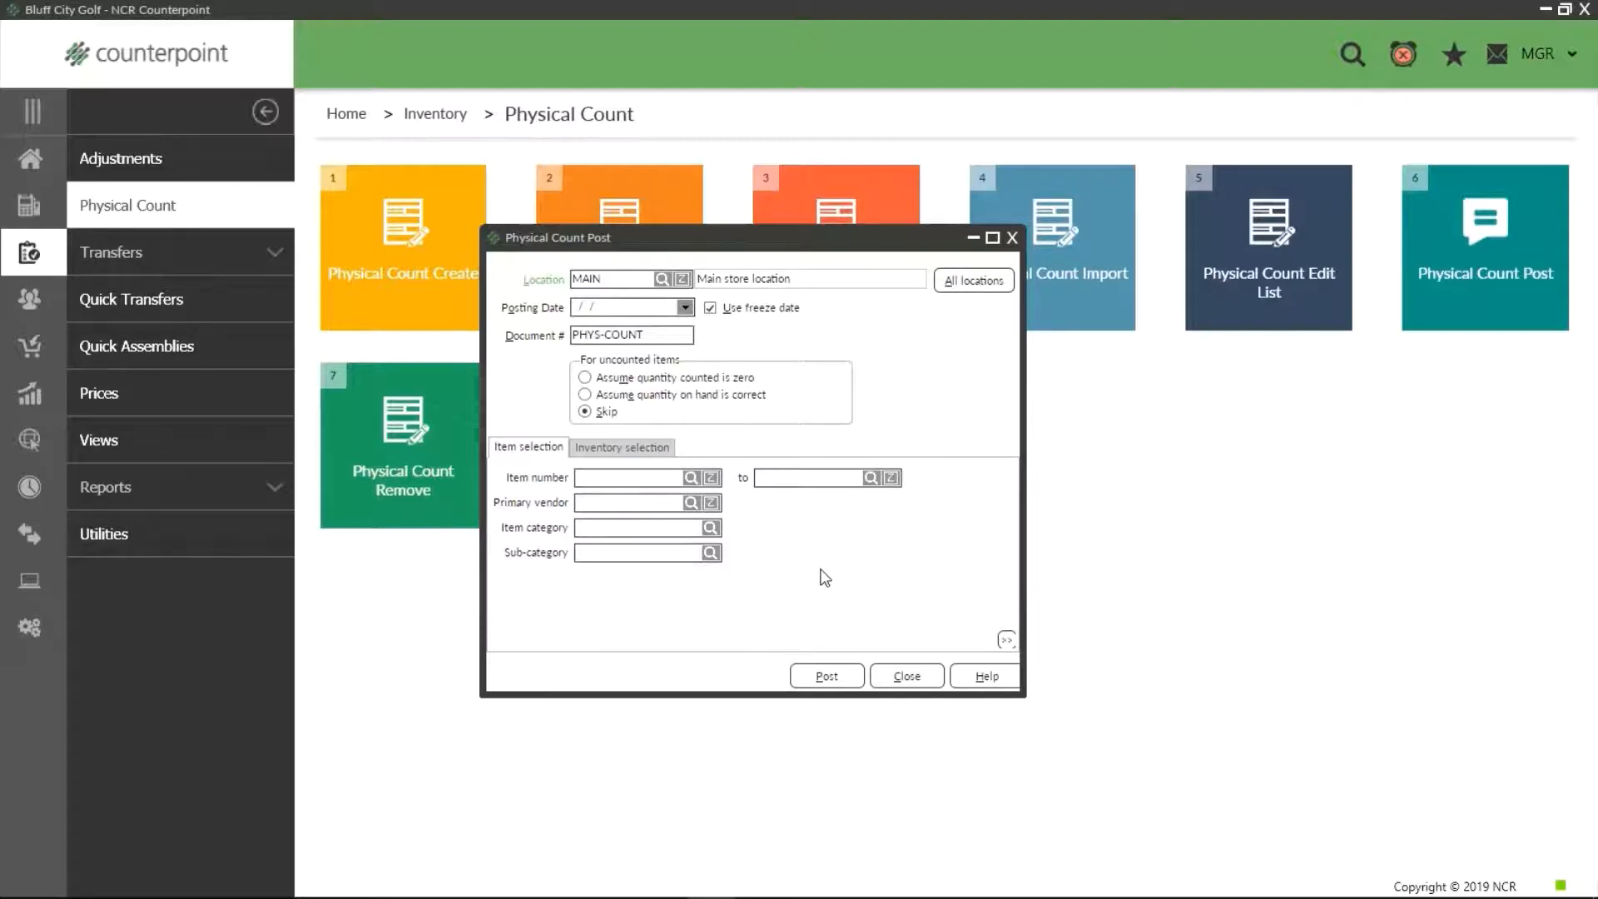
{"action": "mouse_move", "coordinate": [725, 301]}
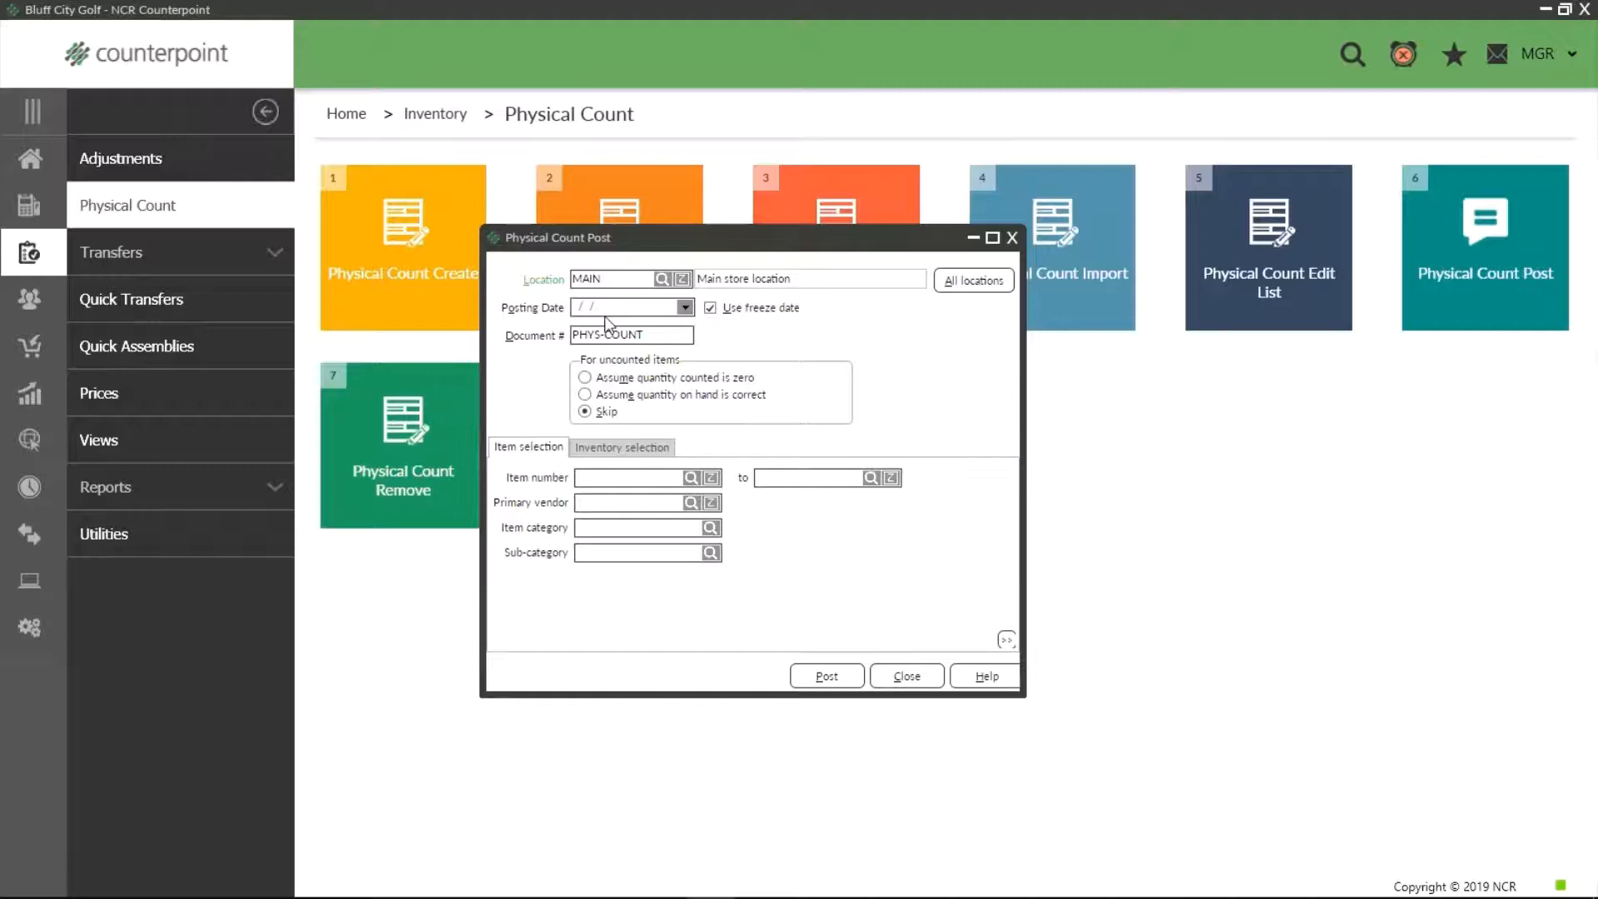
{"action": "left_click", "coordinate": [685, 308]}
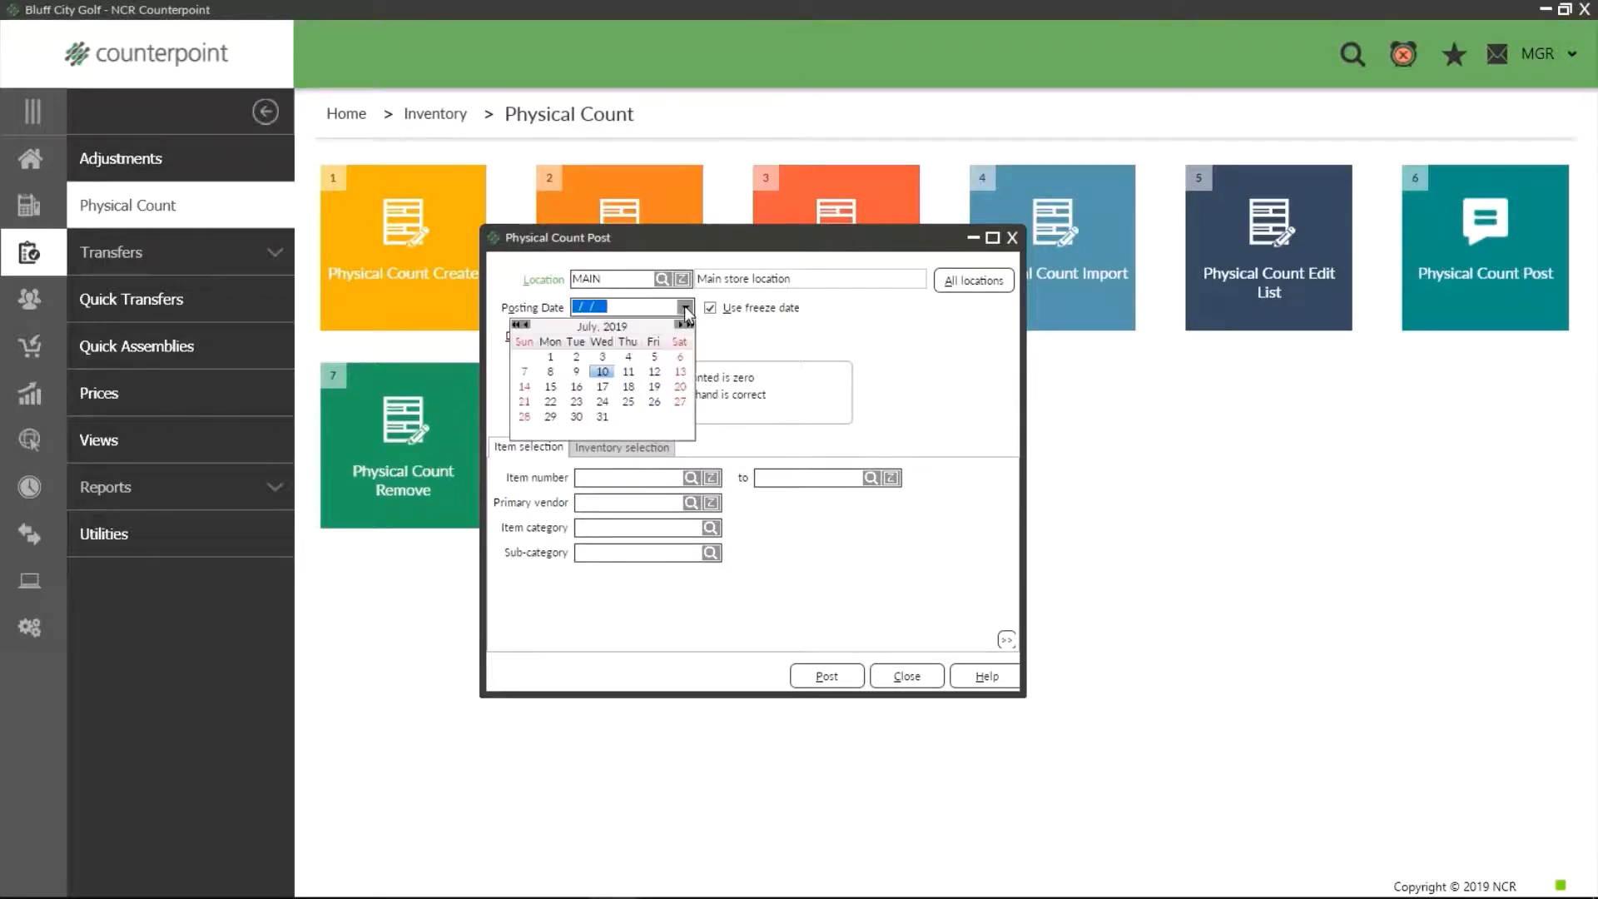
{"action": "mouse_move", "coordinate": [576, 373]}
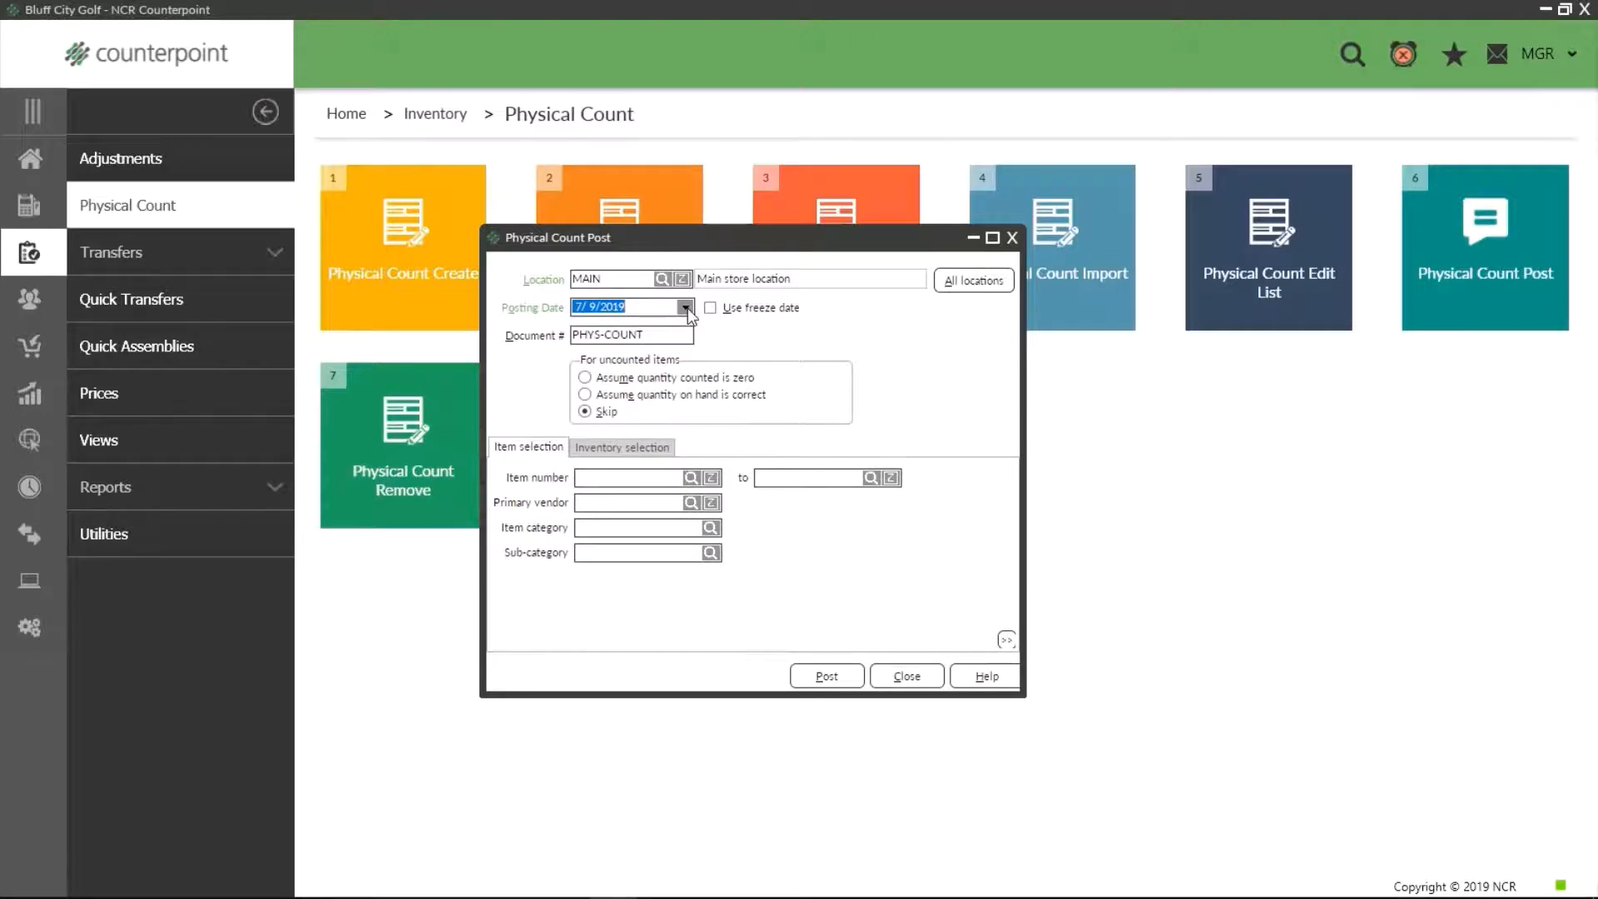
{"action": "left_click", "coordinate": [686, 307]}
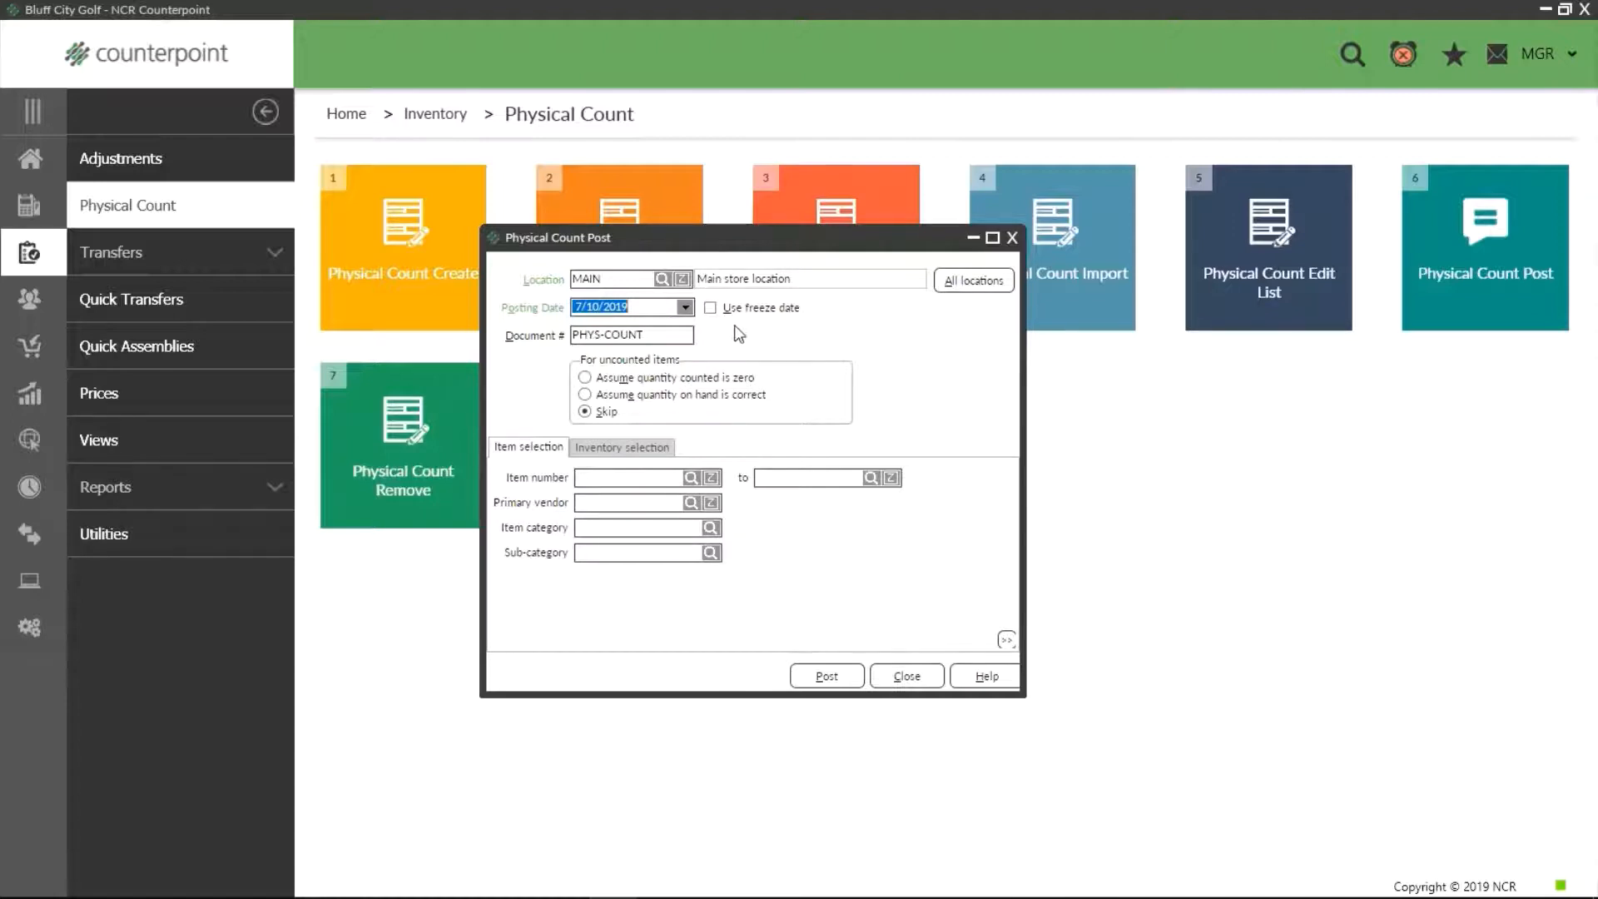
{"action": "left_click", "coordinate": [710, 308]}
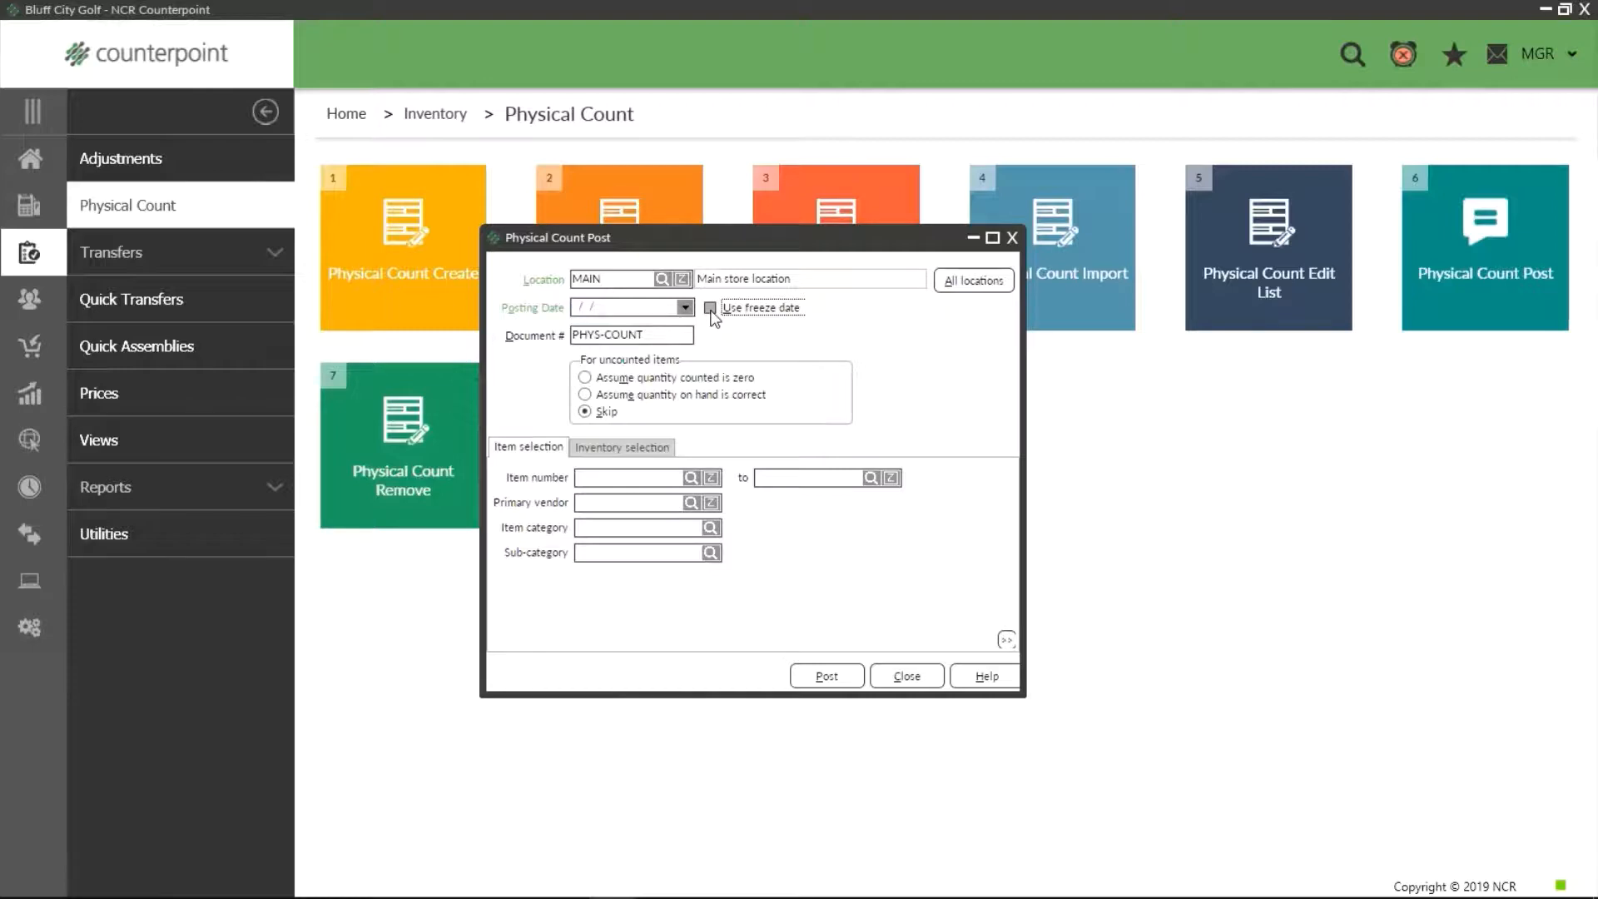
{"action": "left_click", "coordinate": [710, 307]}
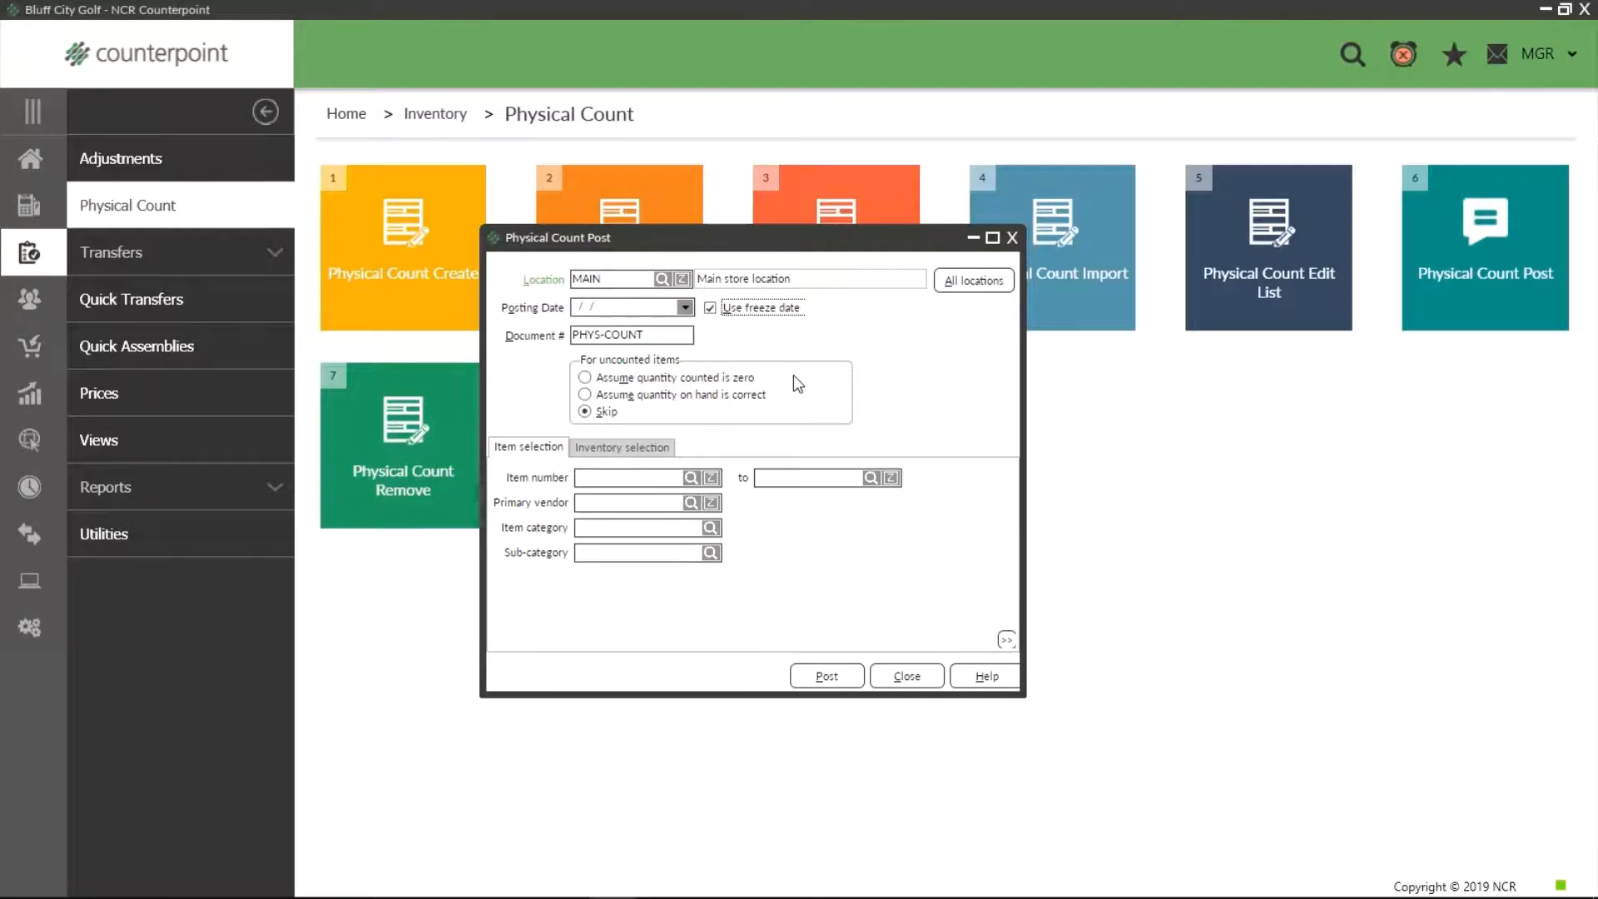
Try each uncounted-items option, ending on 'Assume quantity on hand is correct'
{"action": "left_click", "coordinate": [586, 377]}
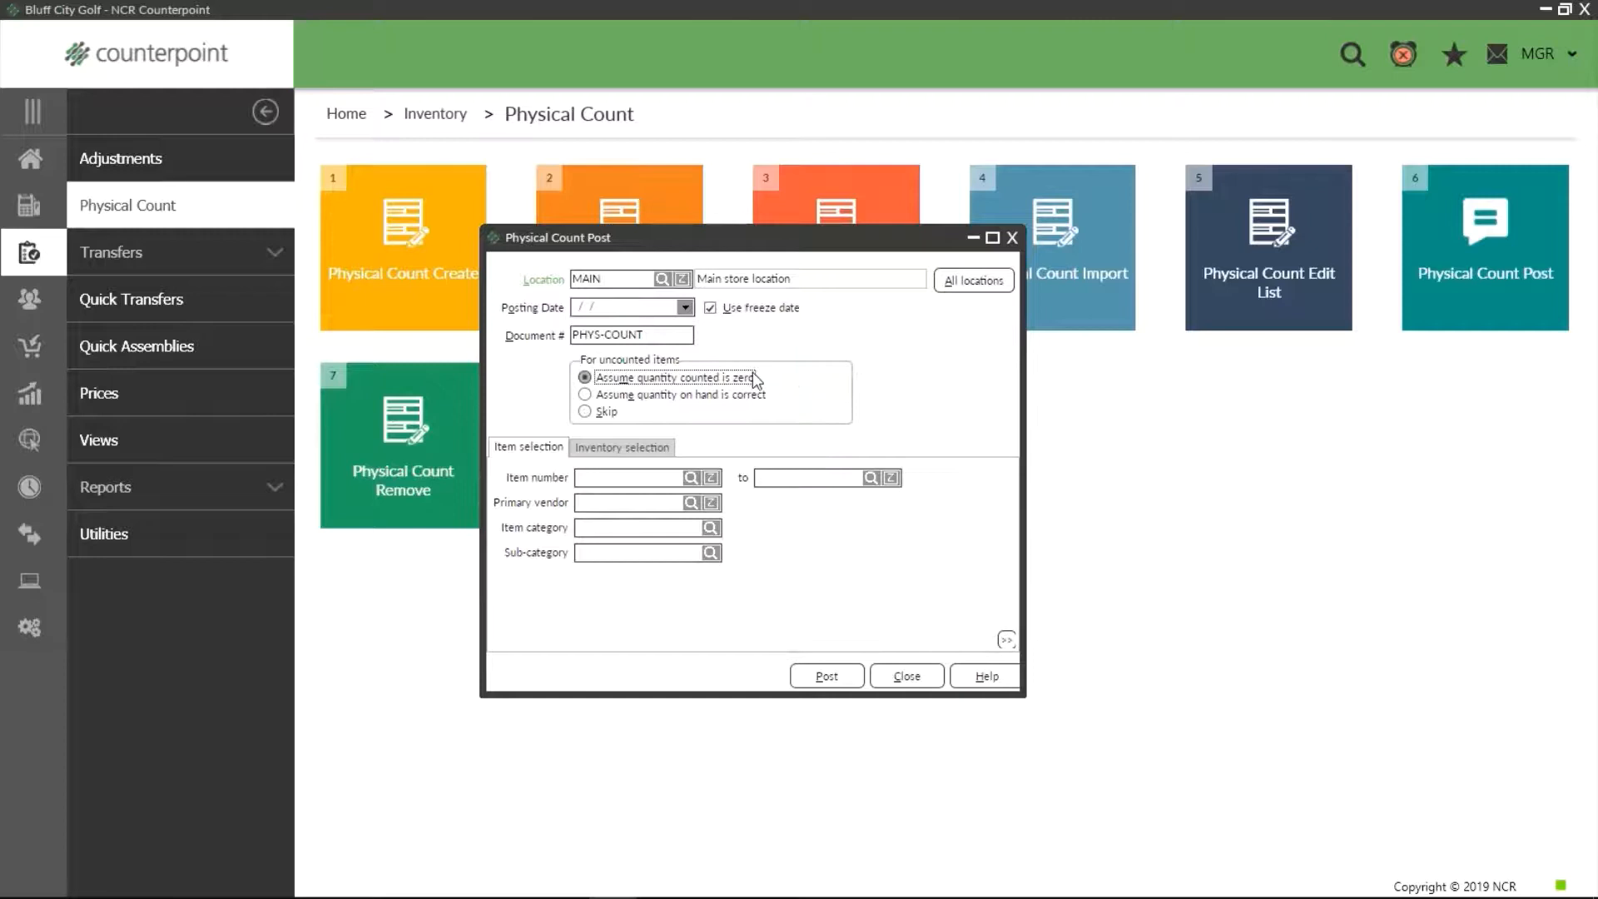
{"action": "mouse_move", "coordinate": [787, 385]}
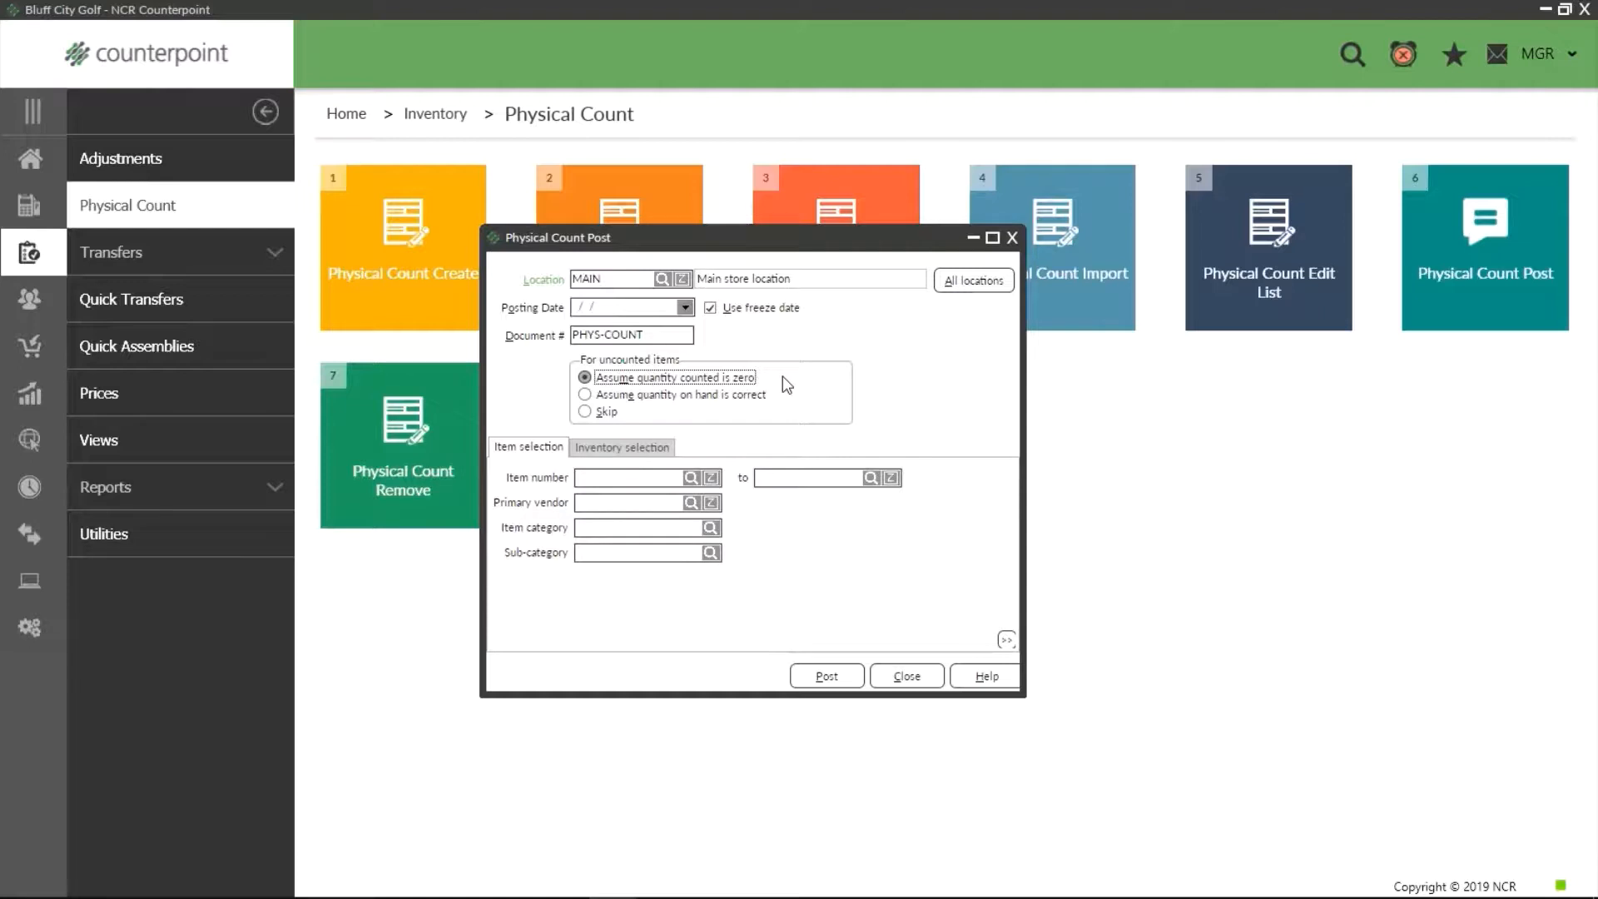
{"action": "left_click", "coordinate": [585, 395]}
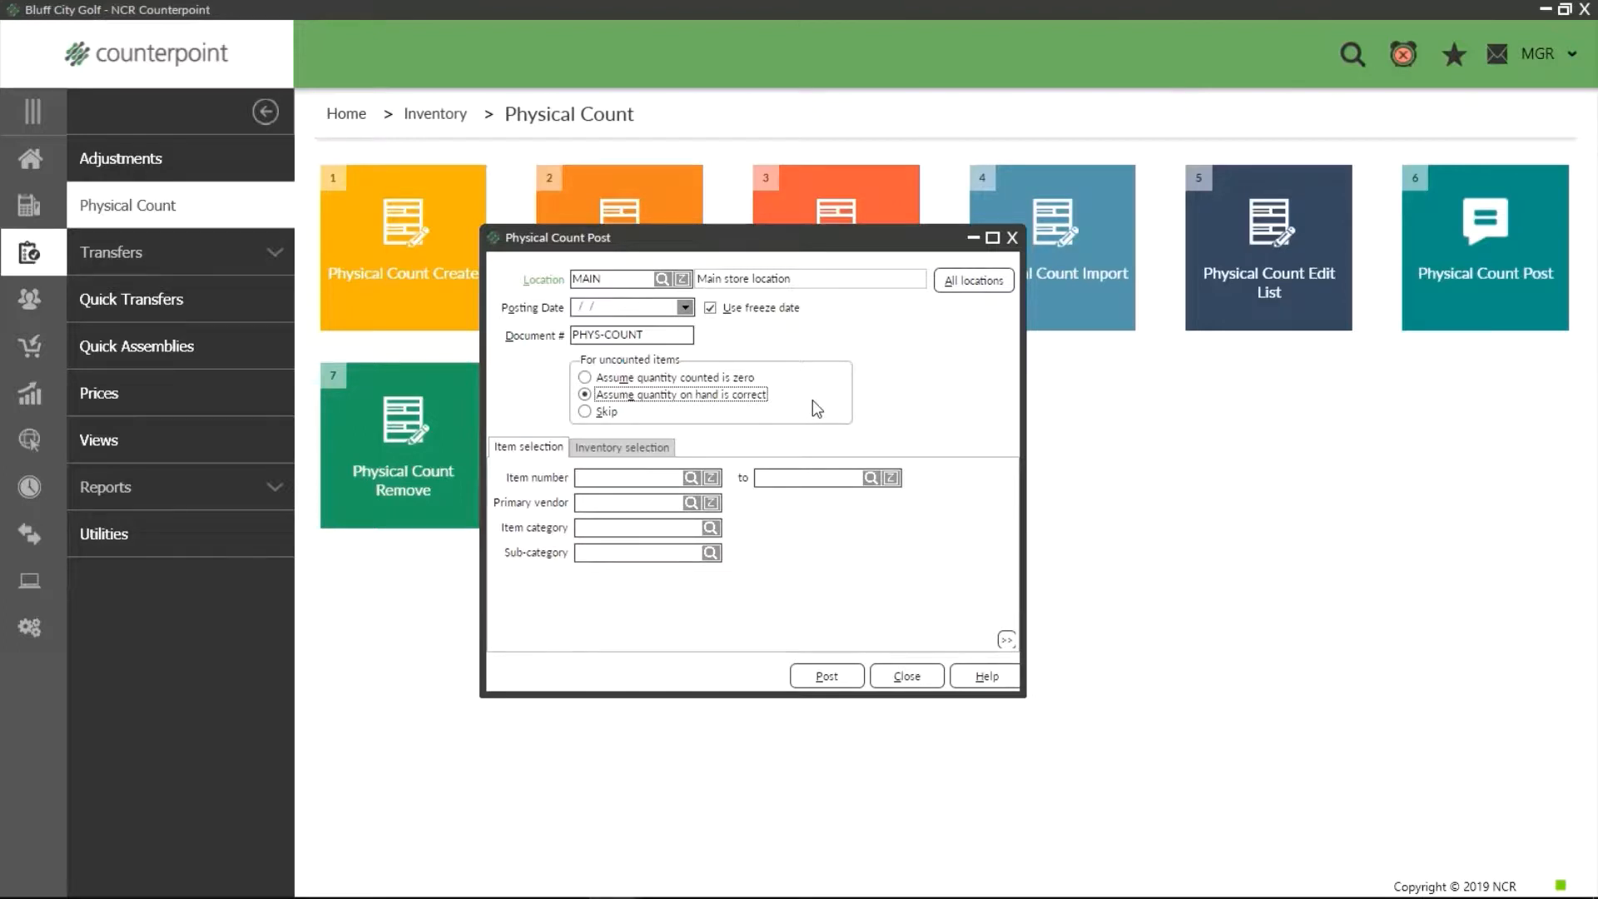
{"action": "left_click", "coordinate": [586, 412]}
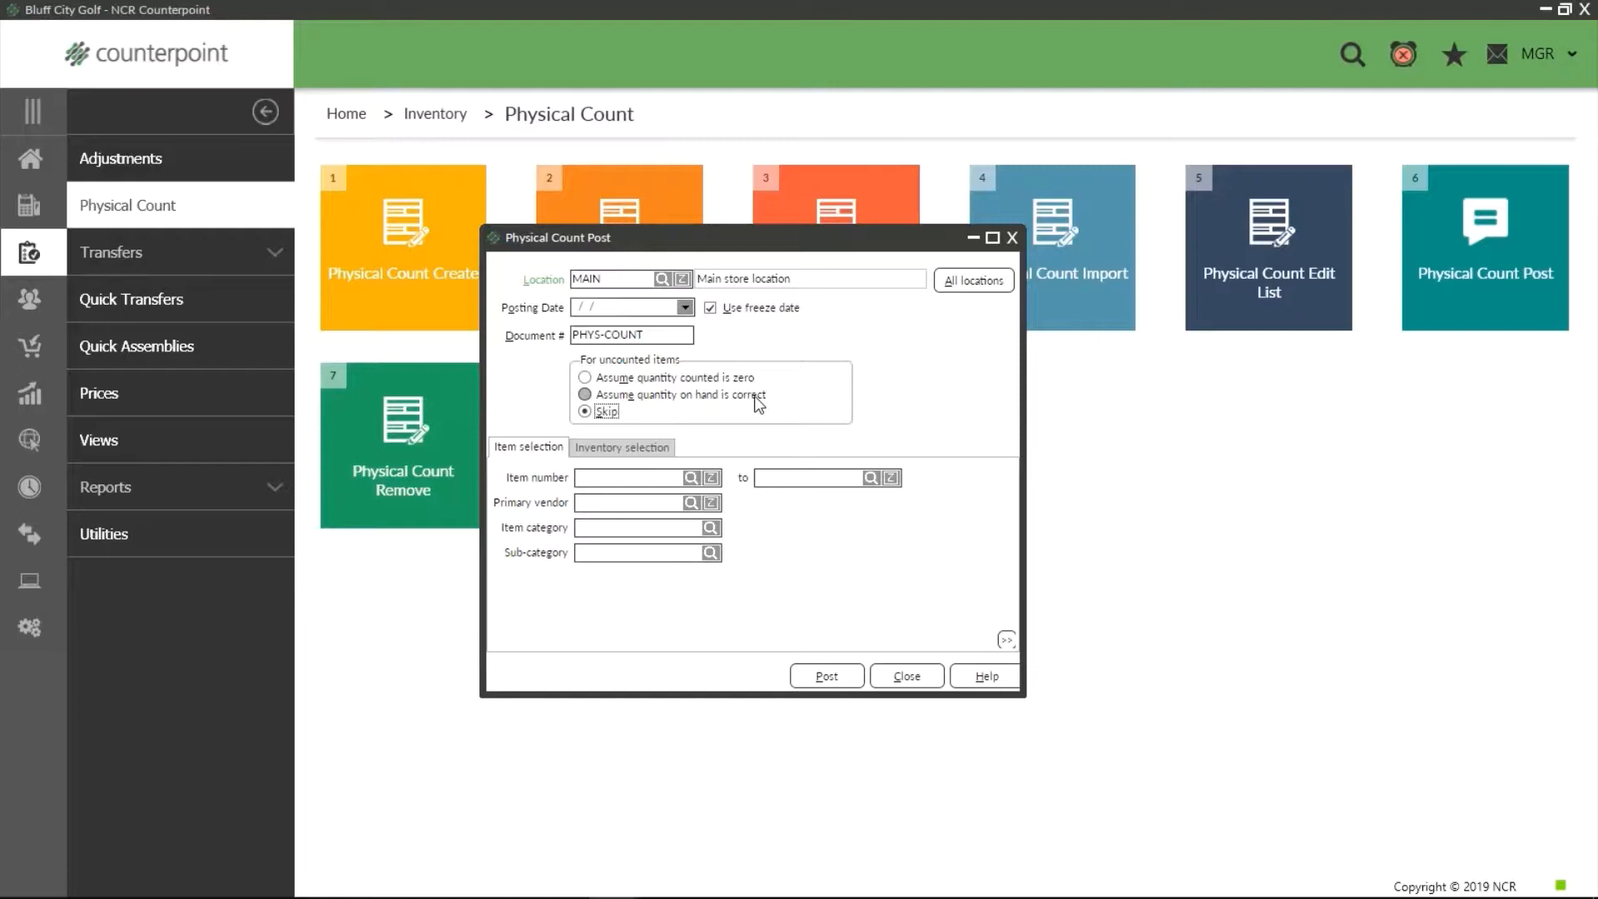
{"action": "left_click", "coordinate": [586, 395]}
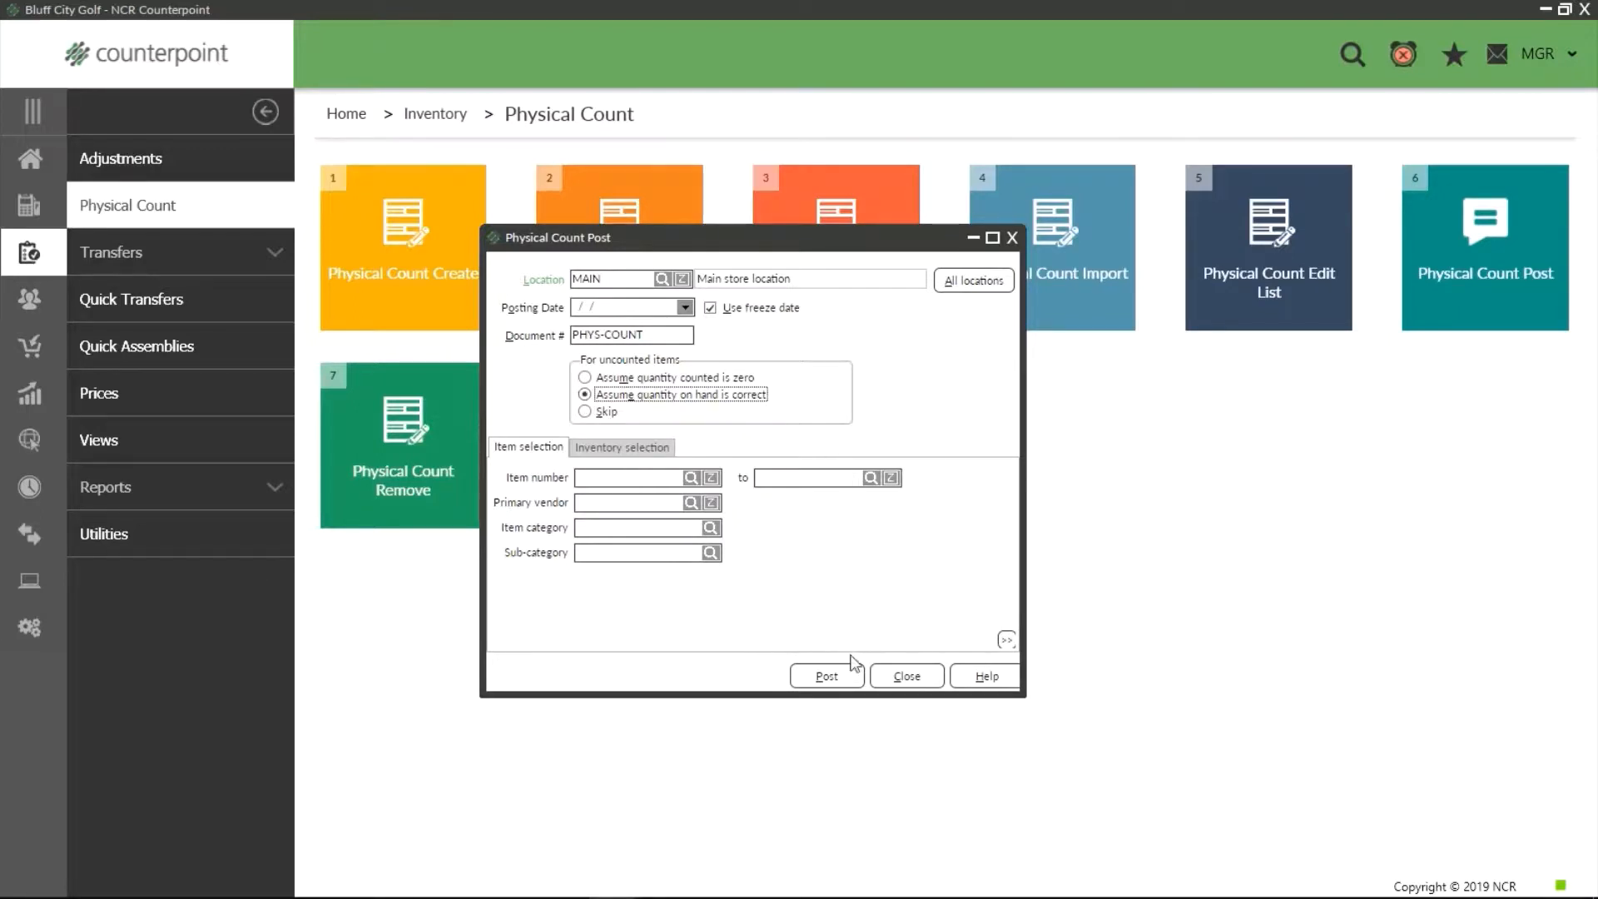
Post the MAIN count as event 700392 and answer Yes to view the journal
{"action": "left_click", "coordinate": [826, 676]}
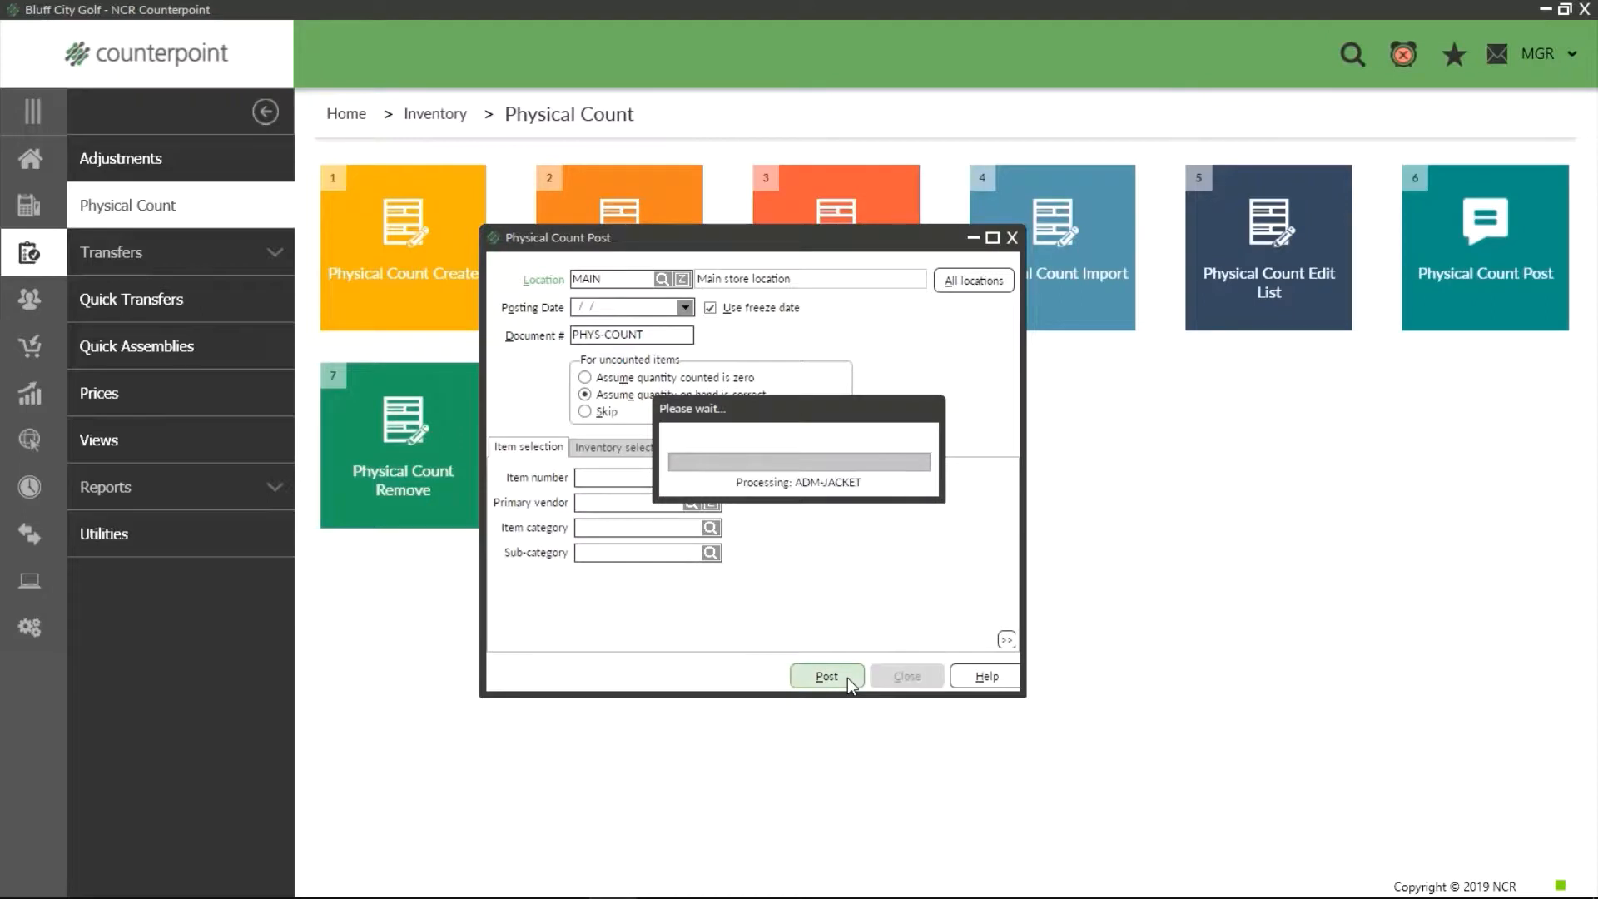
{"action": "left_click", "coordinate": [826, 676]}
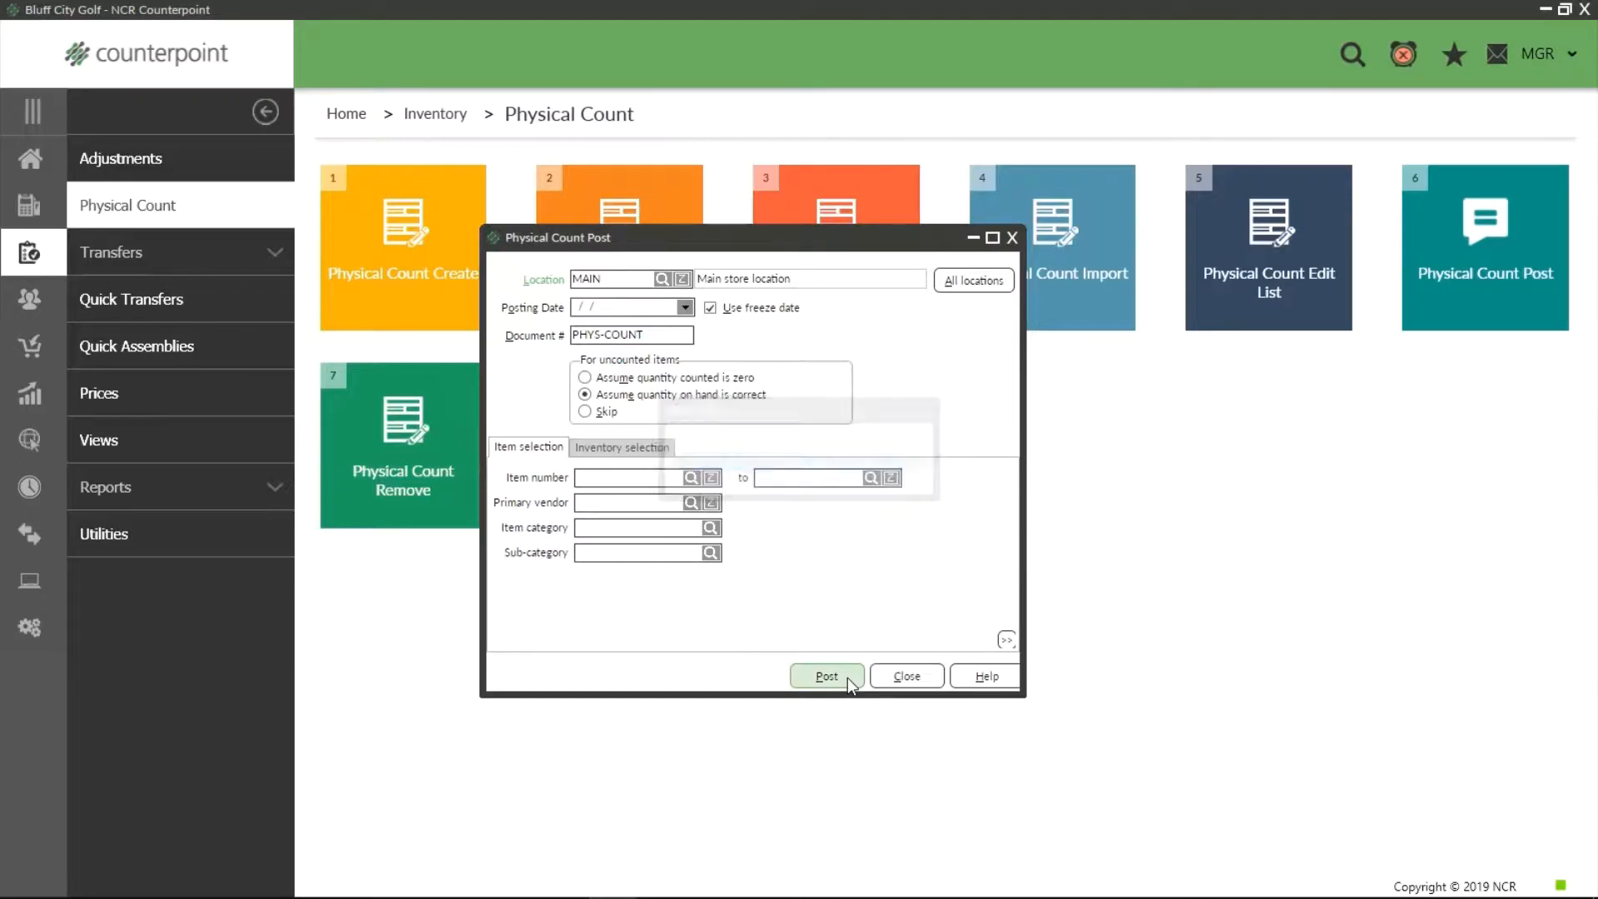
{"action": "left_click", "coordinate": [827, 676]}
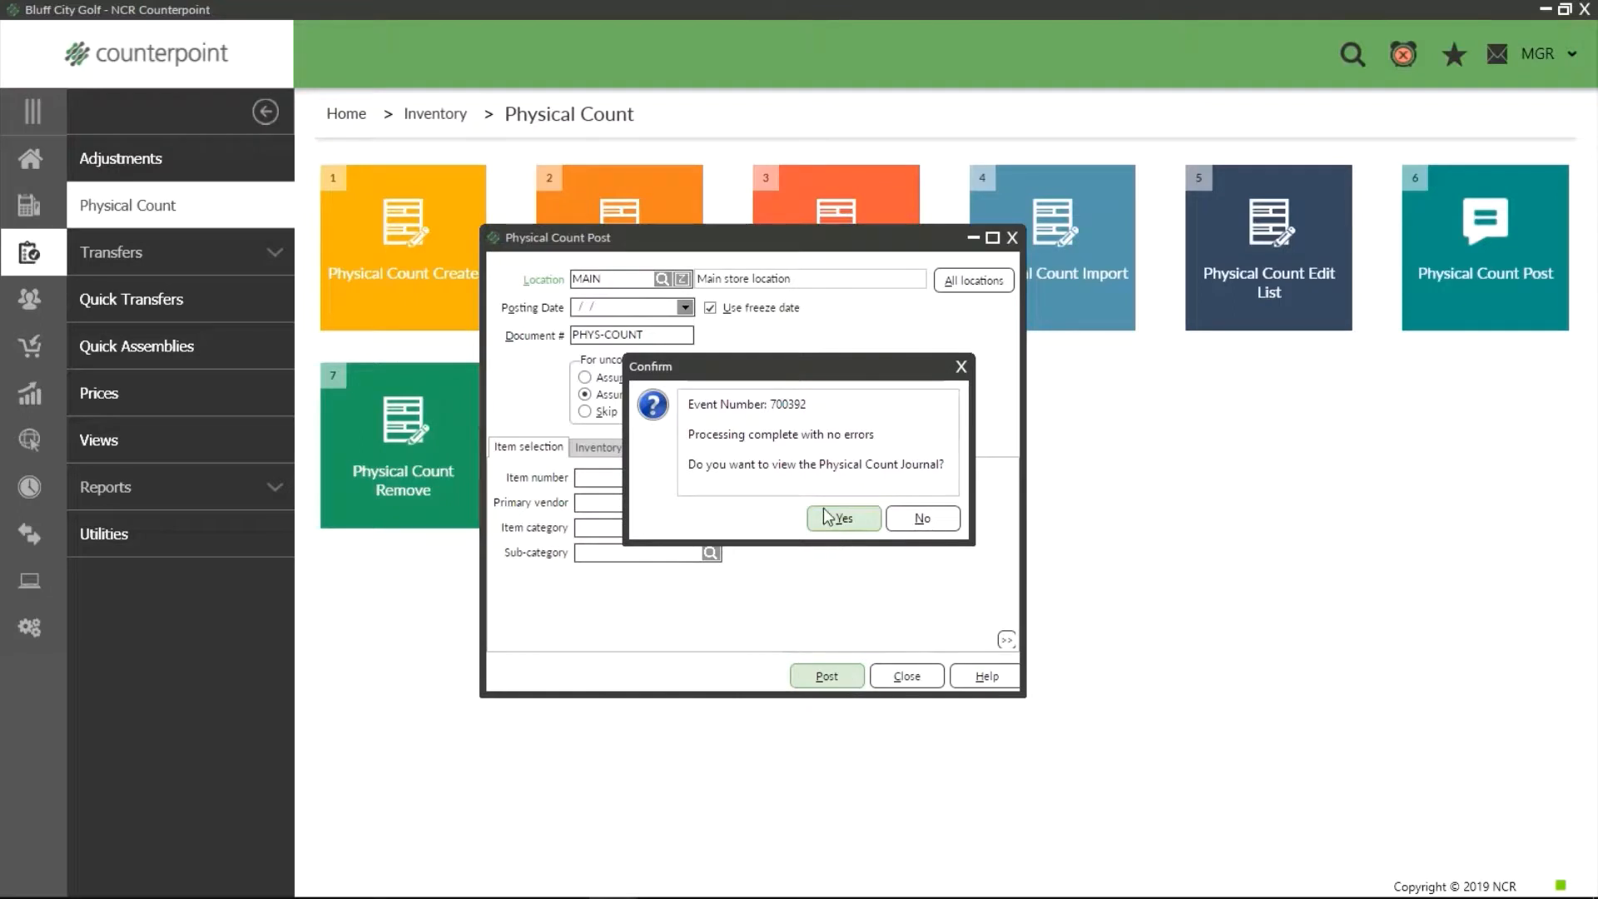
{"action": "left_click", "coordinate": [921, 517]}
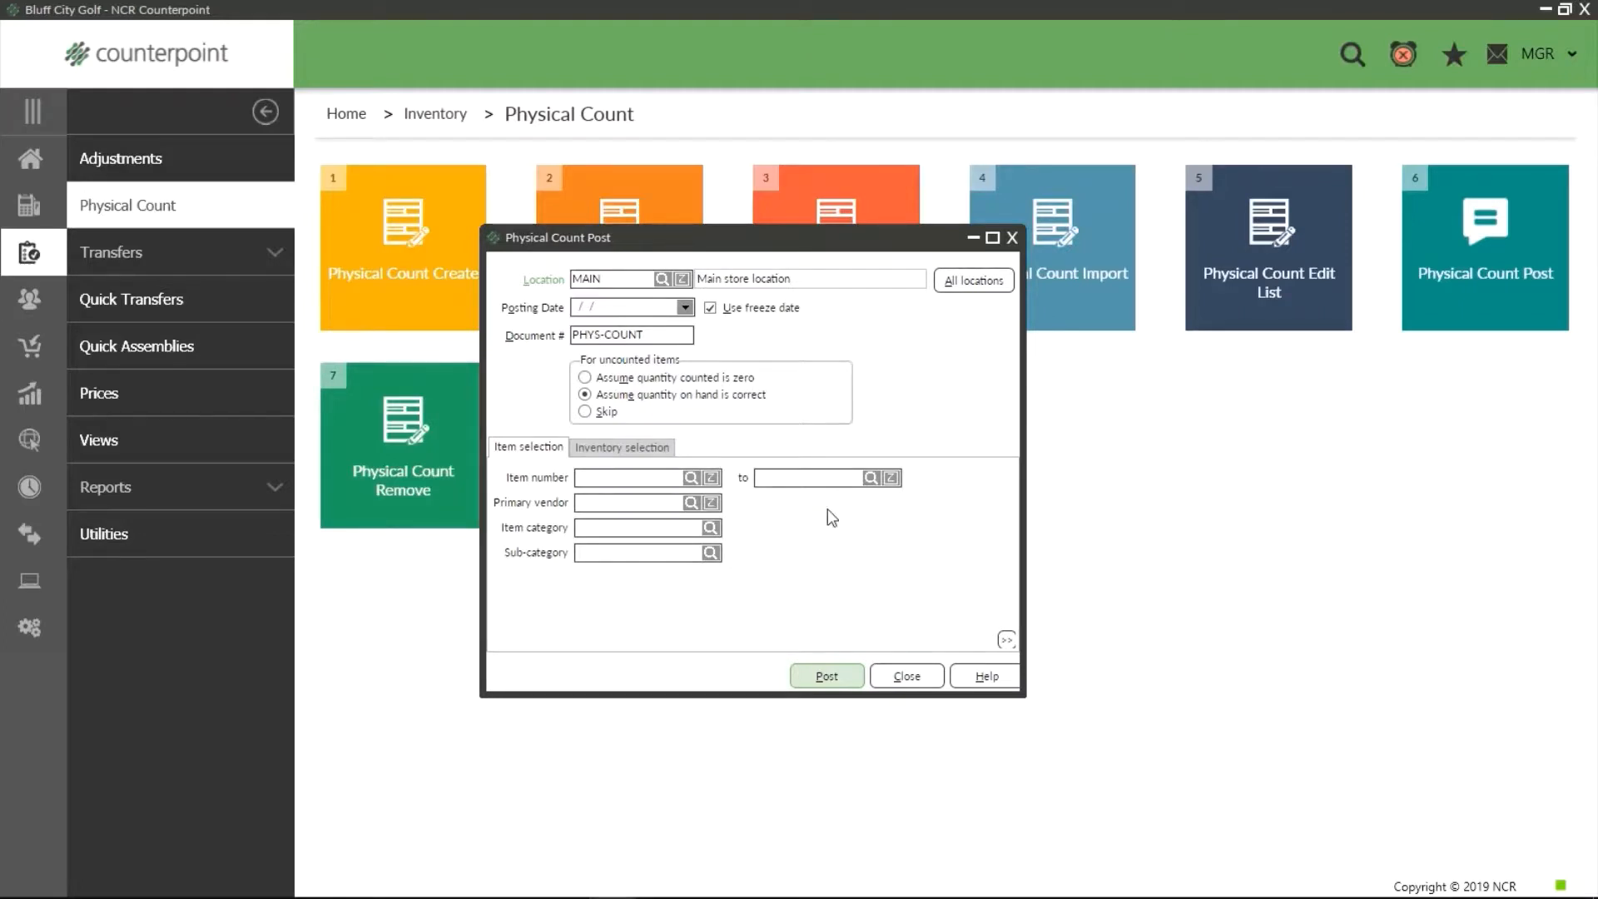
{"action": "left_click", "coordinate": [825, 676]}
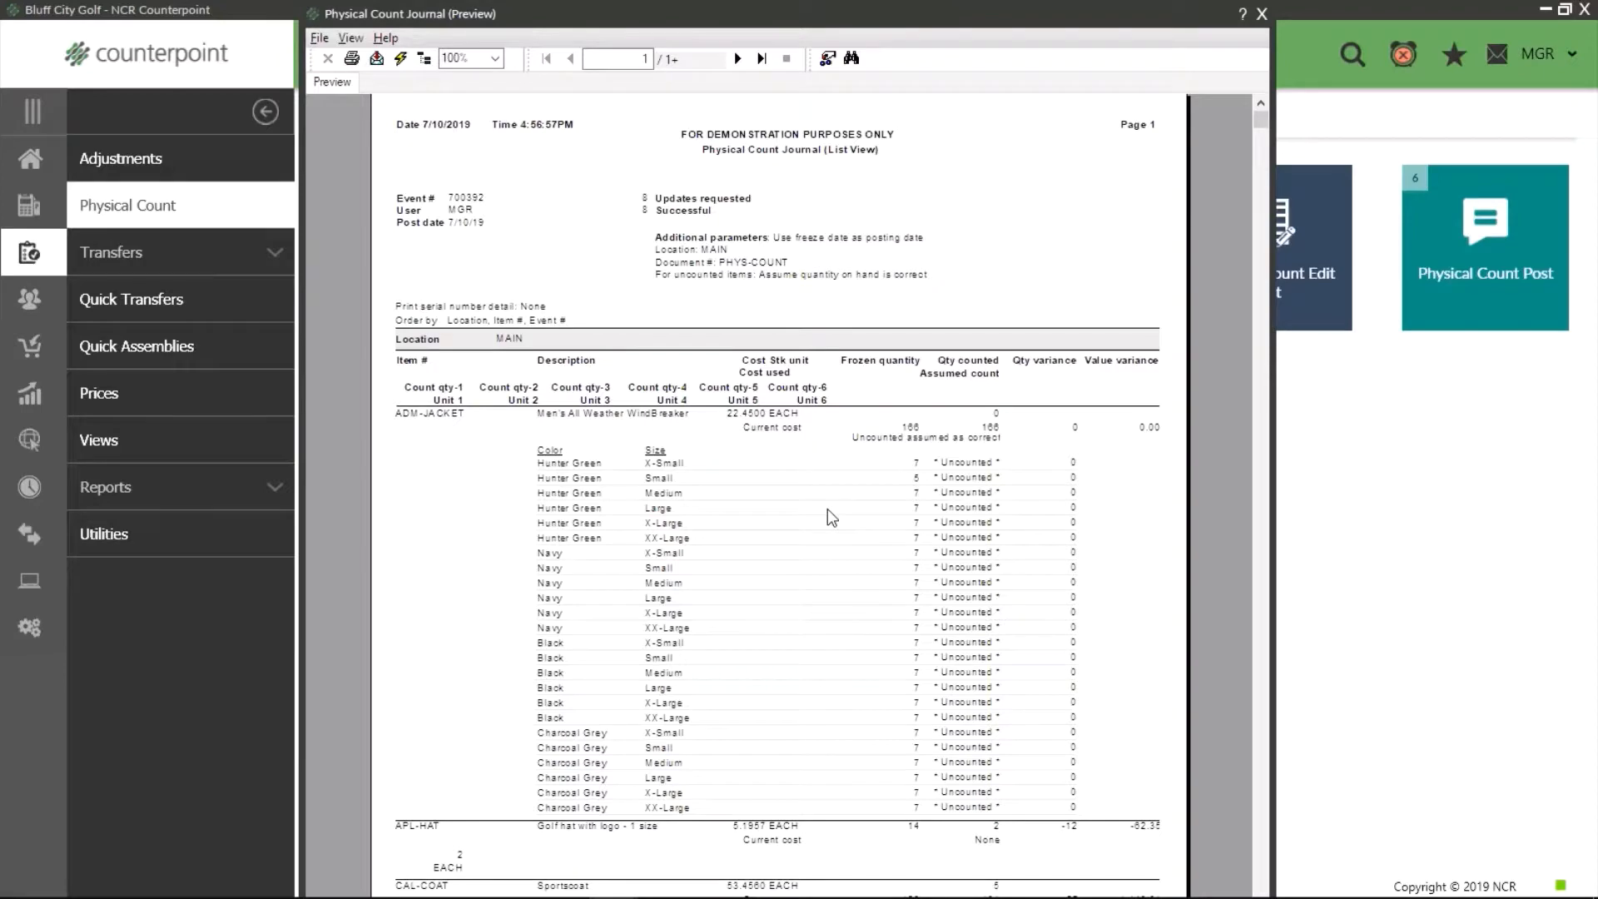
{"action": "scroll", "scroll_direction": "down", "scroll_amount": 3}
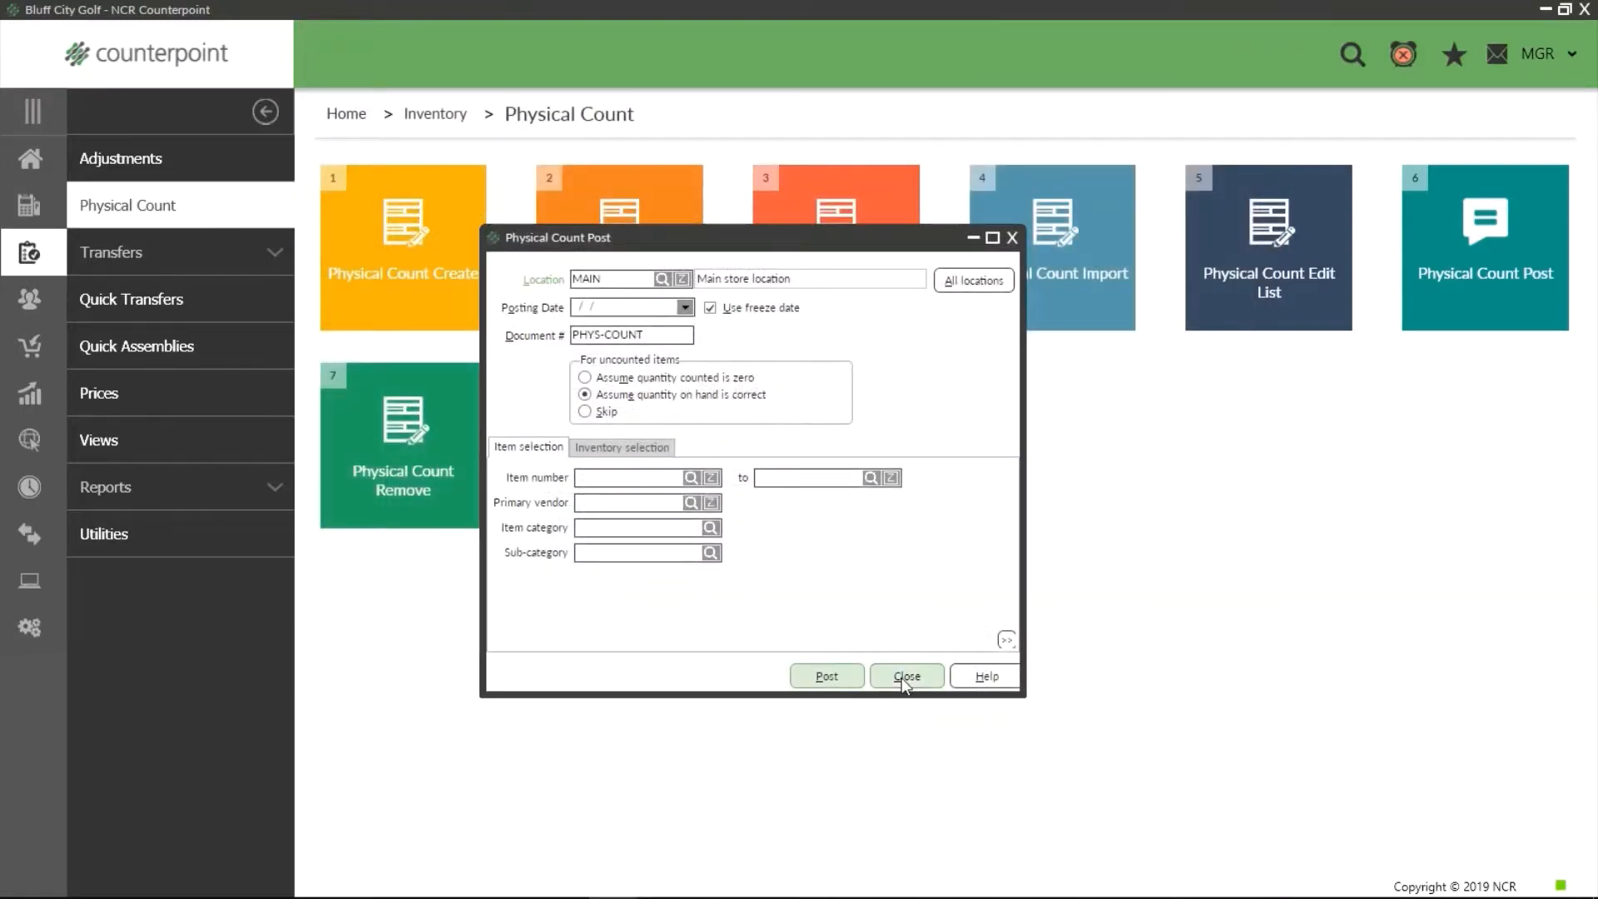
Close Physical Count Post, decline the worksheet, and close Physical Count Create
{"action": "left_click", "coordinate": [904, 676]}
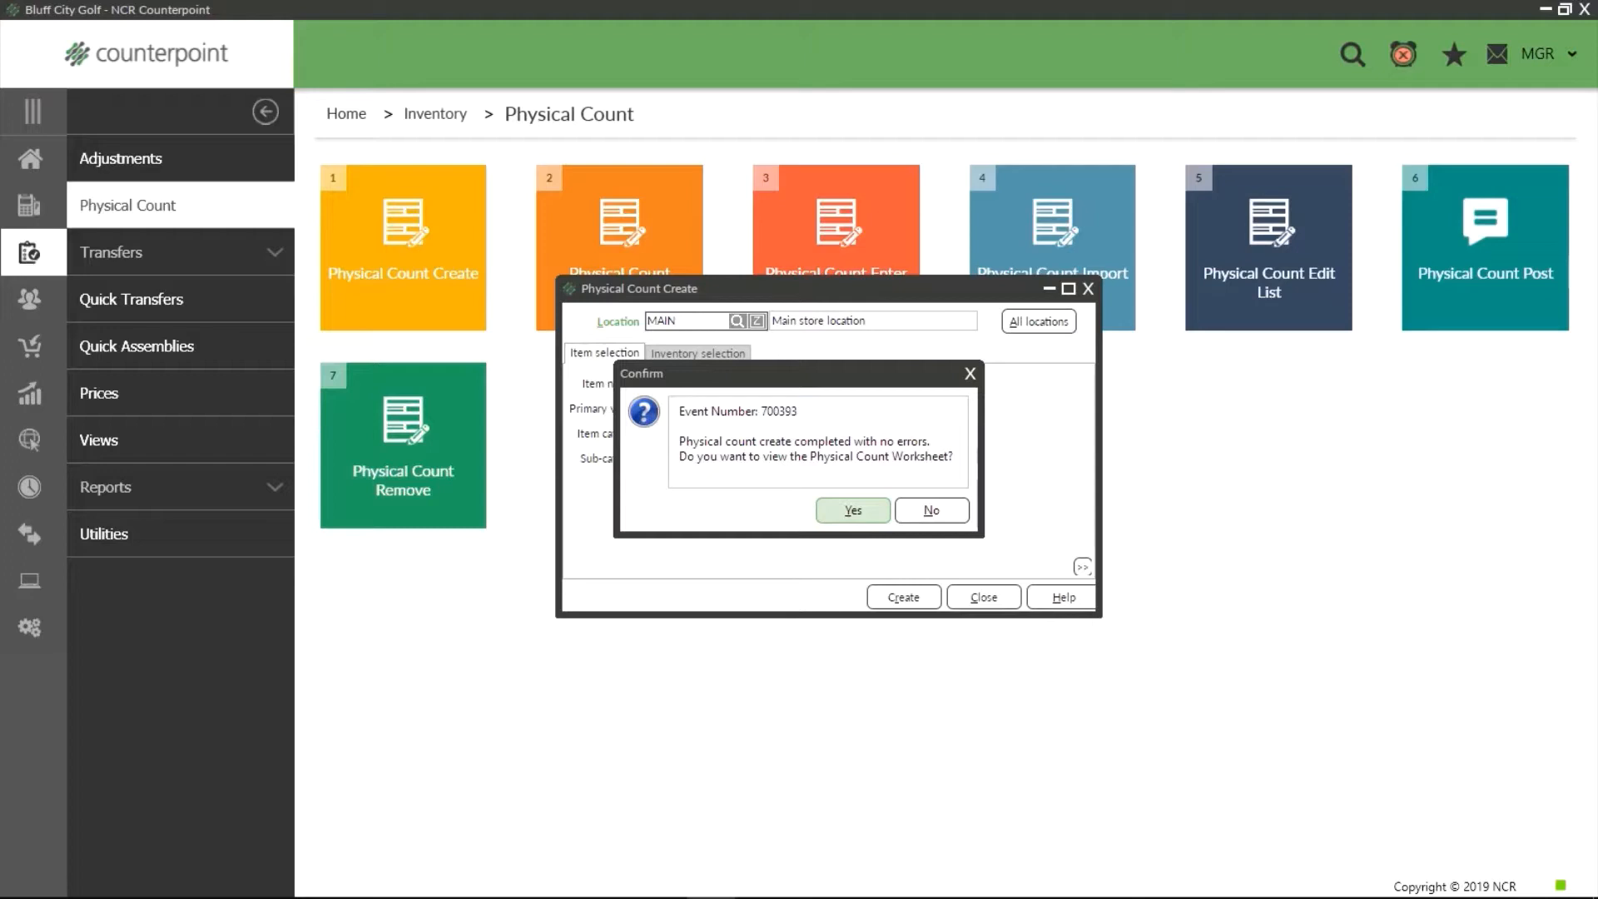
{"action": "mouse_move", "coordinate": [1038, 364]}
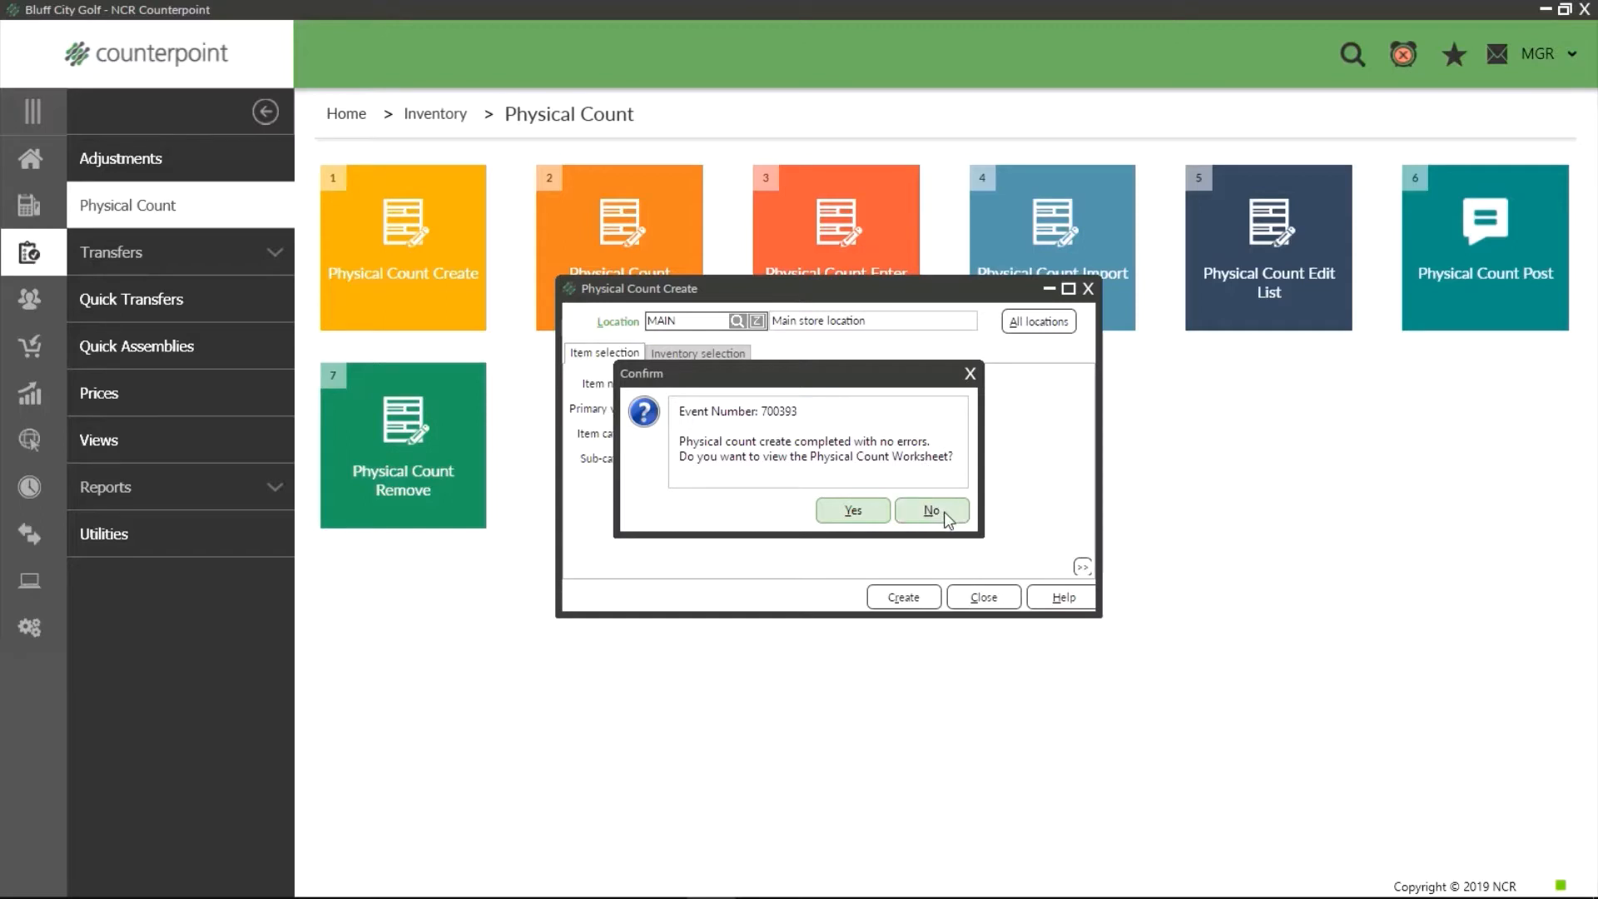
{"action": "left_click", "coordinate": [929, 509]}
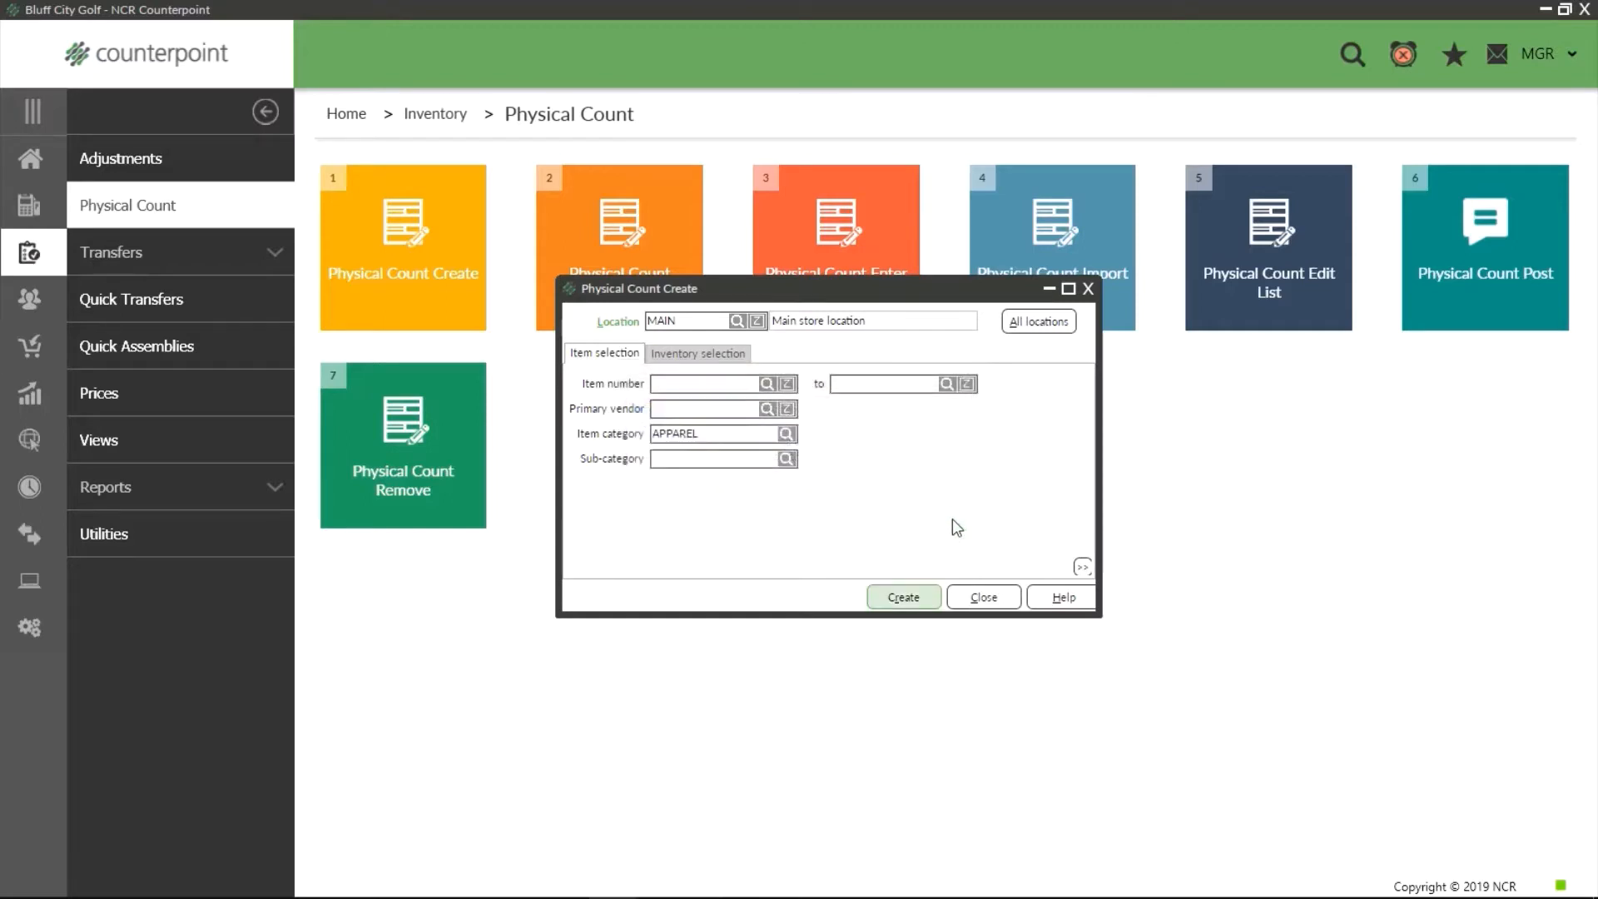
{"action": "left_click", "coordinate": [982, 598]}
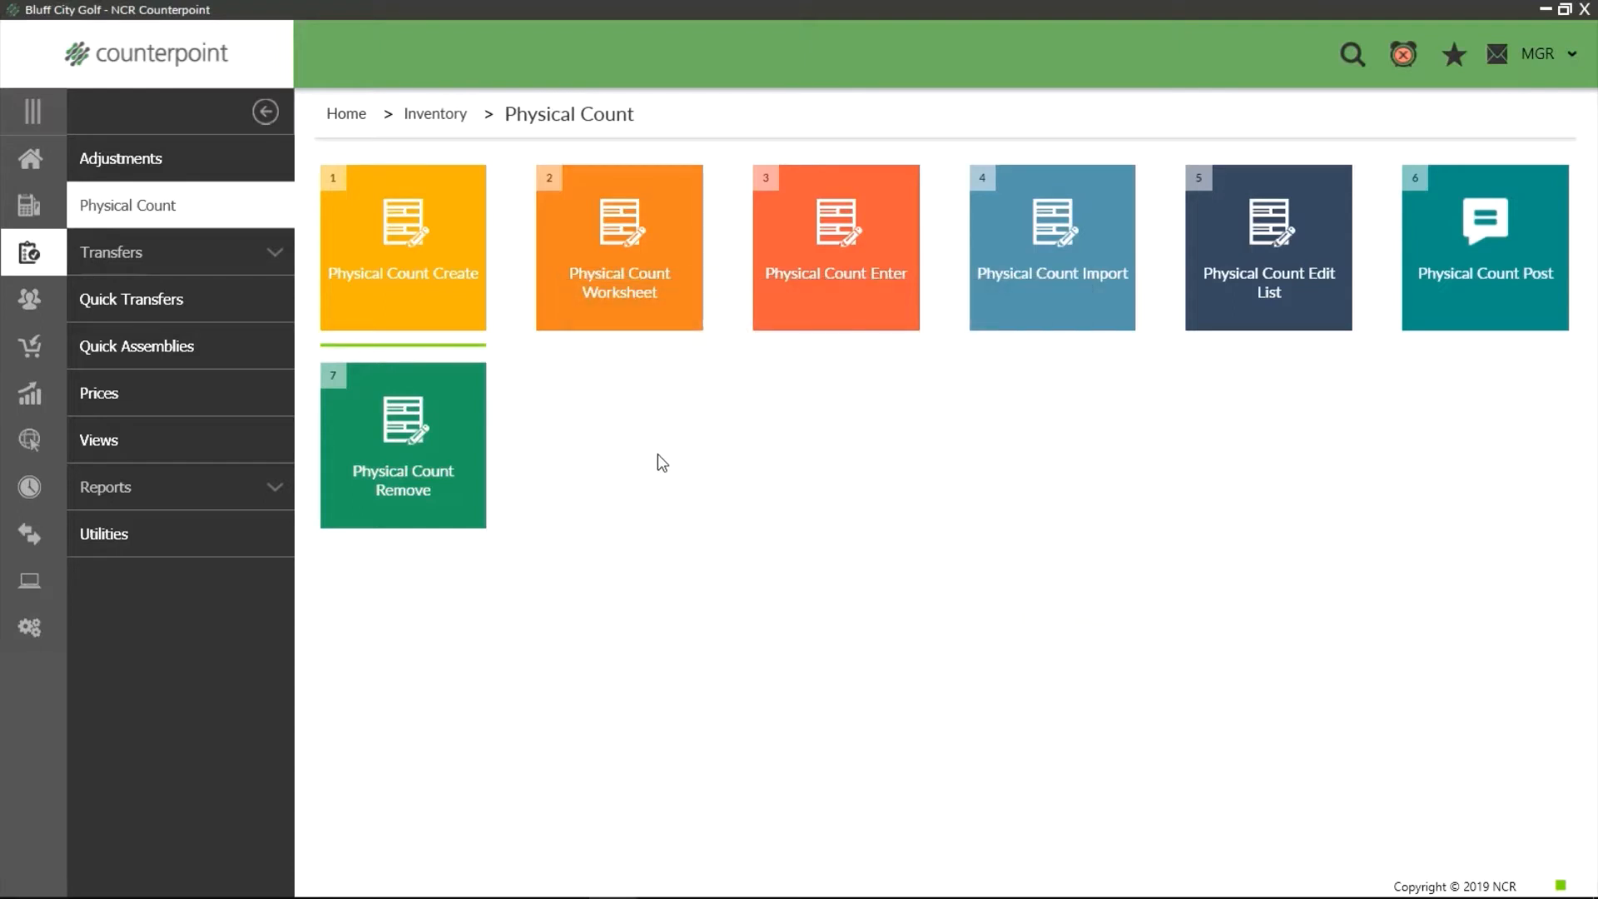
{"action": "mouse_move", "coordinate": [653, 454]}
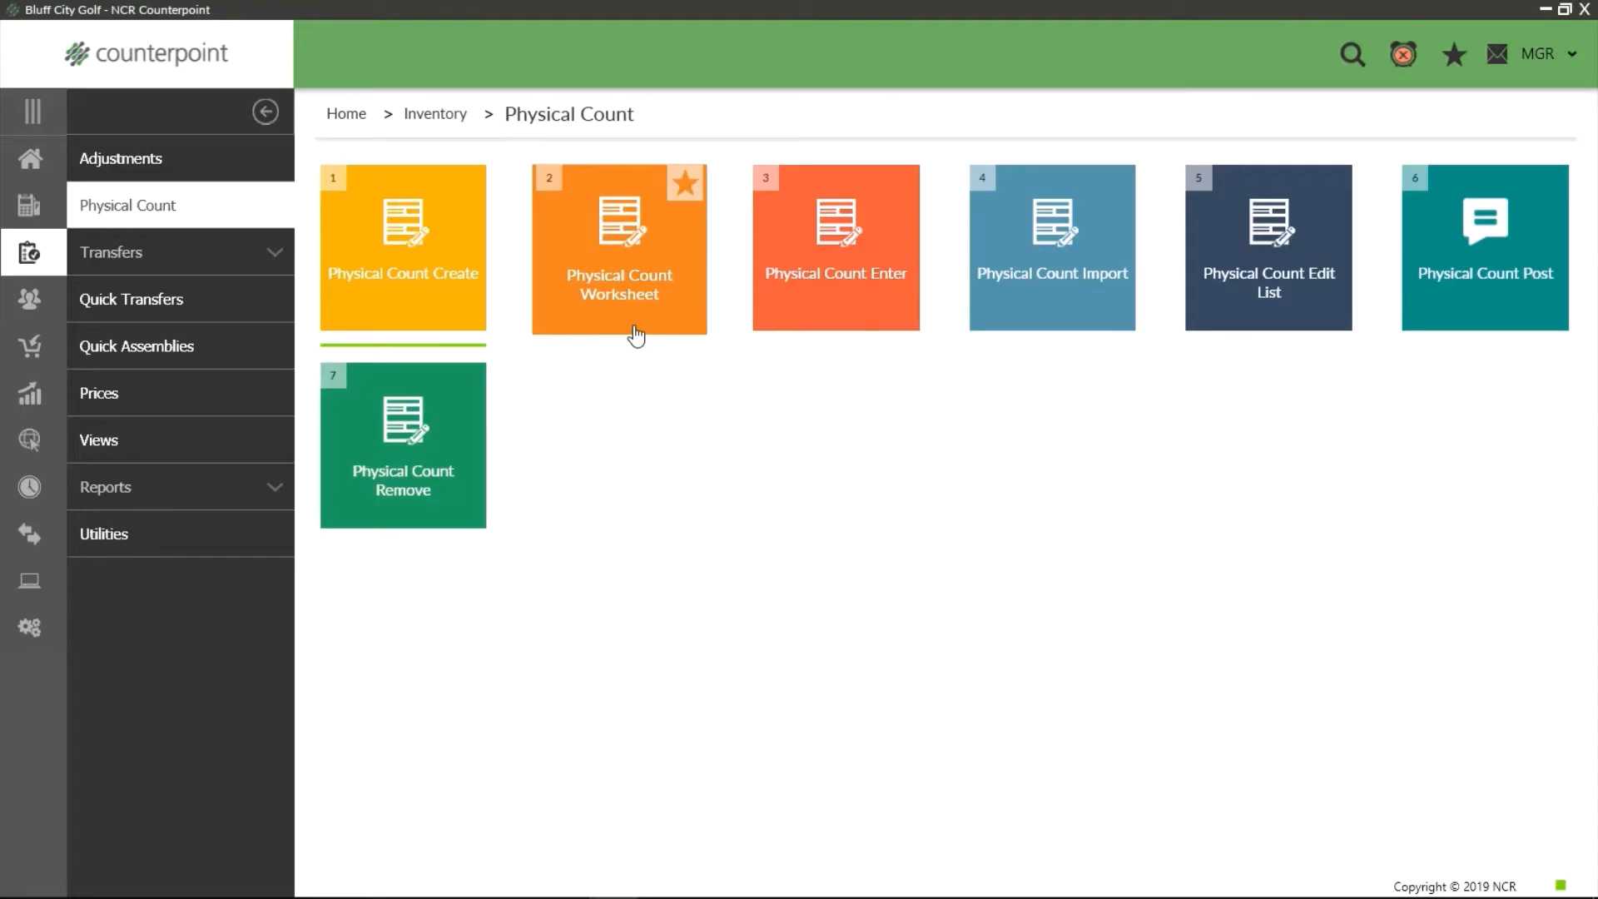
Preview the Physical Count Worksheet for MAIN apparel items with Print qty set to Frozen
{"action": "left_click", "coordinate": [619, 248]}
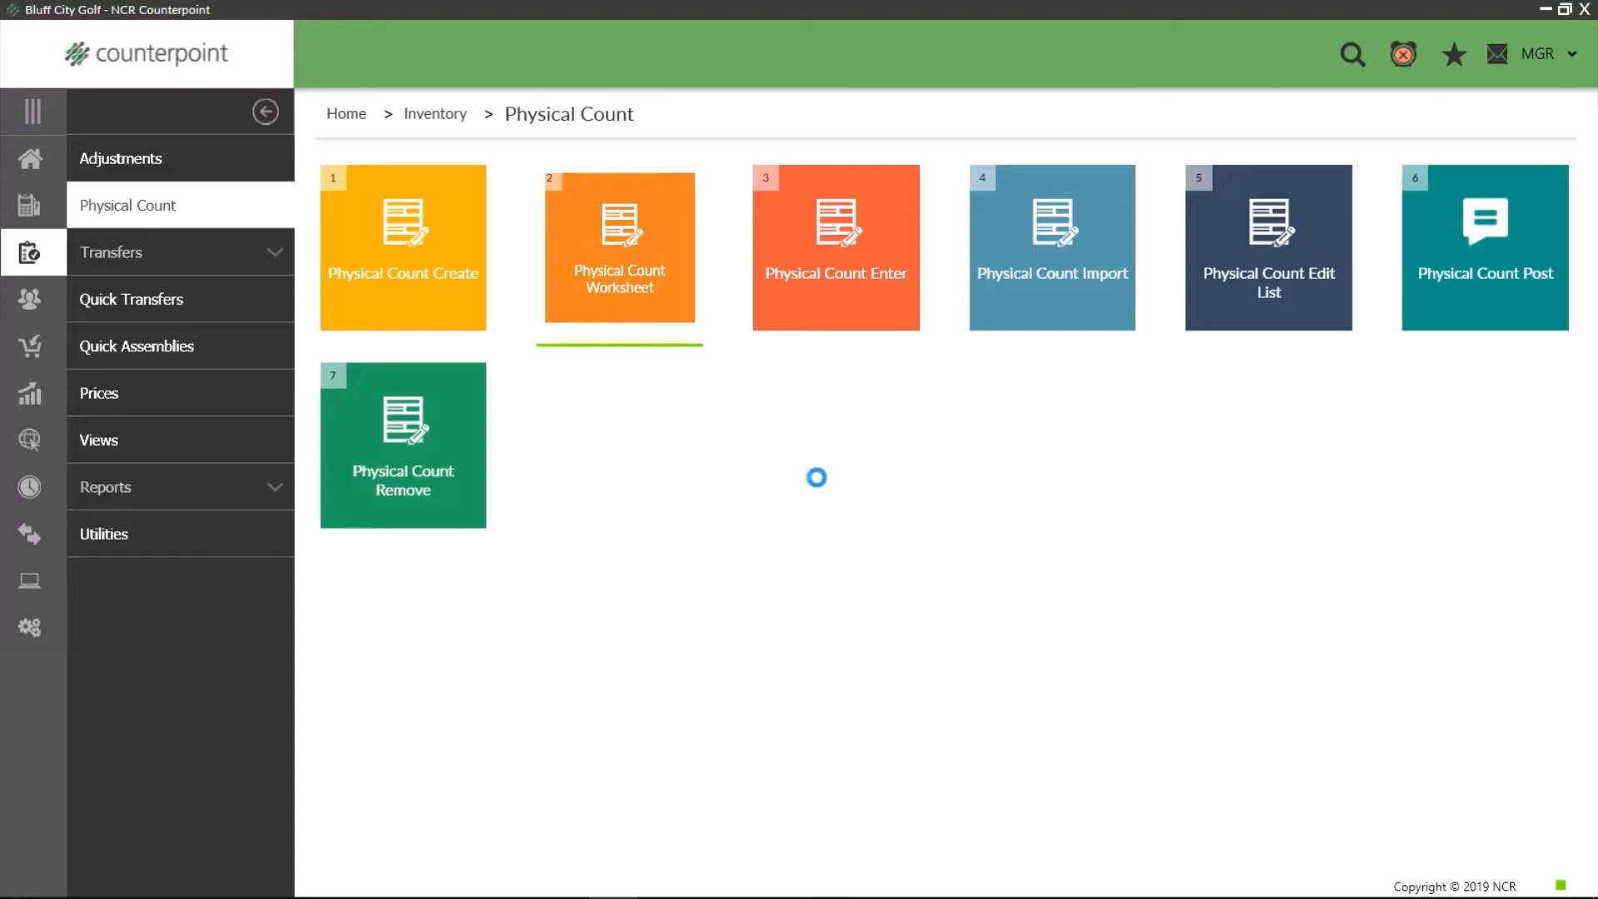
{"action": "left_click", "coordinate": [619, 248]}
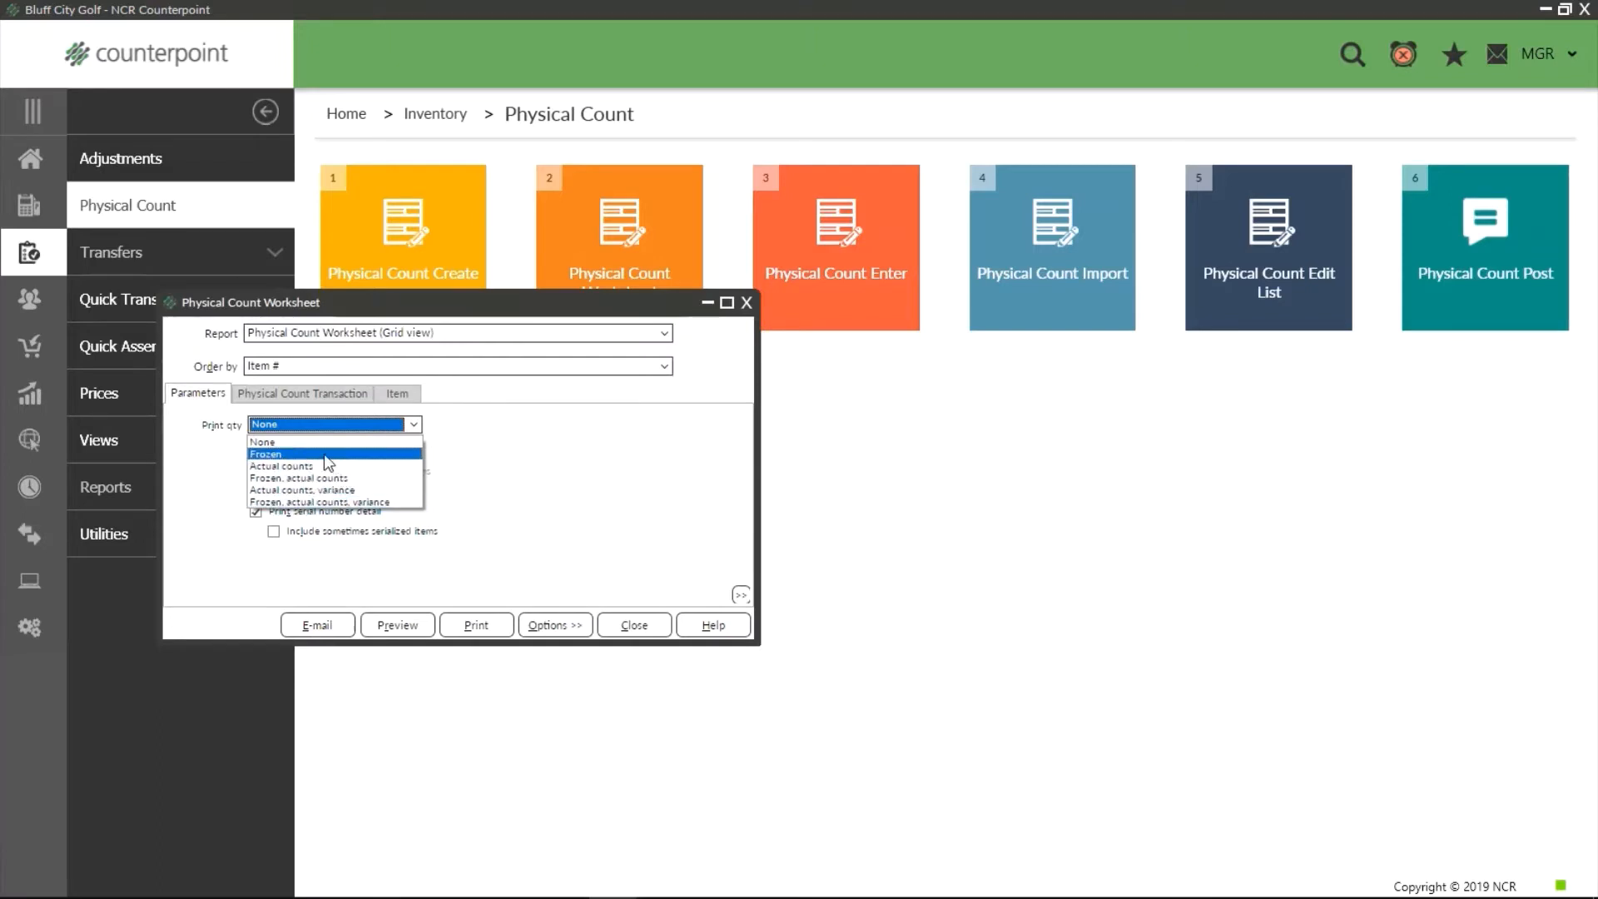
{"action": "left_click", "coordinate": [264, 454]}
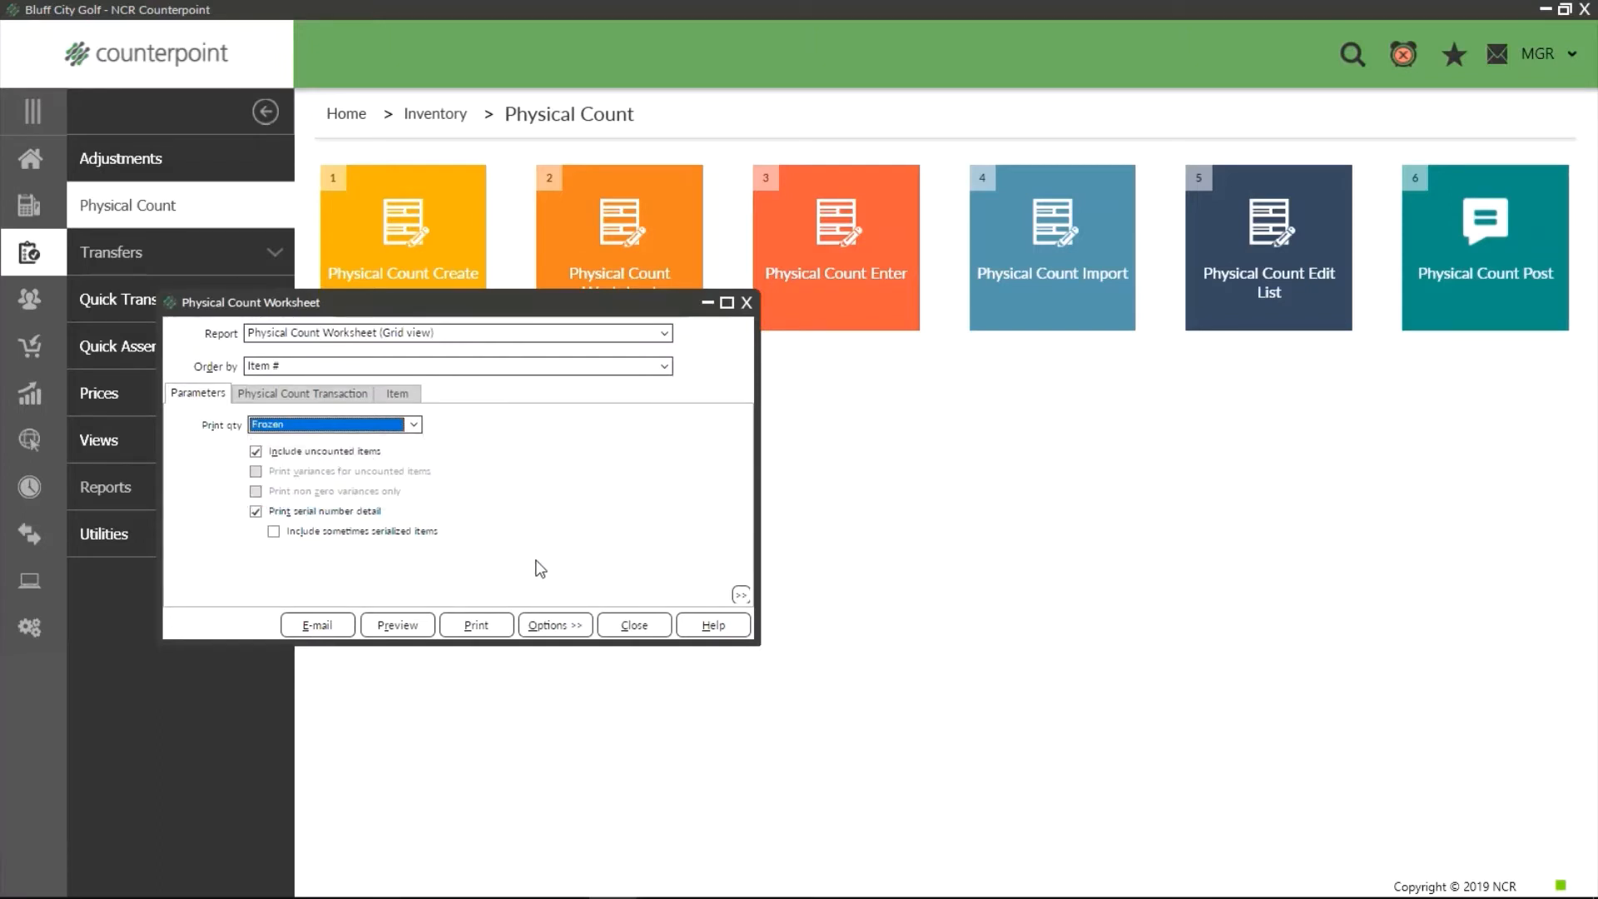
{"action": "left_click", "coordinate": [396, 625]}
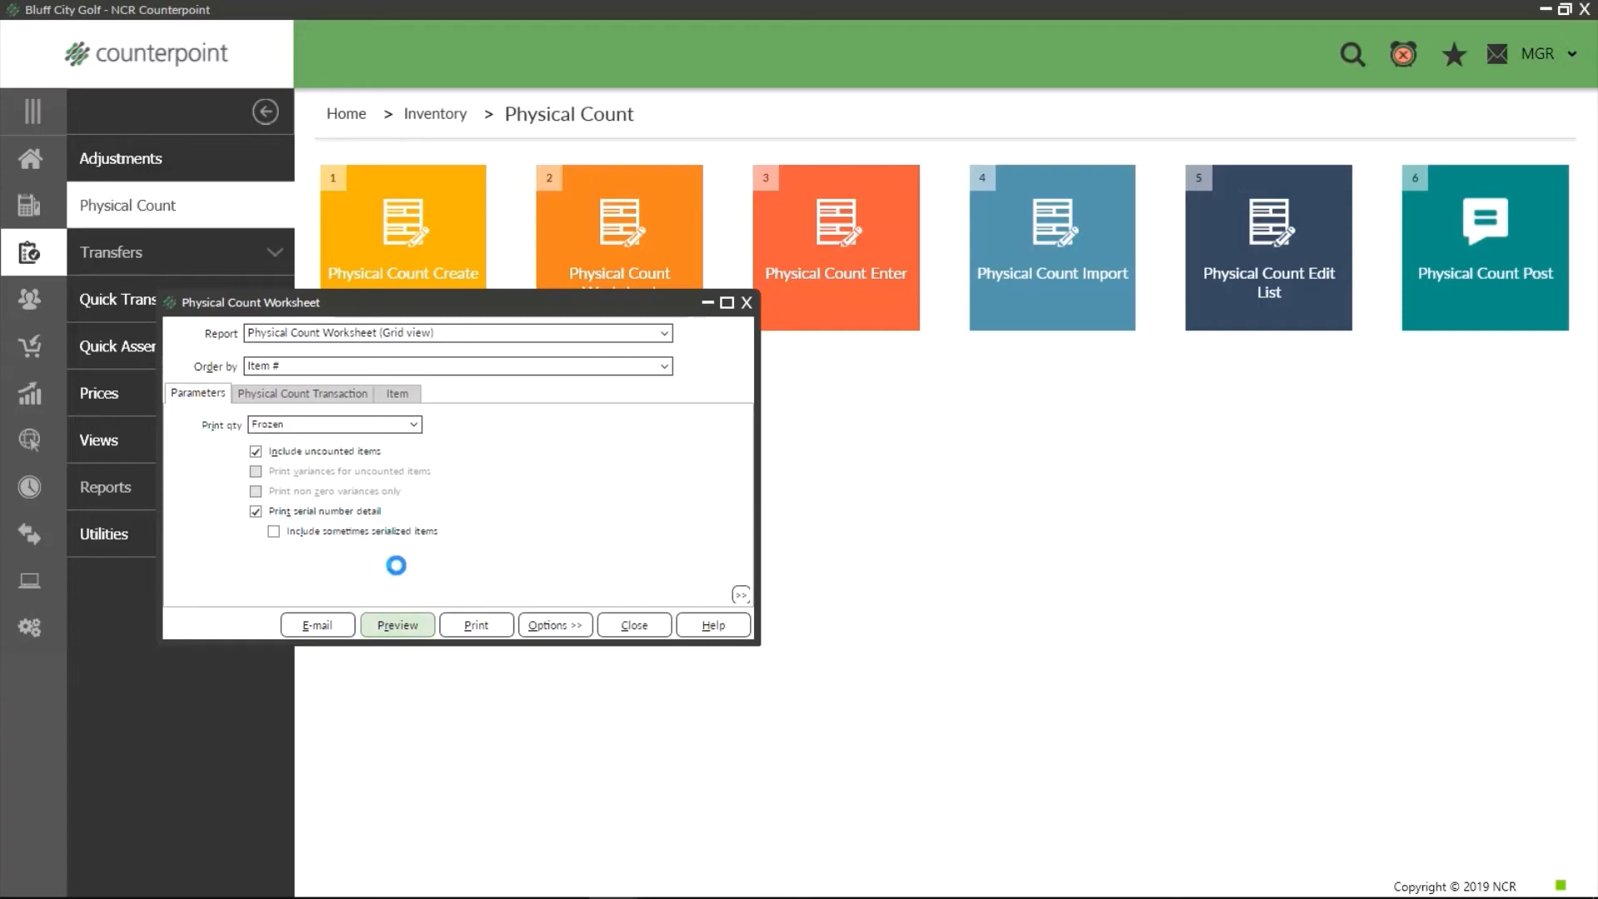
{"action": "left_click", "coordinate": [398, 625]}
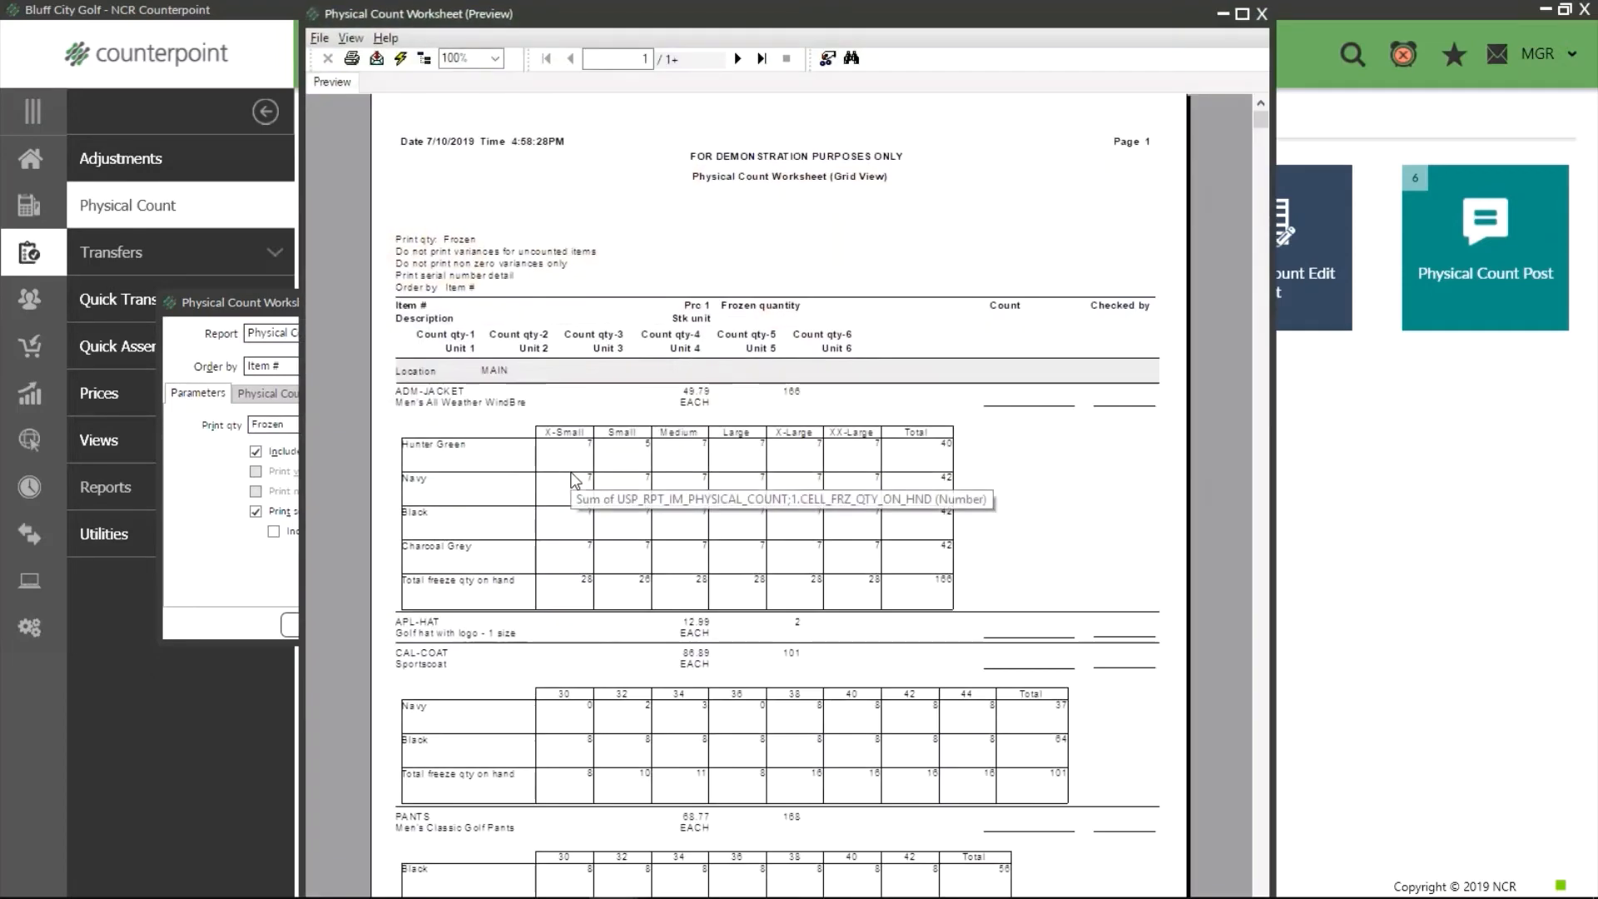
{"action": "mouse_move", "coordinate": [782, 380]}
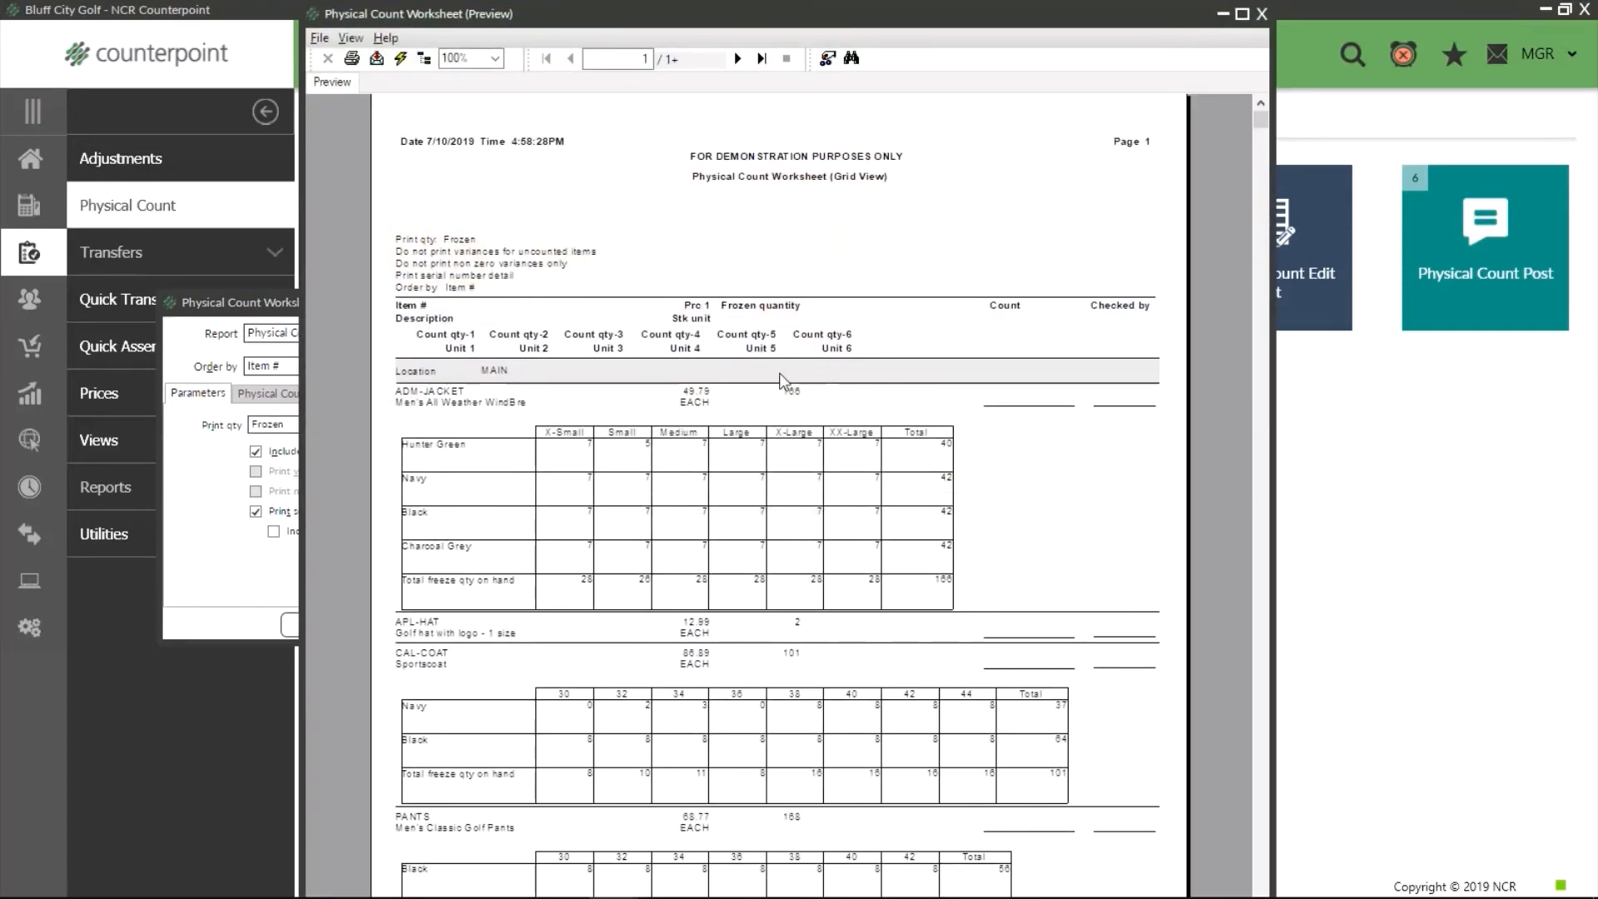